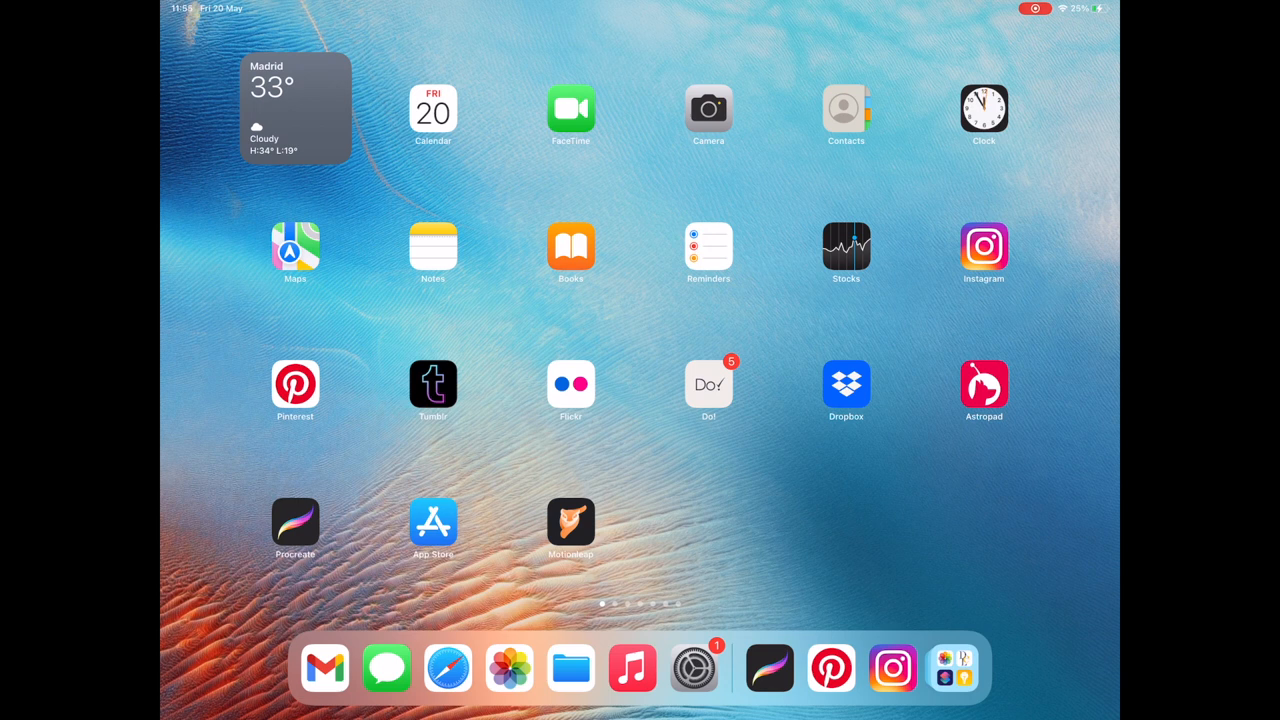
Launch Procreate and create a new Screen Size canvas
click(294, 523)
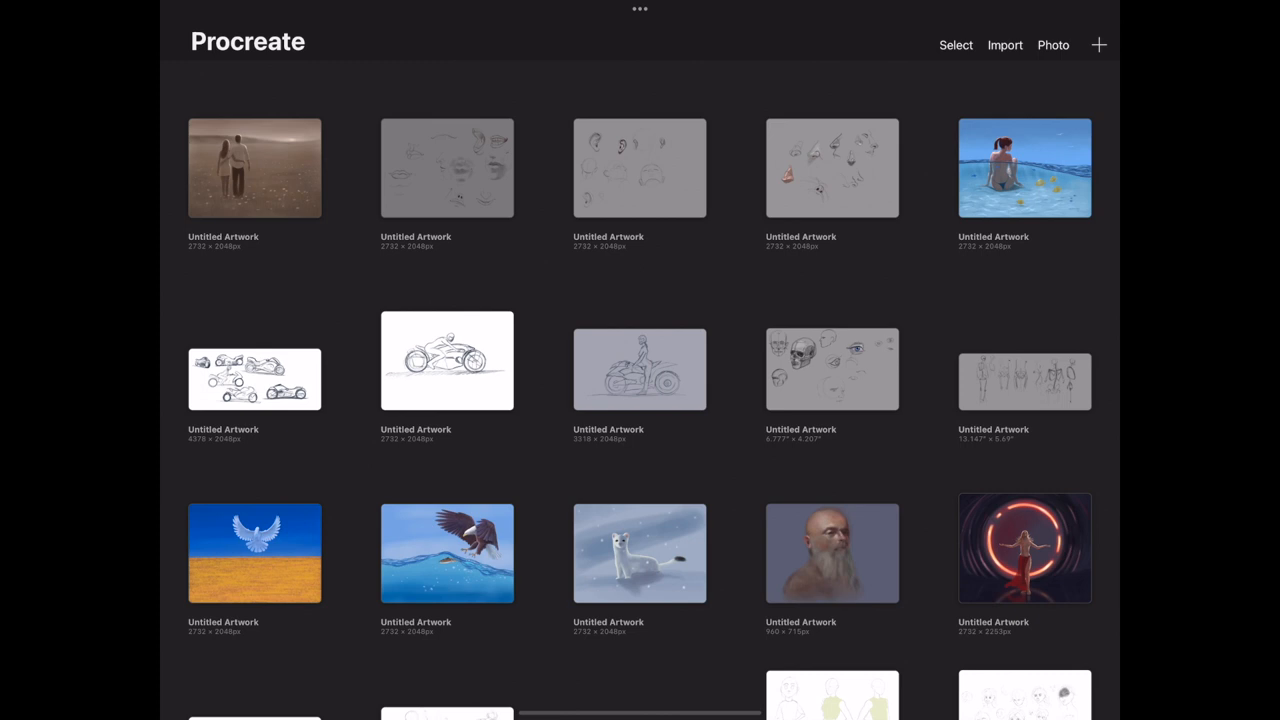
click(1098, 44)
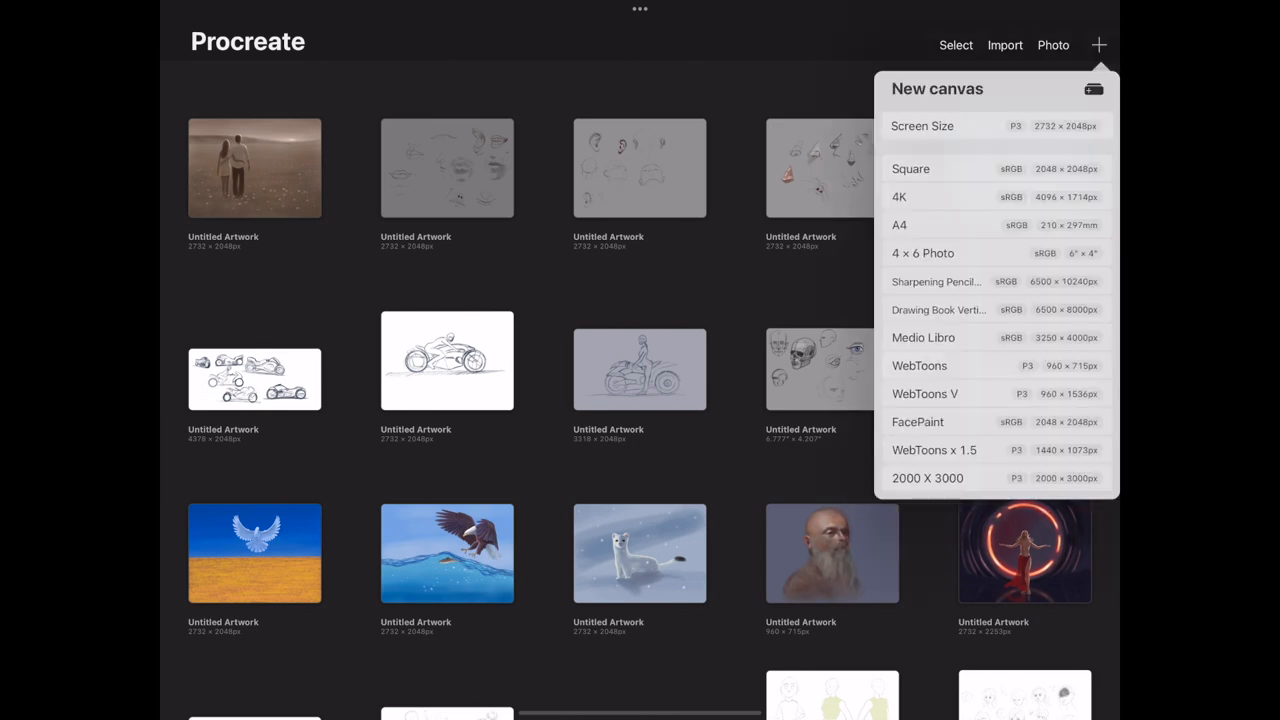
click(922, 125)
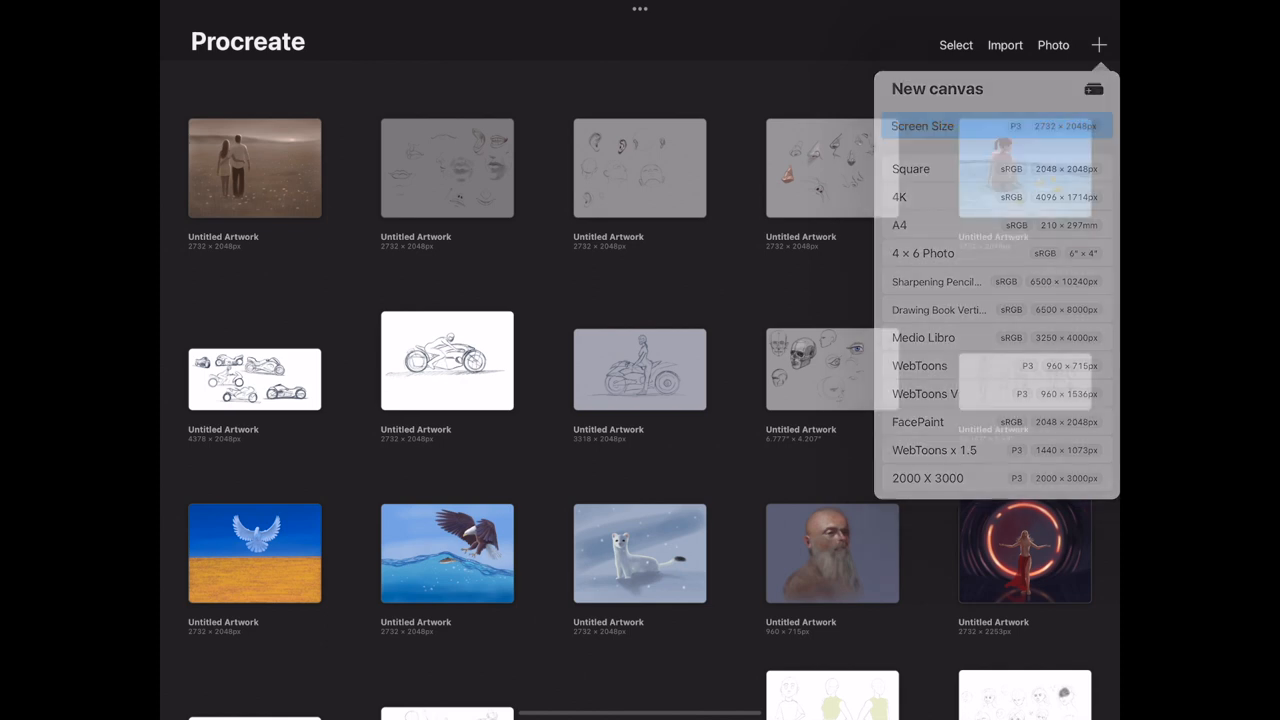
click(922, 126)
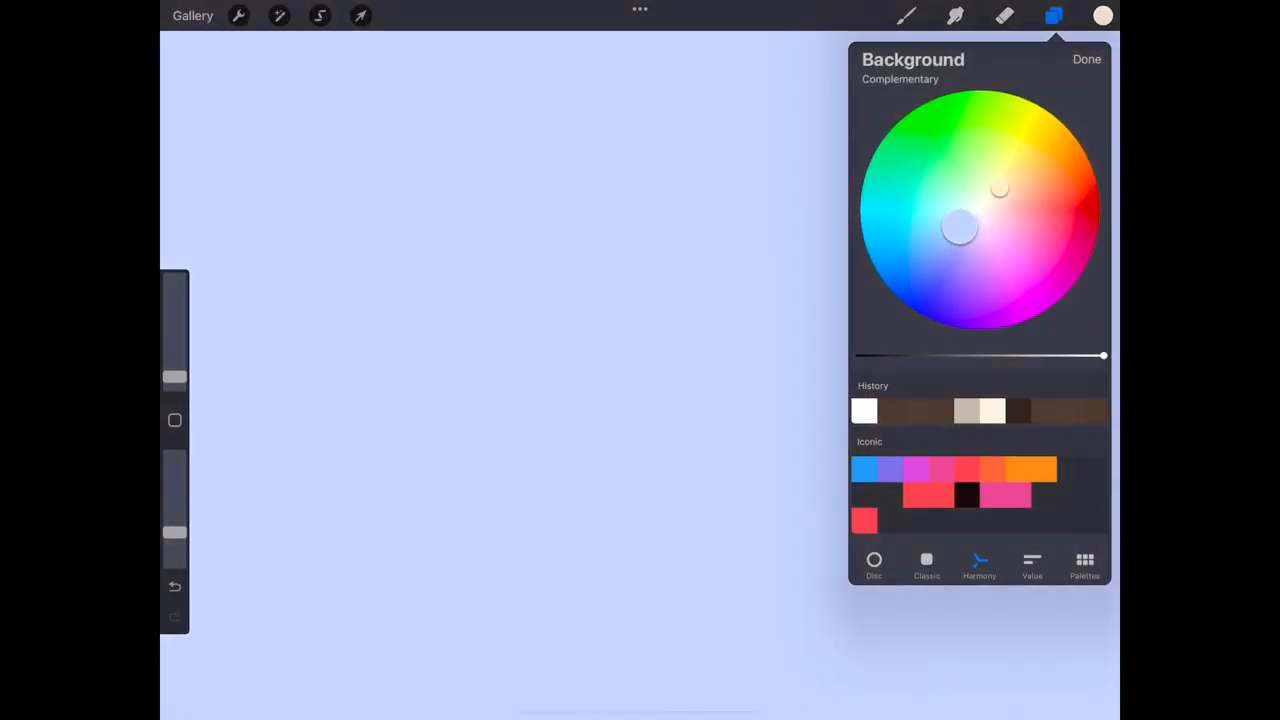
Darken the background to a muted pale blue and choose a sketching brush
drag(1103, 355, 1065, 355)
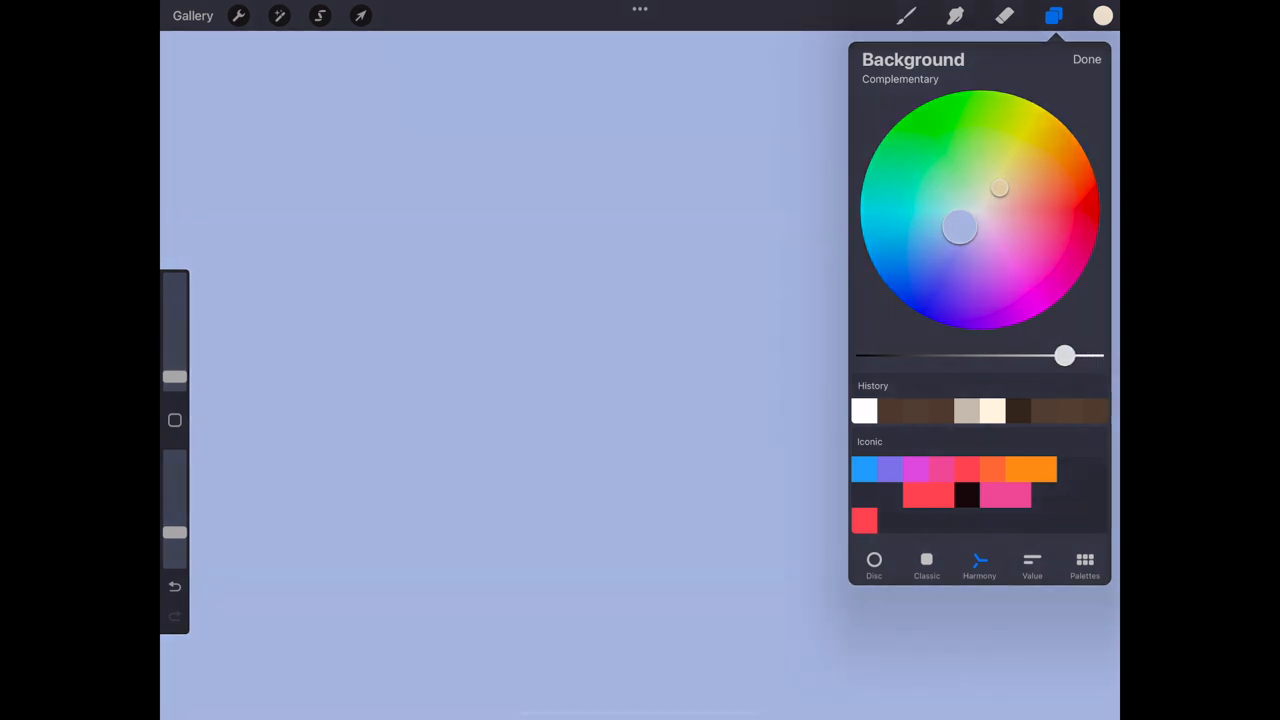
click(906, 15)
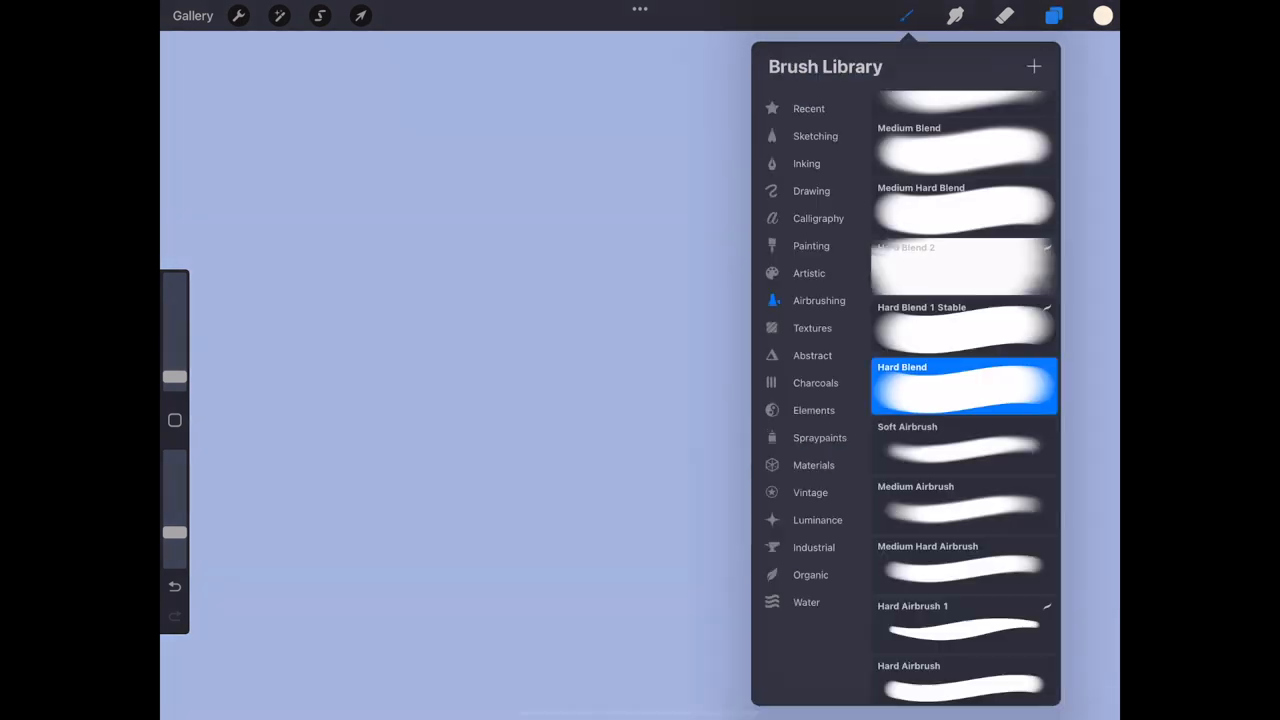
click(1102, 15)
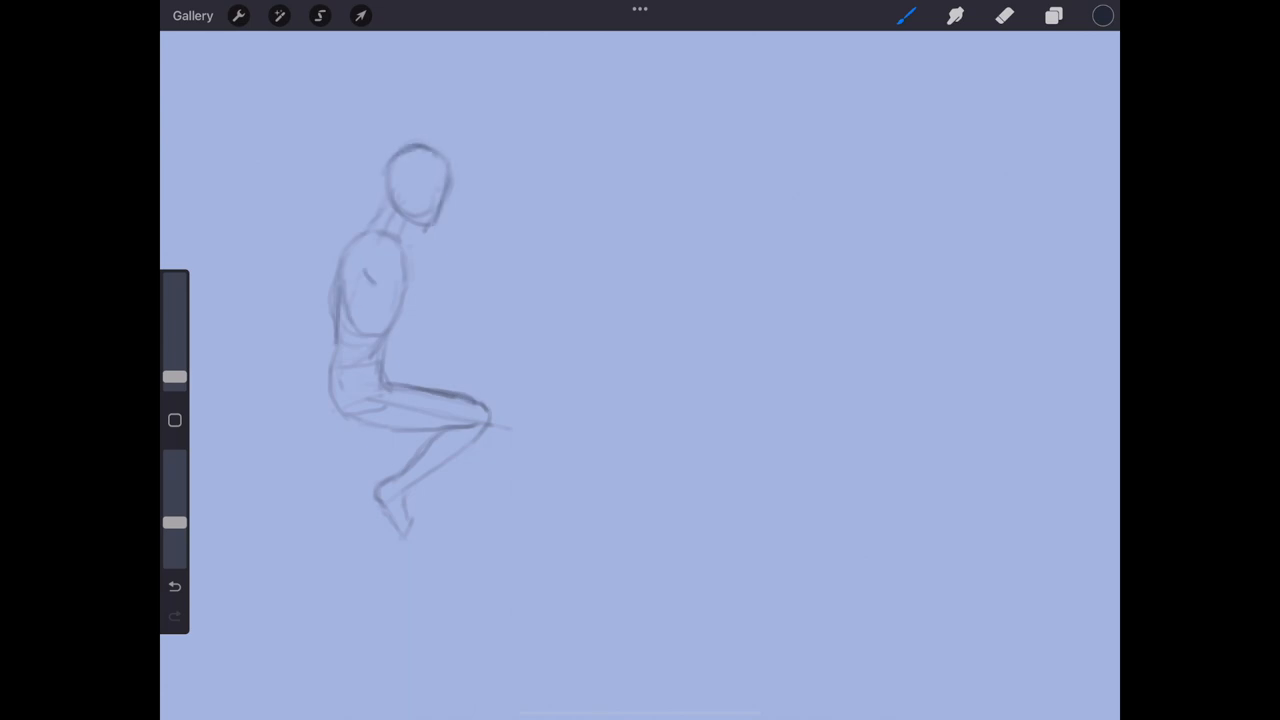
Sketch tousled hair on the boy and lasso his legs with Freehand selection
click(1004, 15)
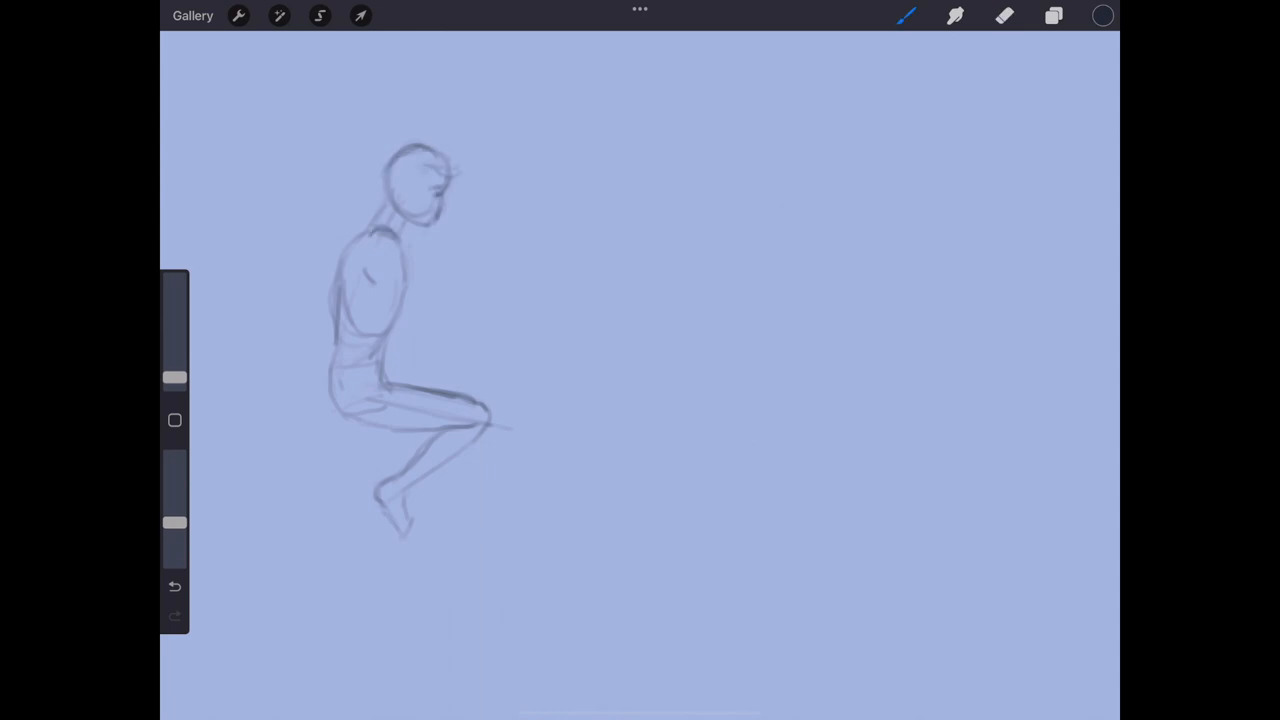
drag(400, 160, 430, 210)
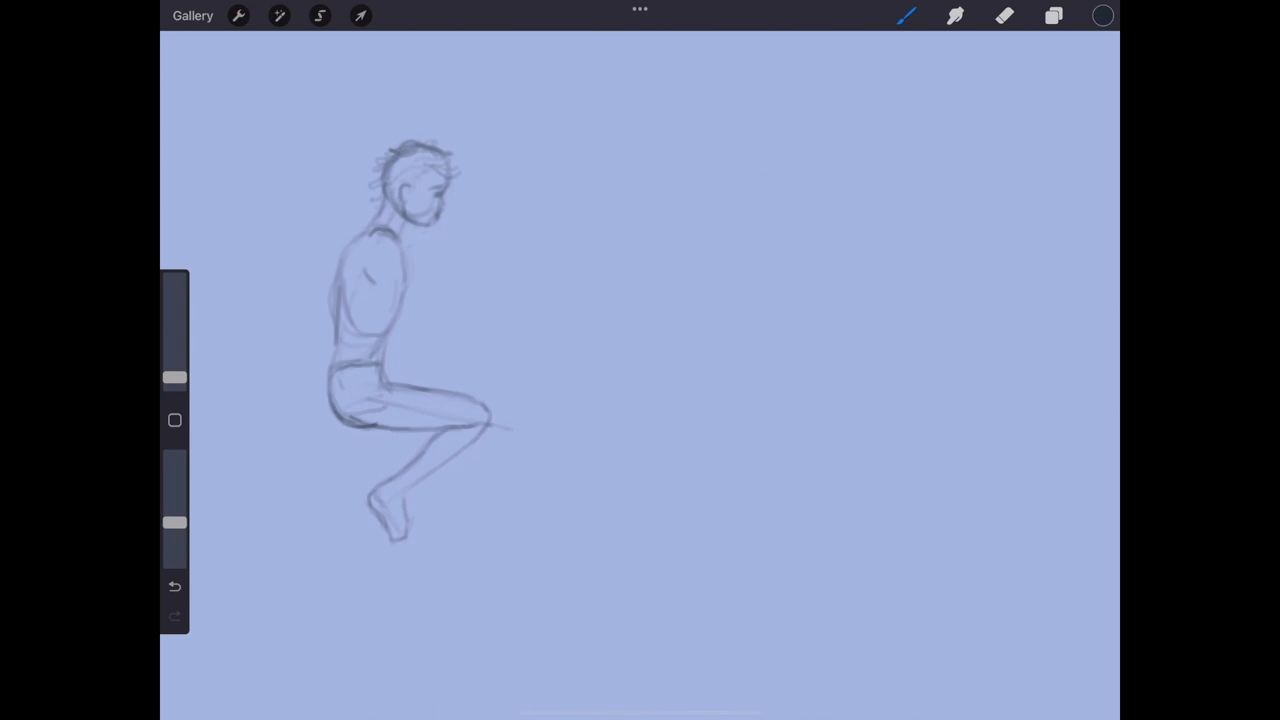
click(320, 15)
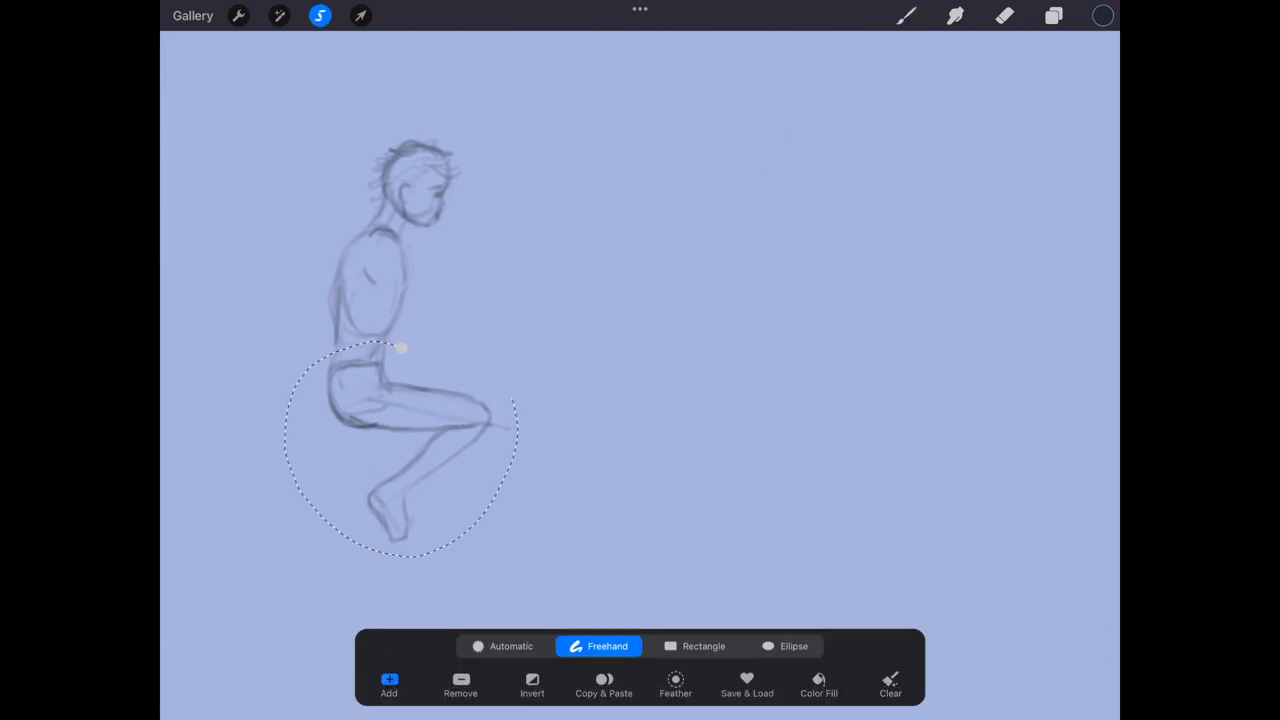
click(360, 15)
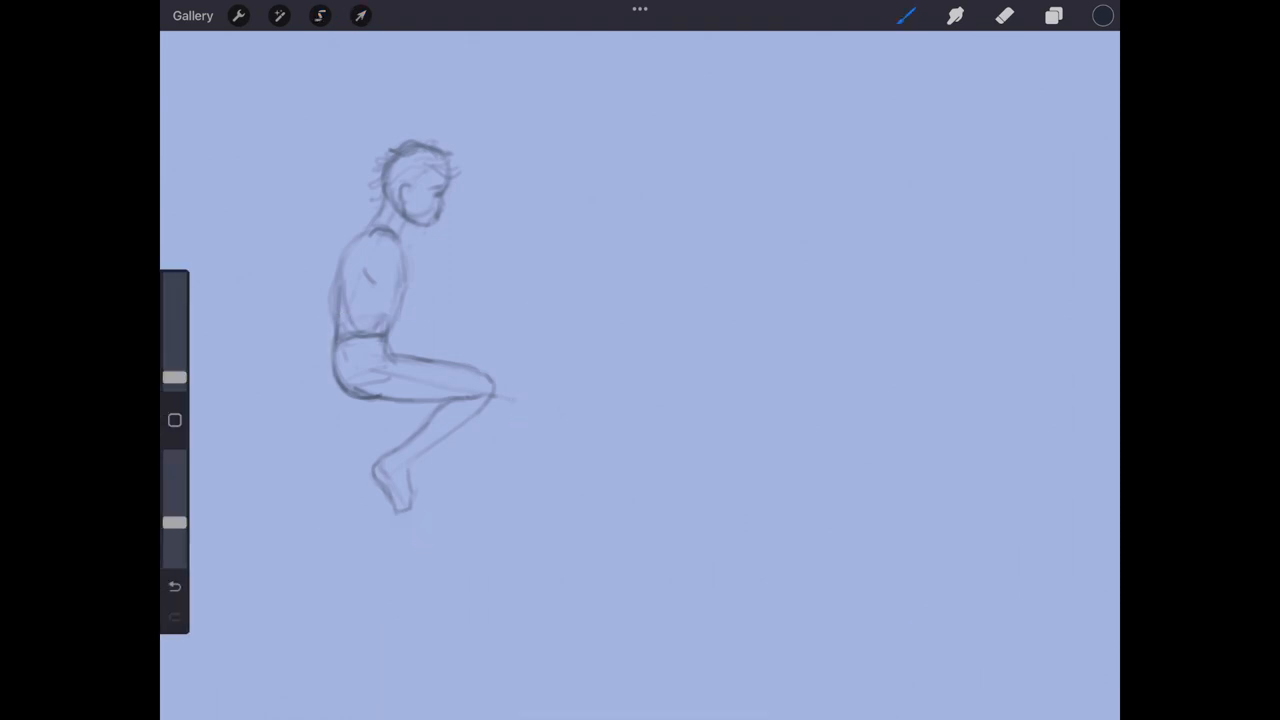
Draw the boy's second leg and erase the old arm lines on his torso
click(1005, 15)
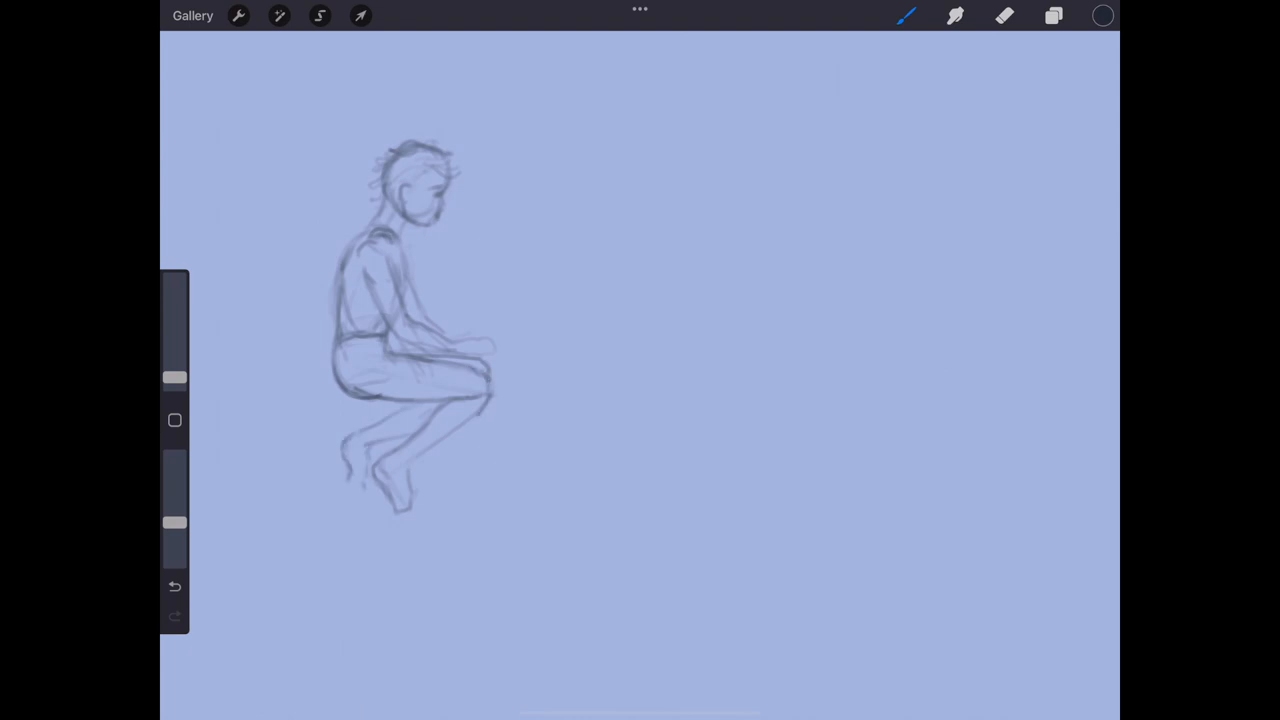
click(239, 15)
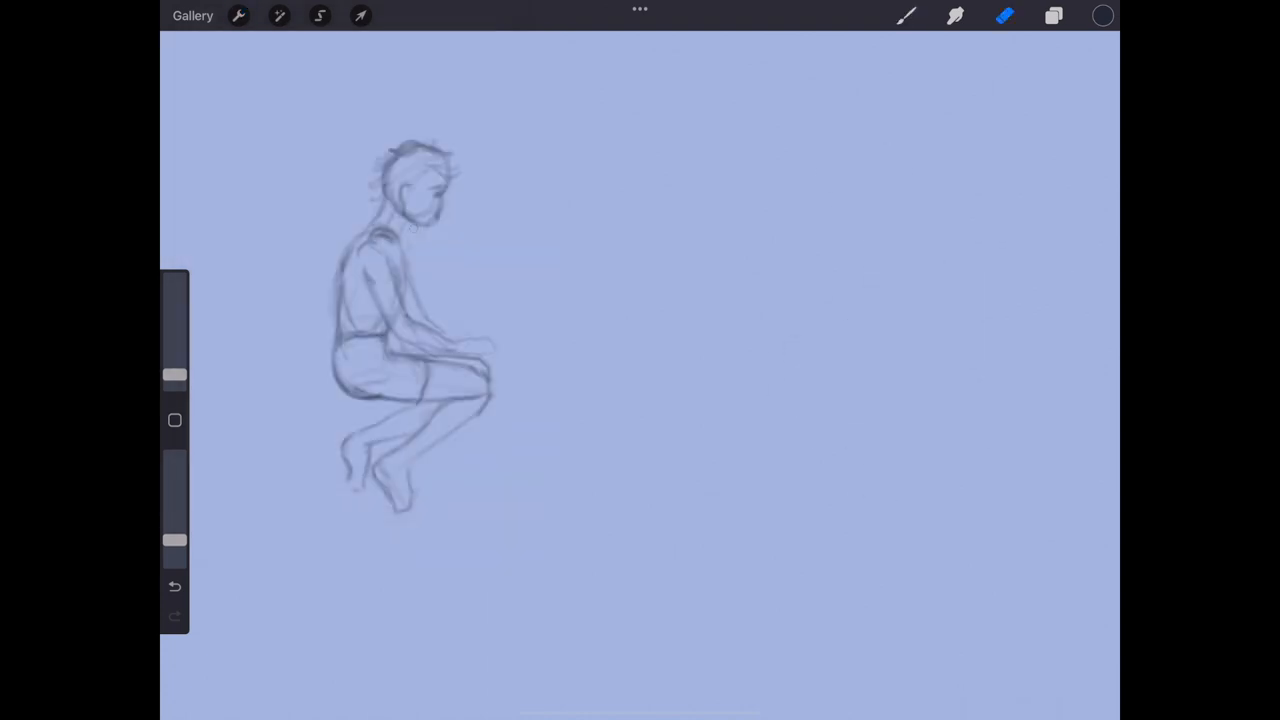
click(319, 15)
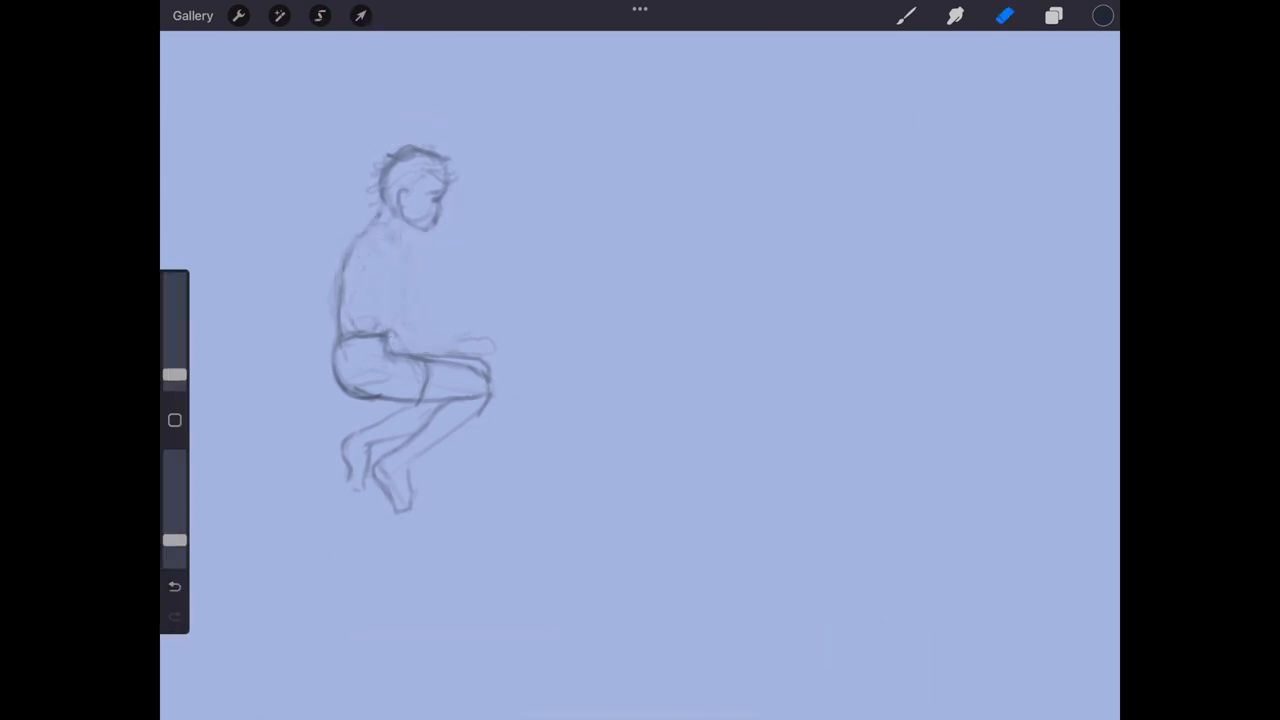
click(905, 15)
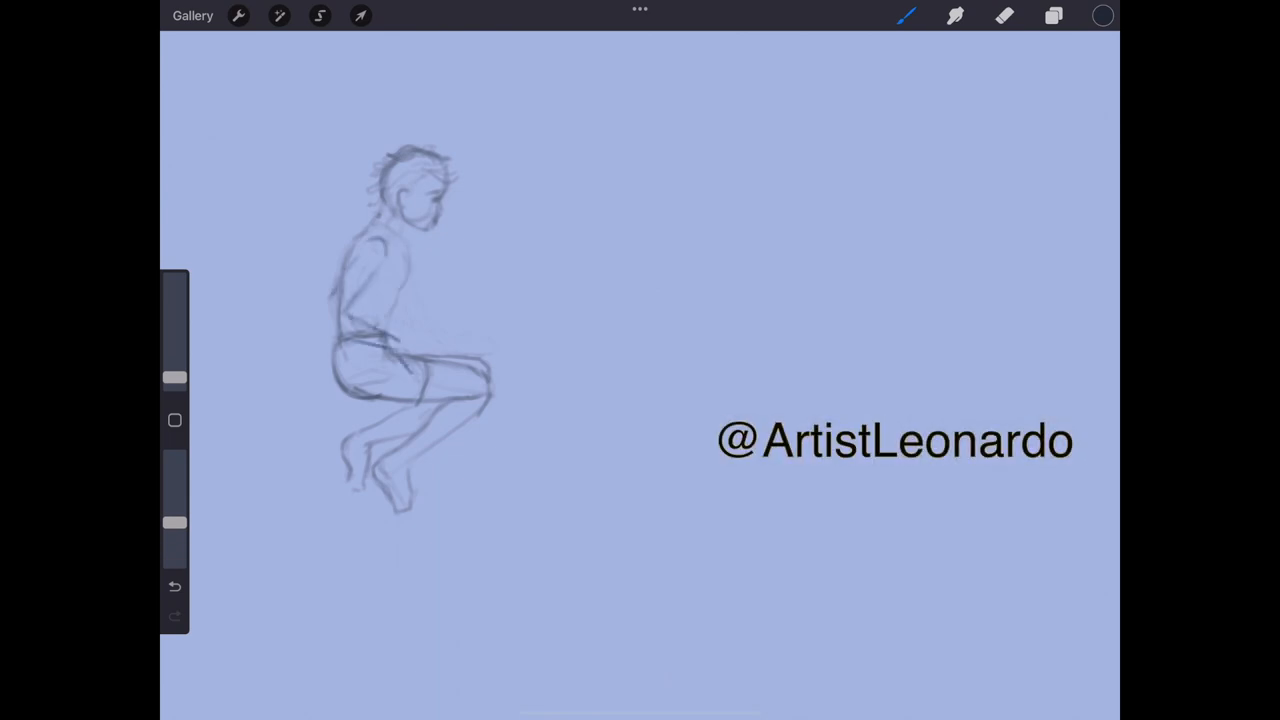
Redraw the boy's arm resting over his knees
click(1004, 15)
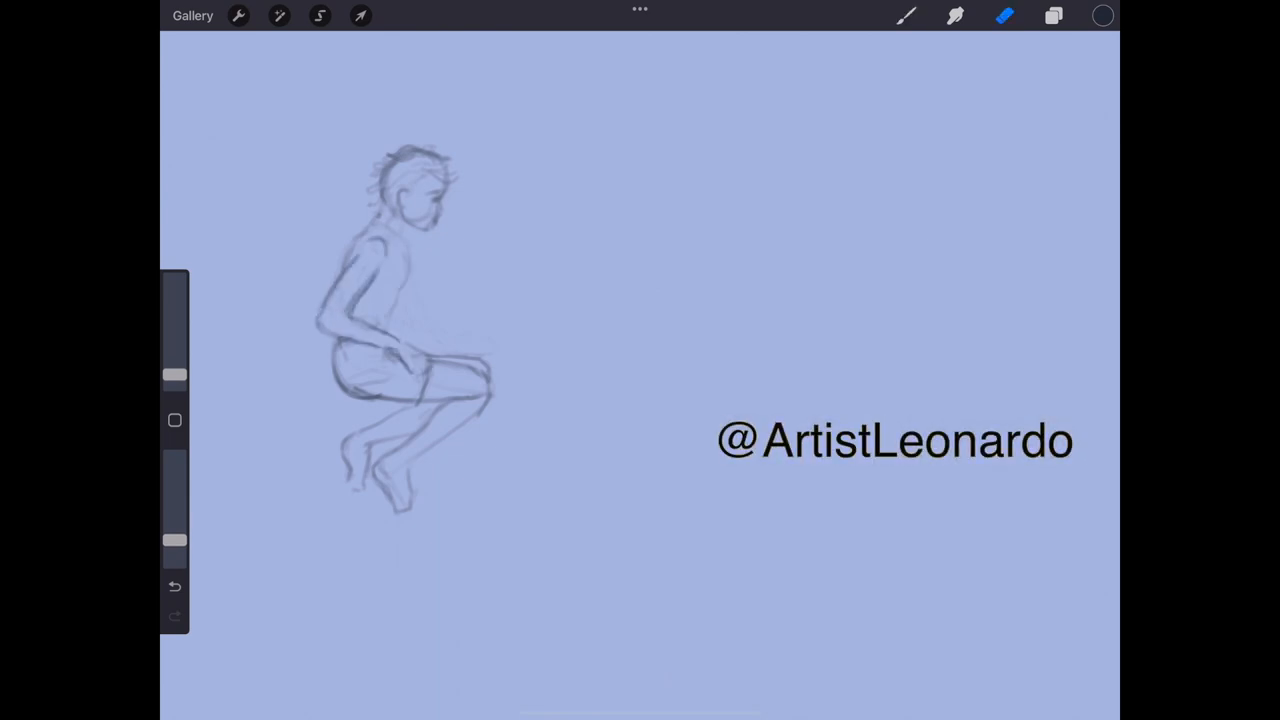
click(905, 15)
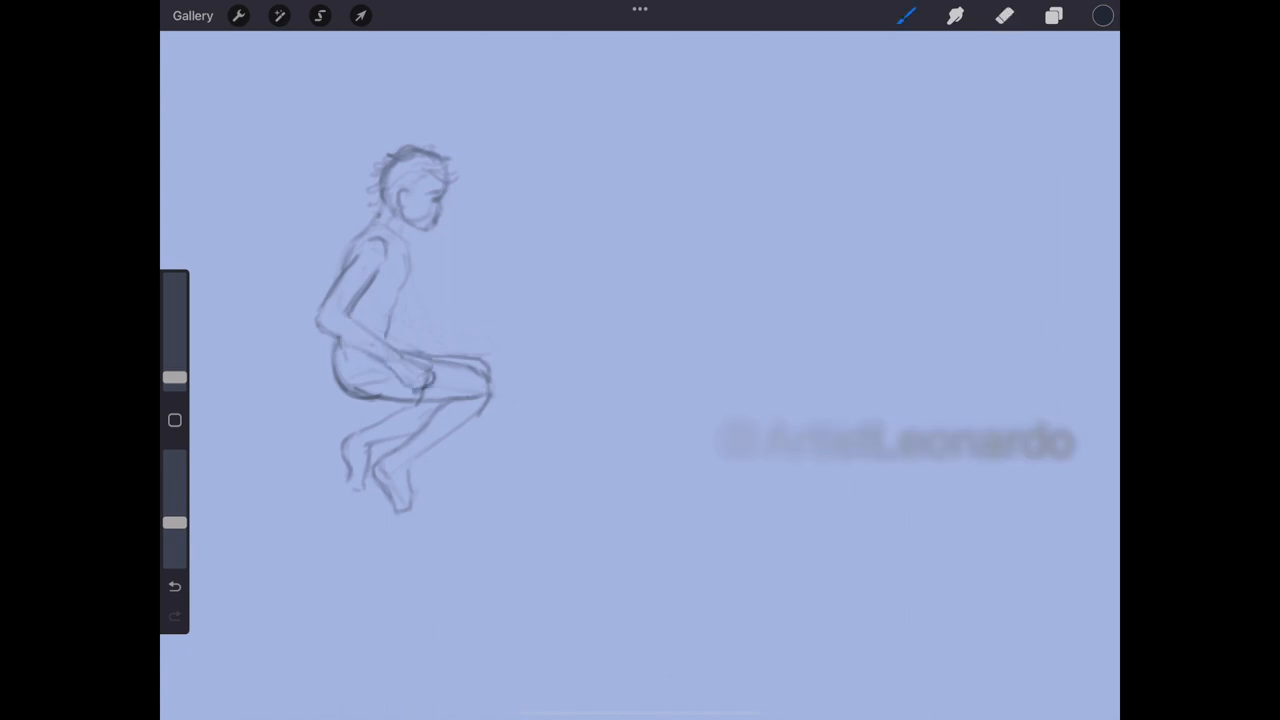
drag(400, 325, 490, 390)
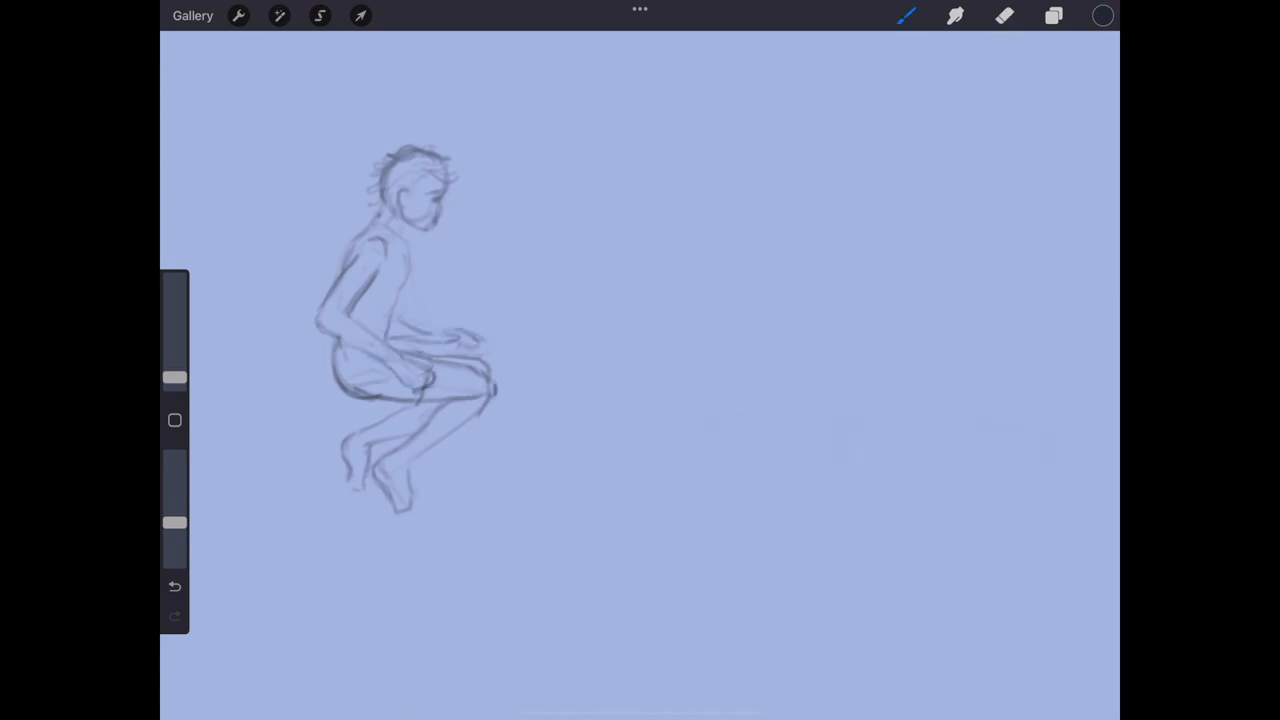
click(1005, 15)
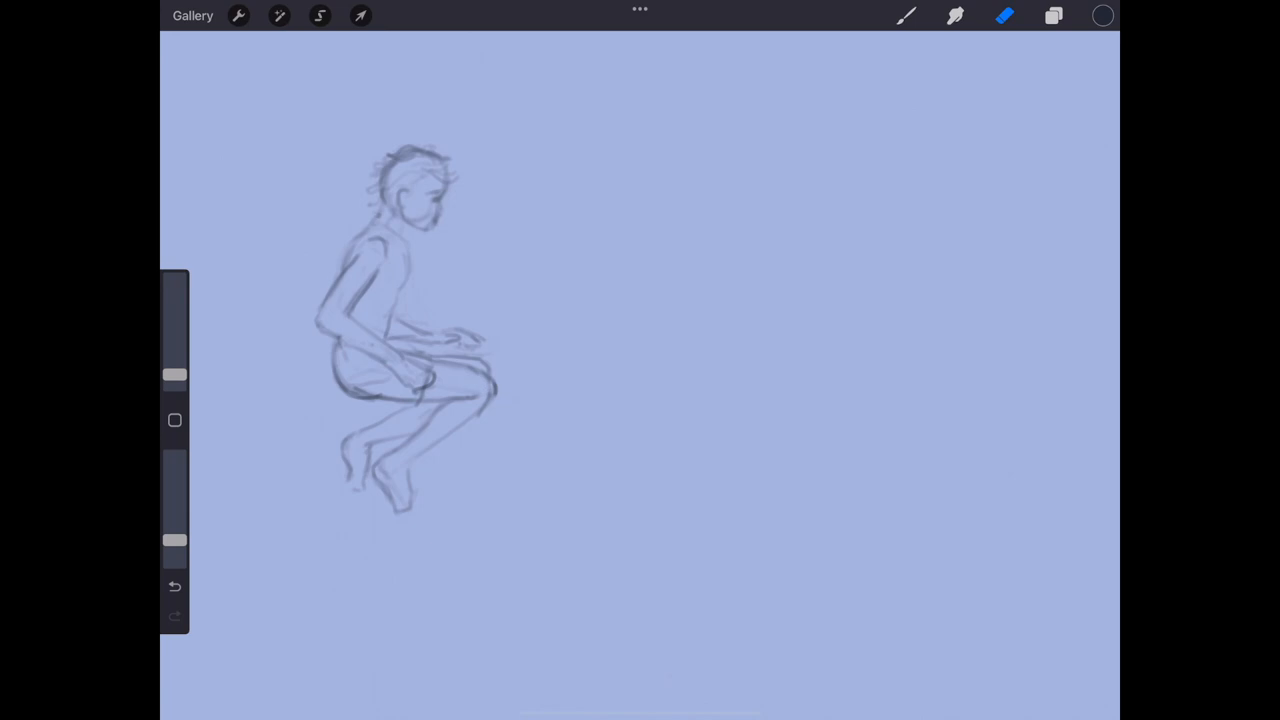
Draw the shark's outline and gill slits
click(1054, 15)
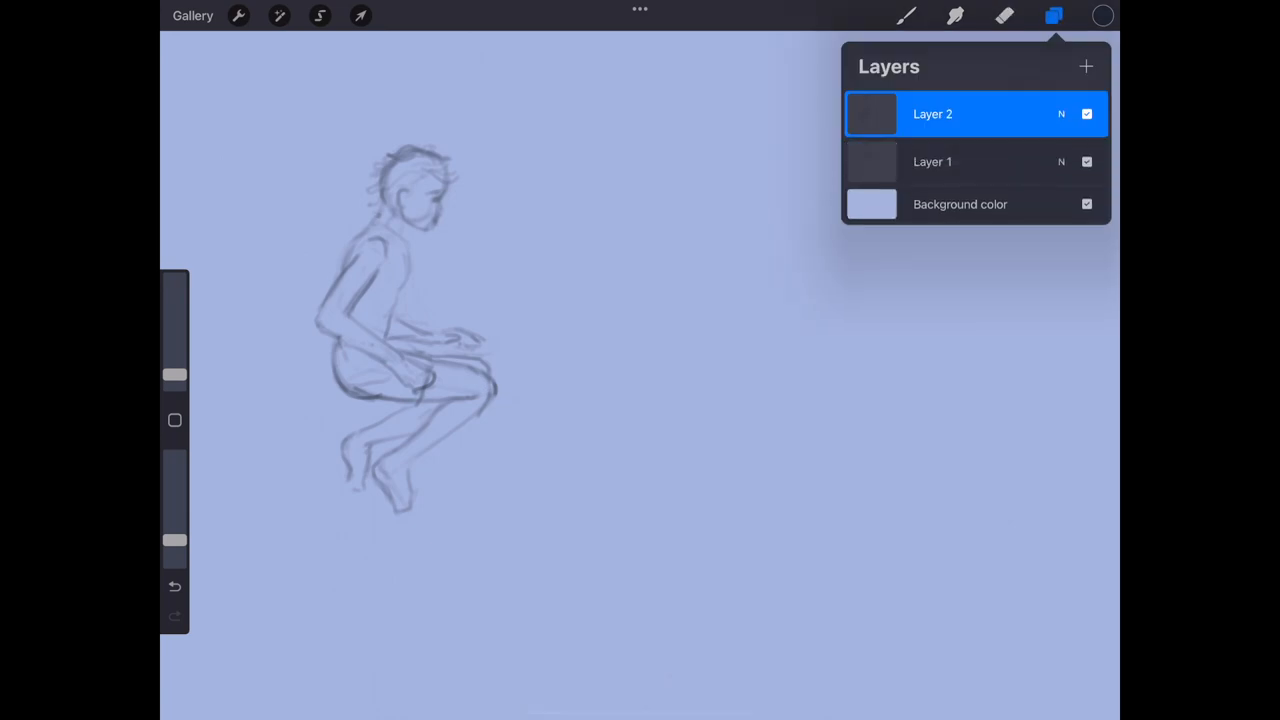
drag(580, 228, 810, 160)
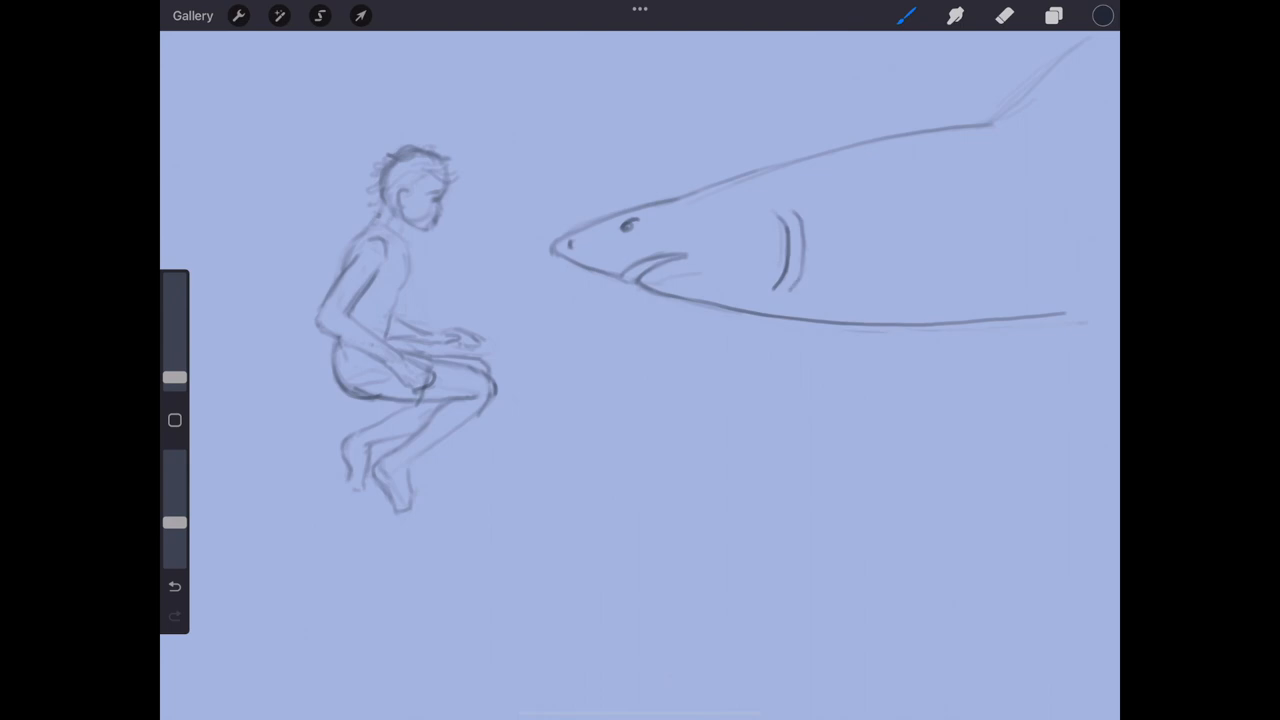
drag(810, 210, 810, 300)
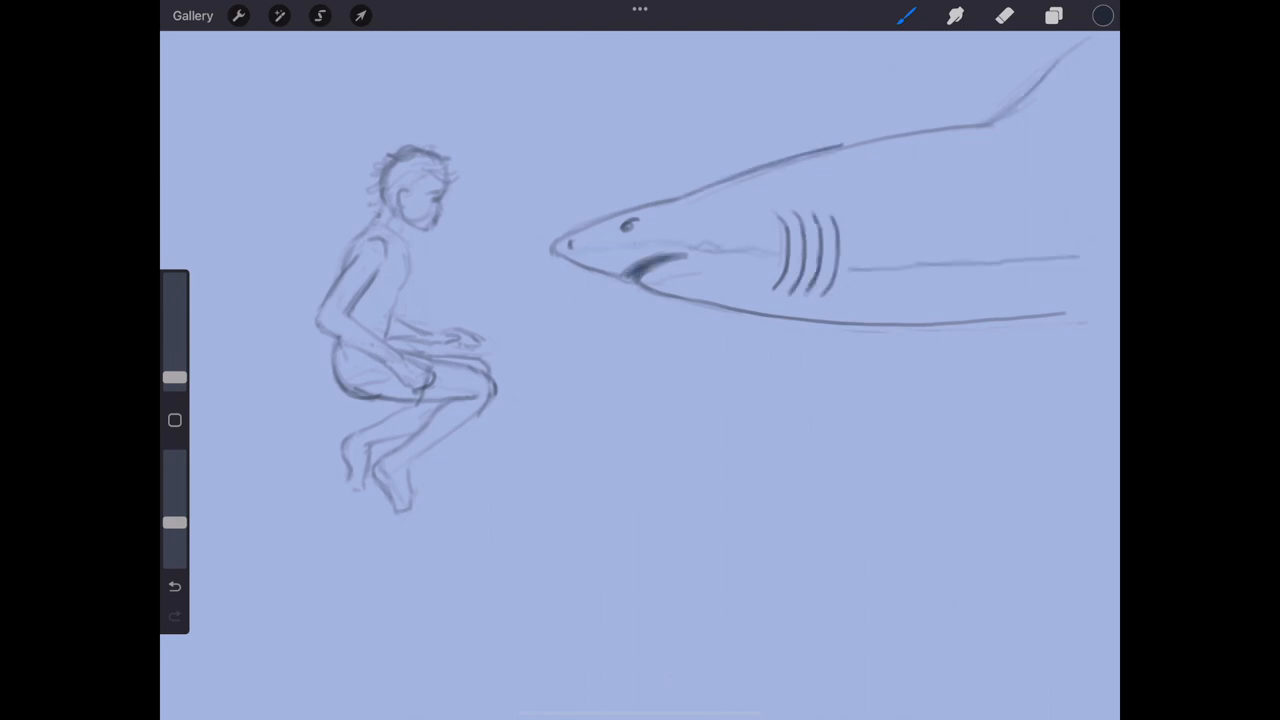
Enlarge the shark with Transform and shift it upward
click(360, 15)
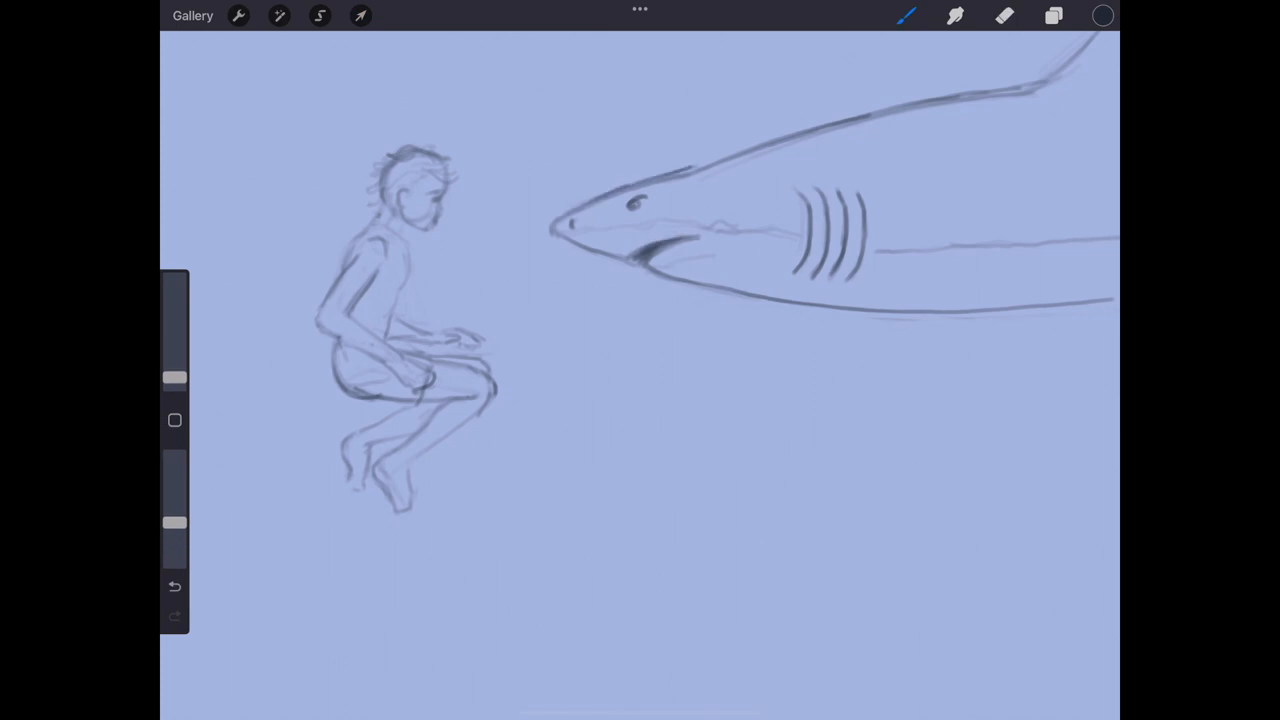
drag(610, 190, 960, 90)
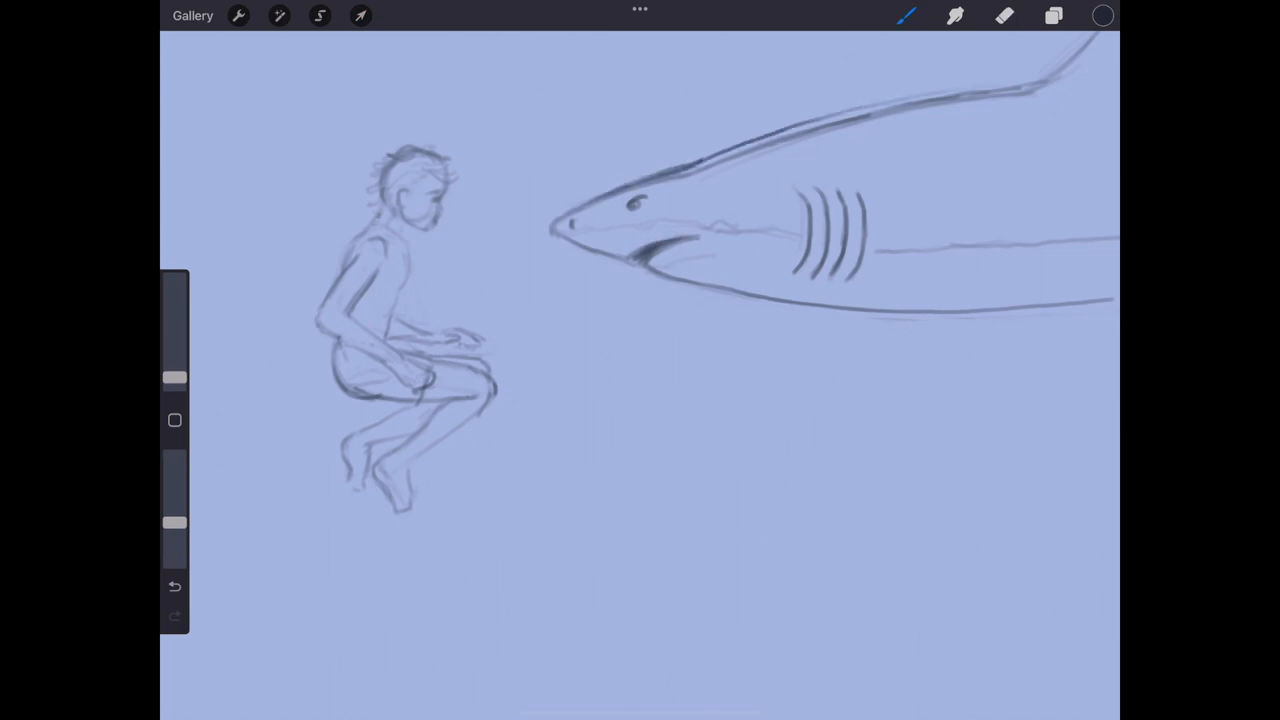
click(1005, 15)
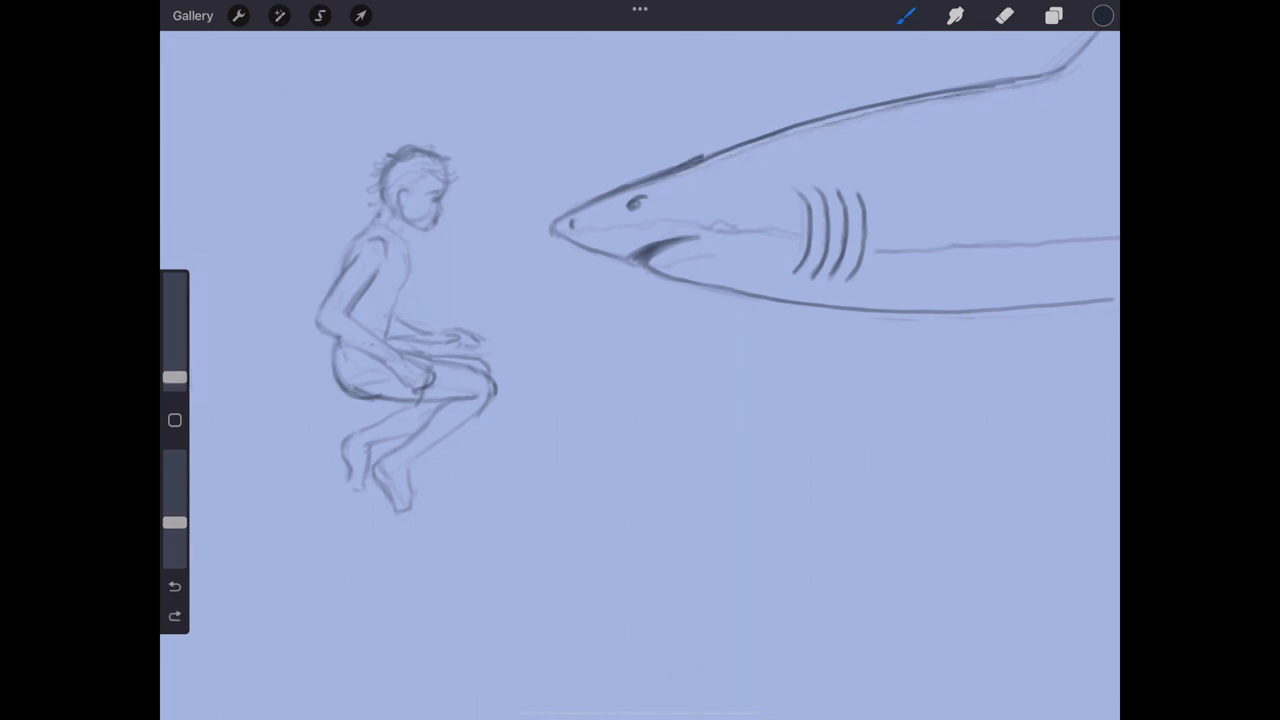
Select the boy sketch and shrink it slightly with a uniform Transform
click(1053, 15)
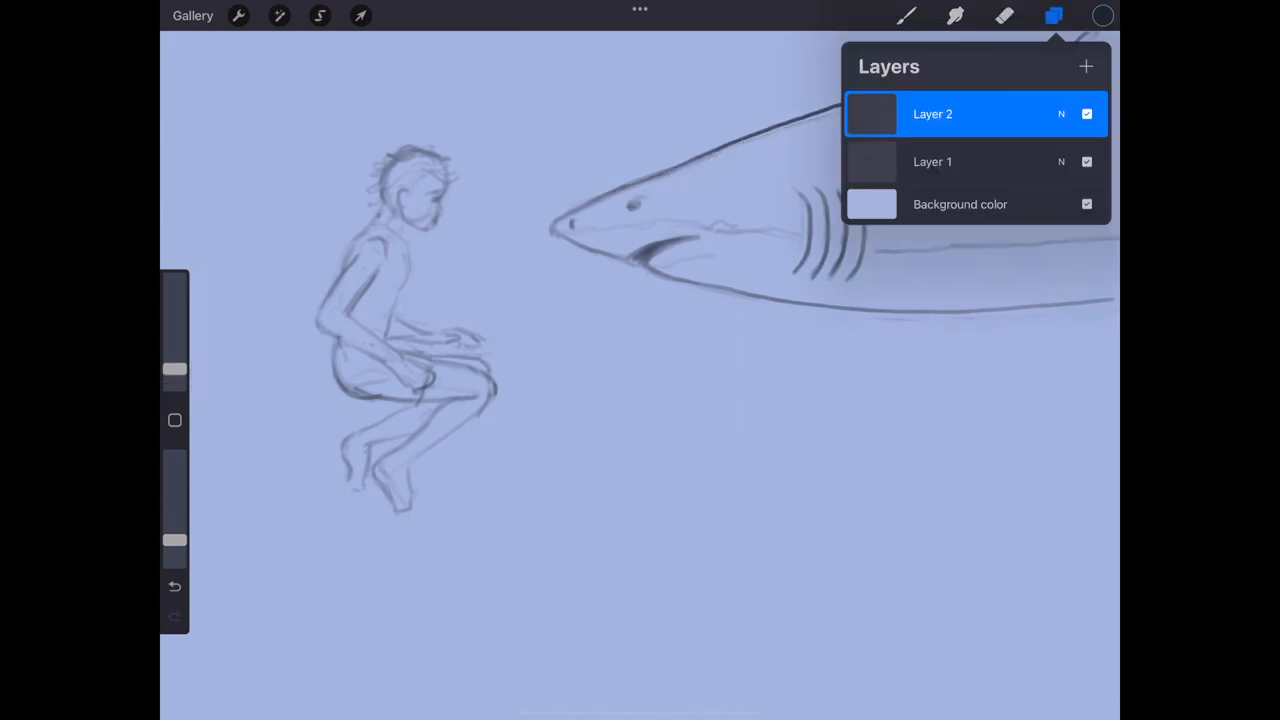
click(1053, 15)
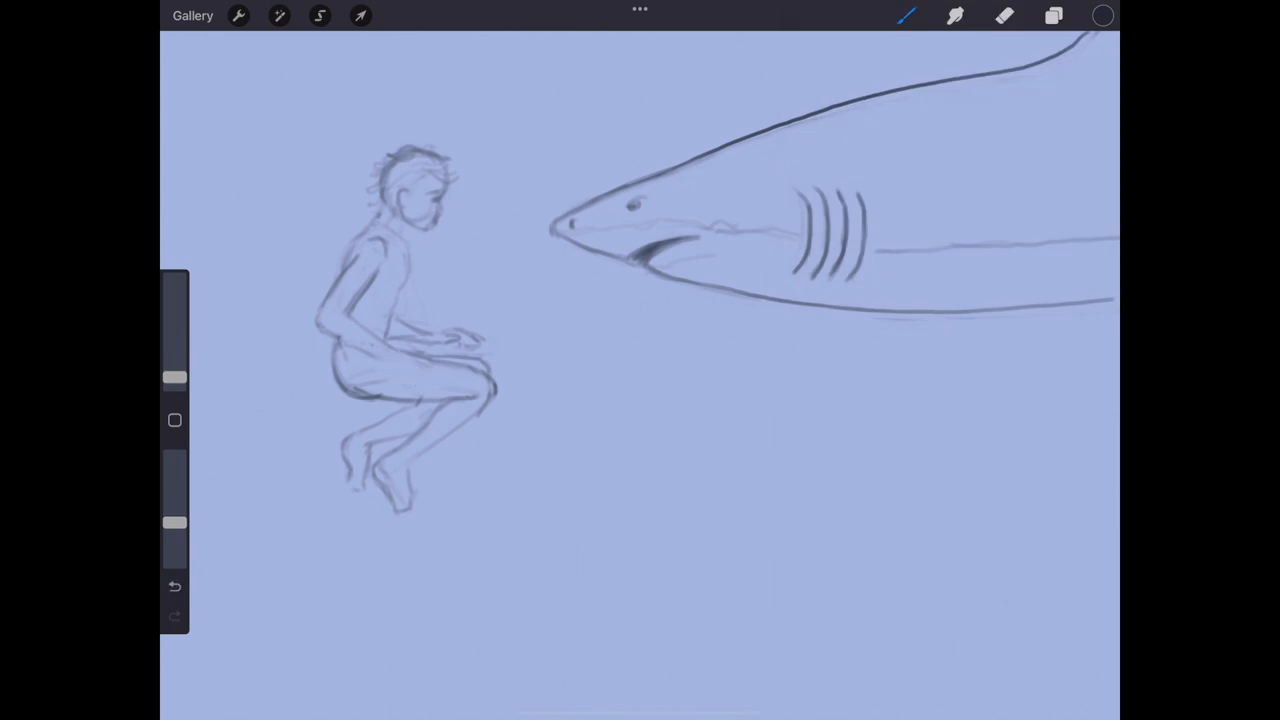
drag(385, 365, 430, 380)
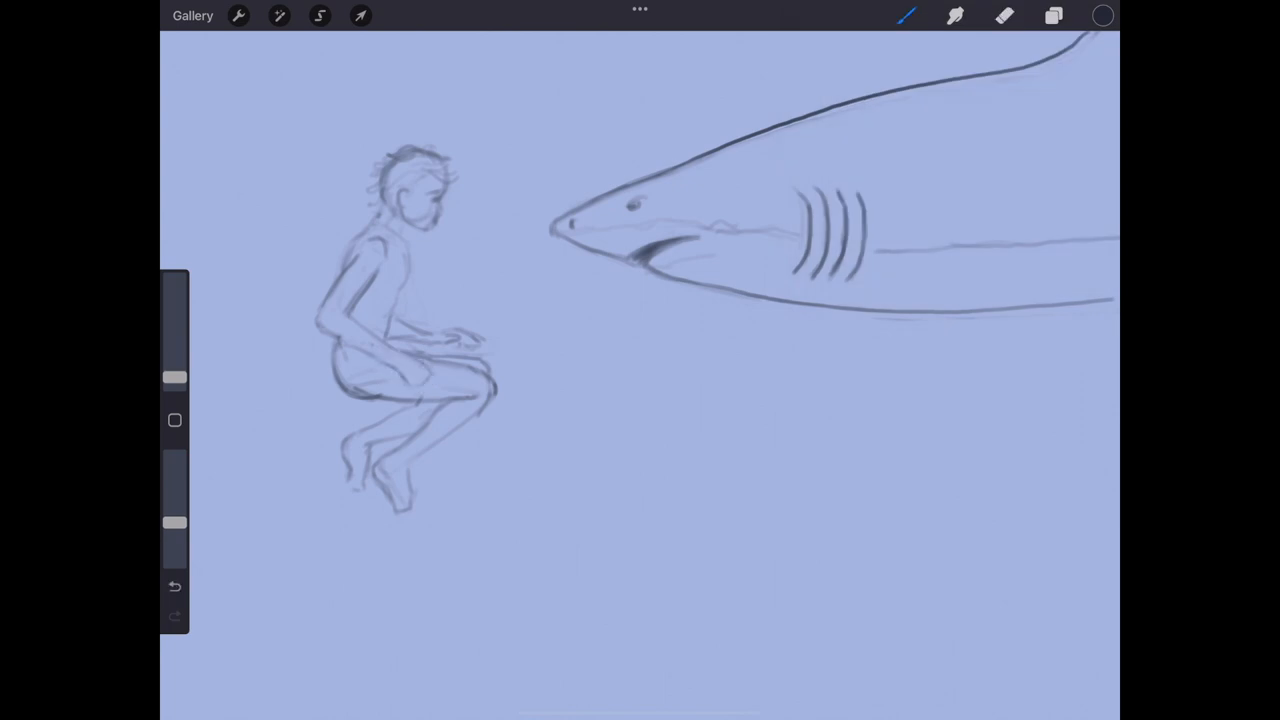
click(320, 15)
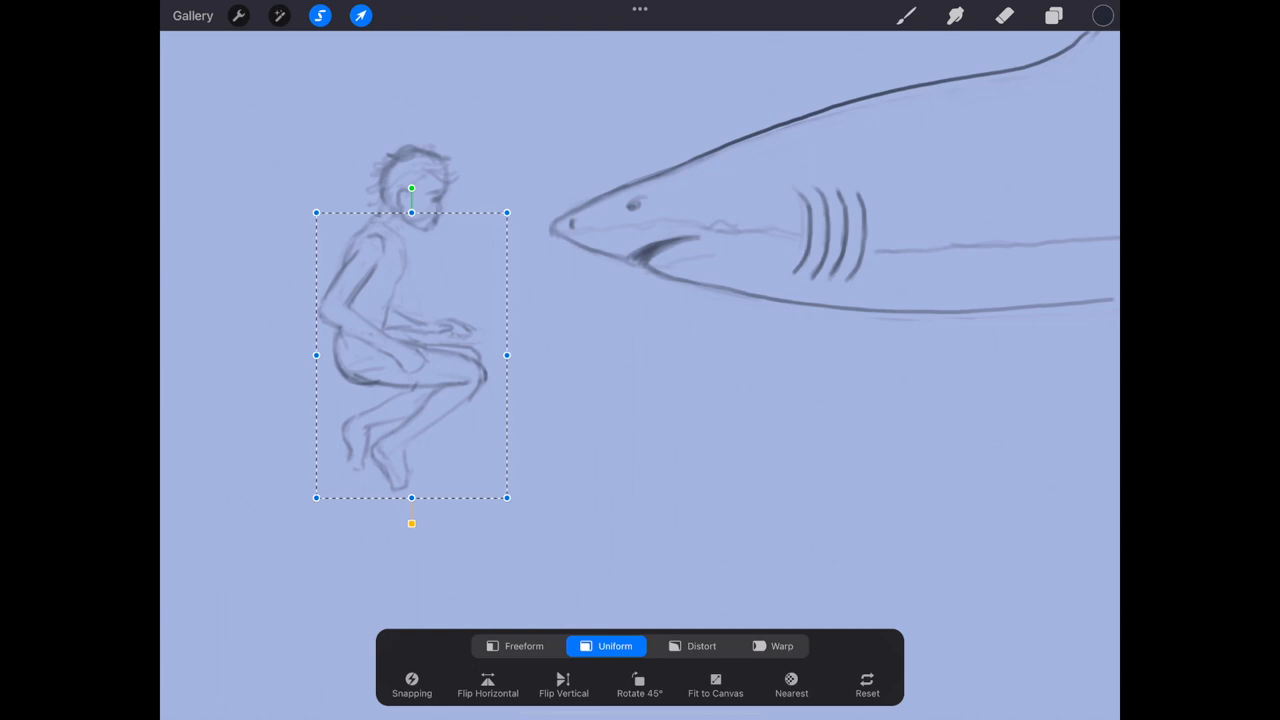
drag(411, 523, 411, 513)
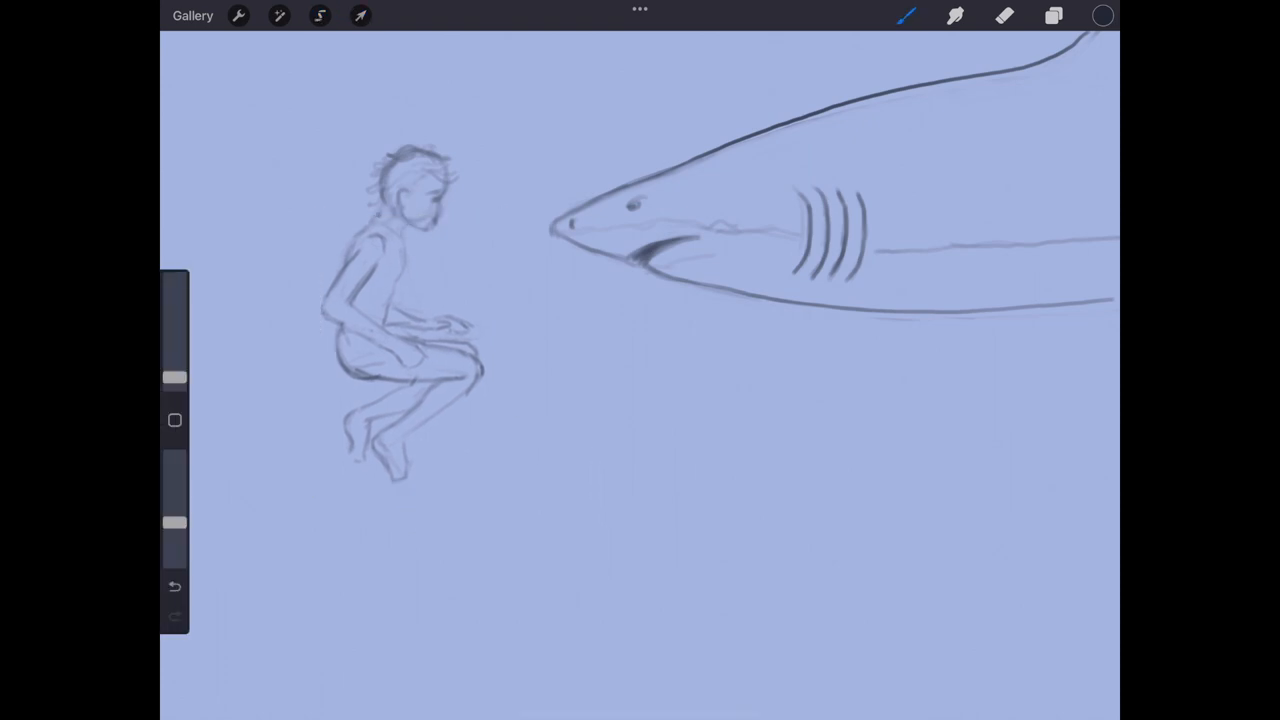
click(1054, 15)
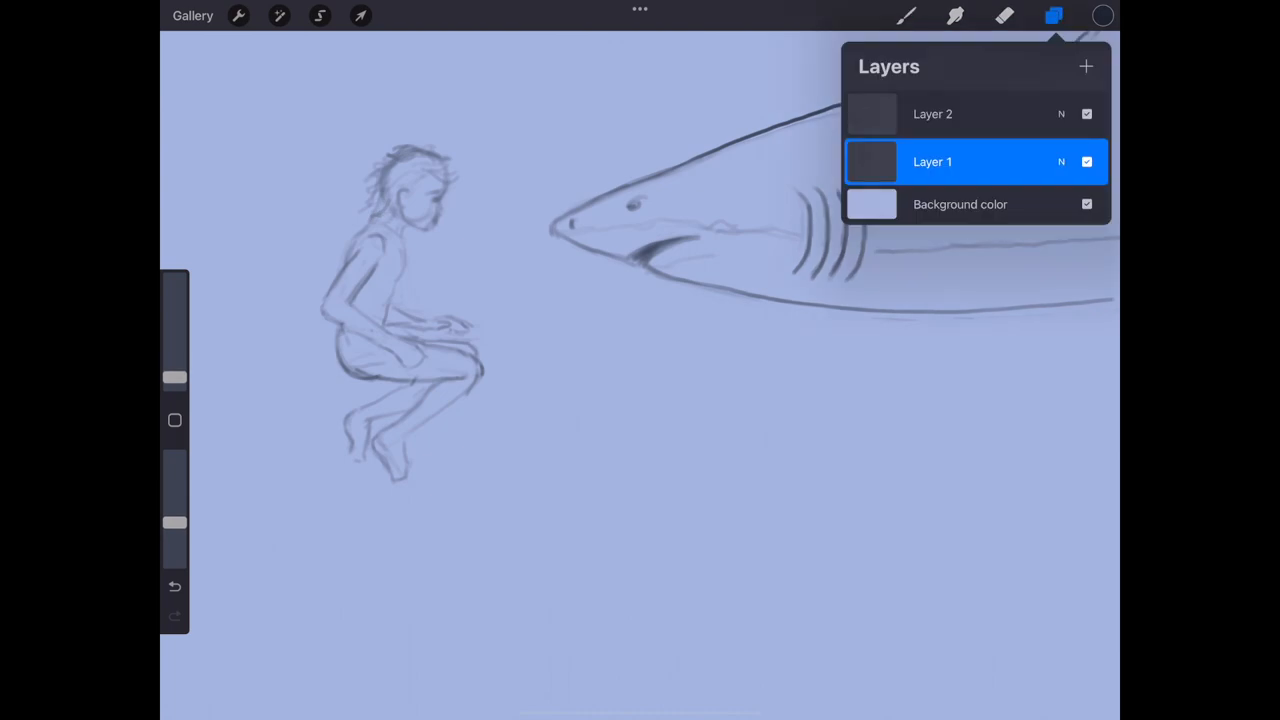
Change the Background color layer to a deep blue
click(871, 204)
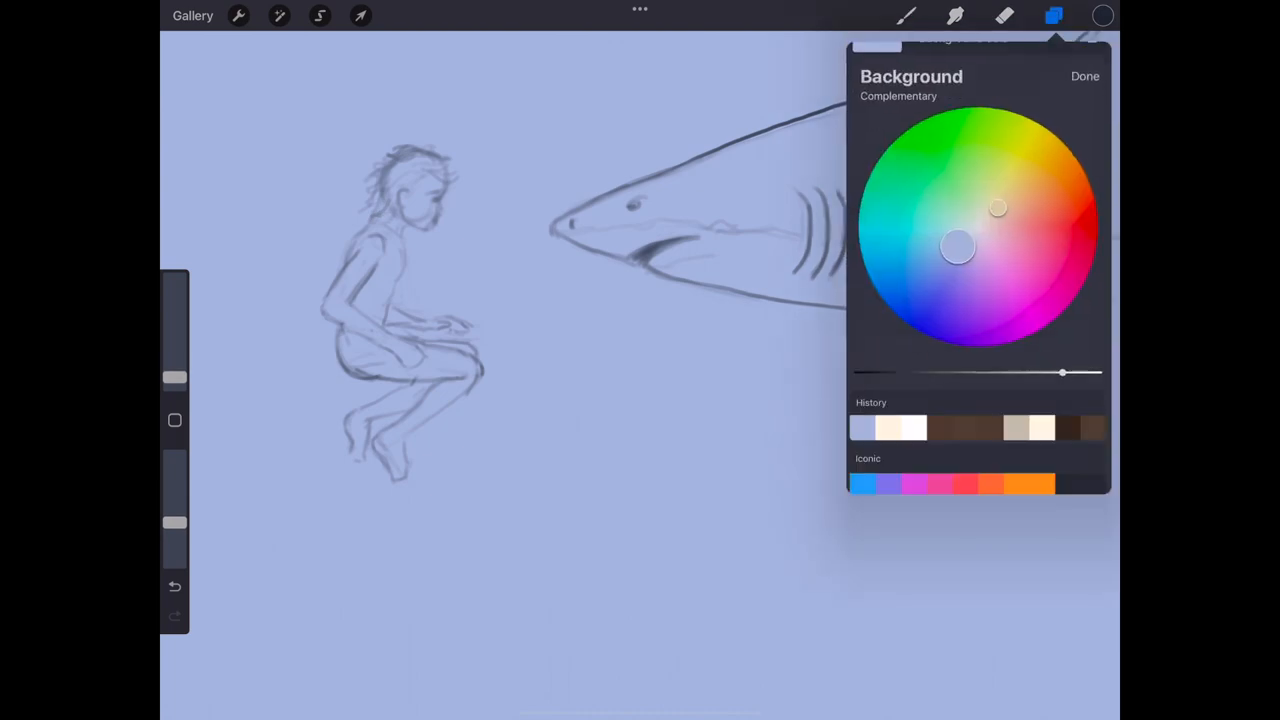
drag(957, 248, 937, 272)
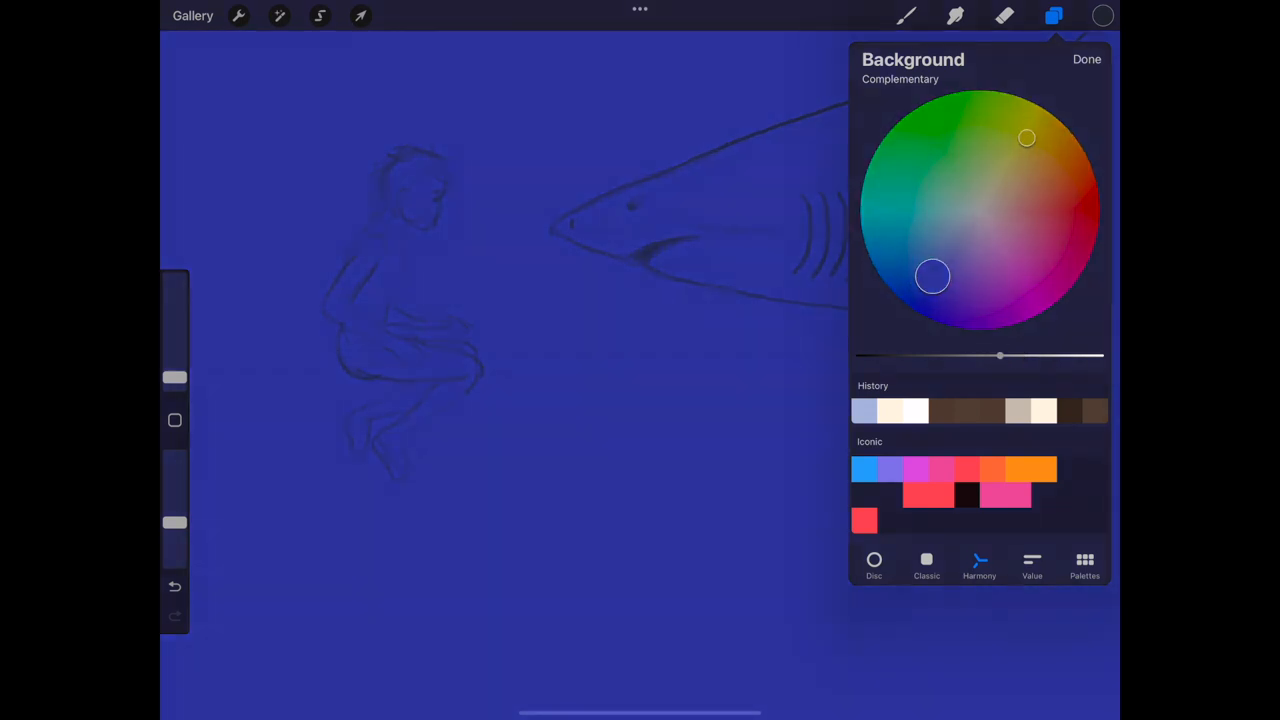
click(1087, 59)
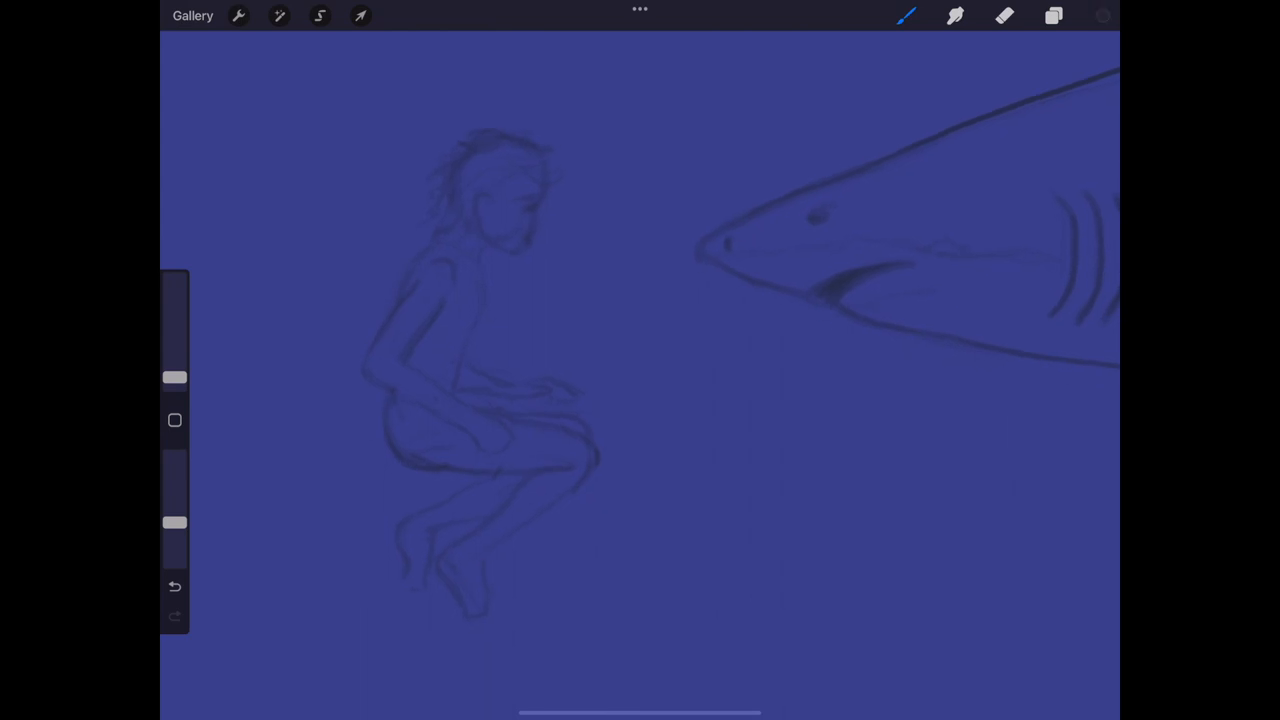
Pick a pinkish skin tone and paint over the boy's head and body
click(1102, 15)
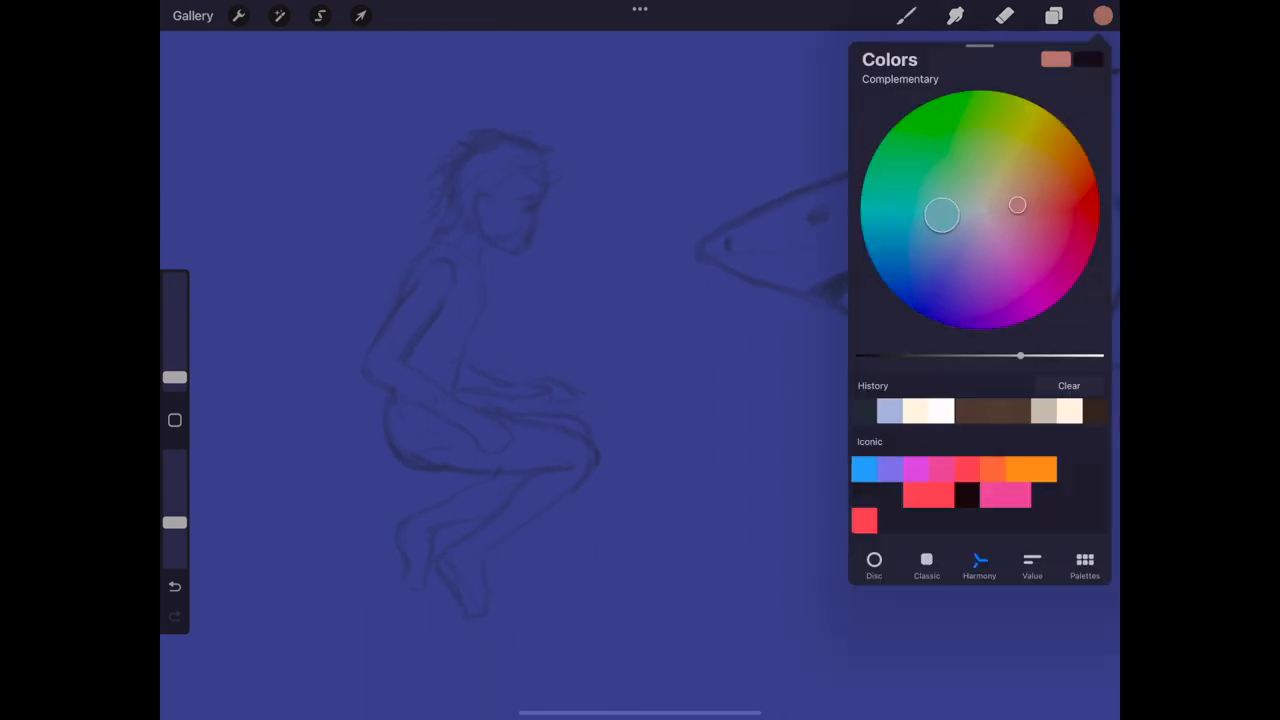
click(1053, 15)
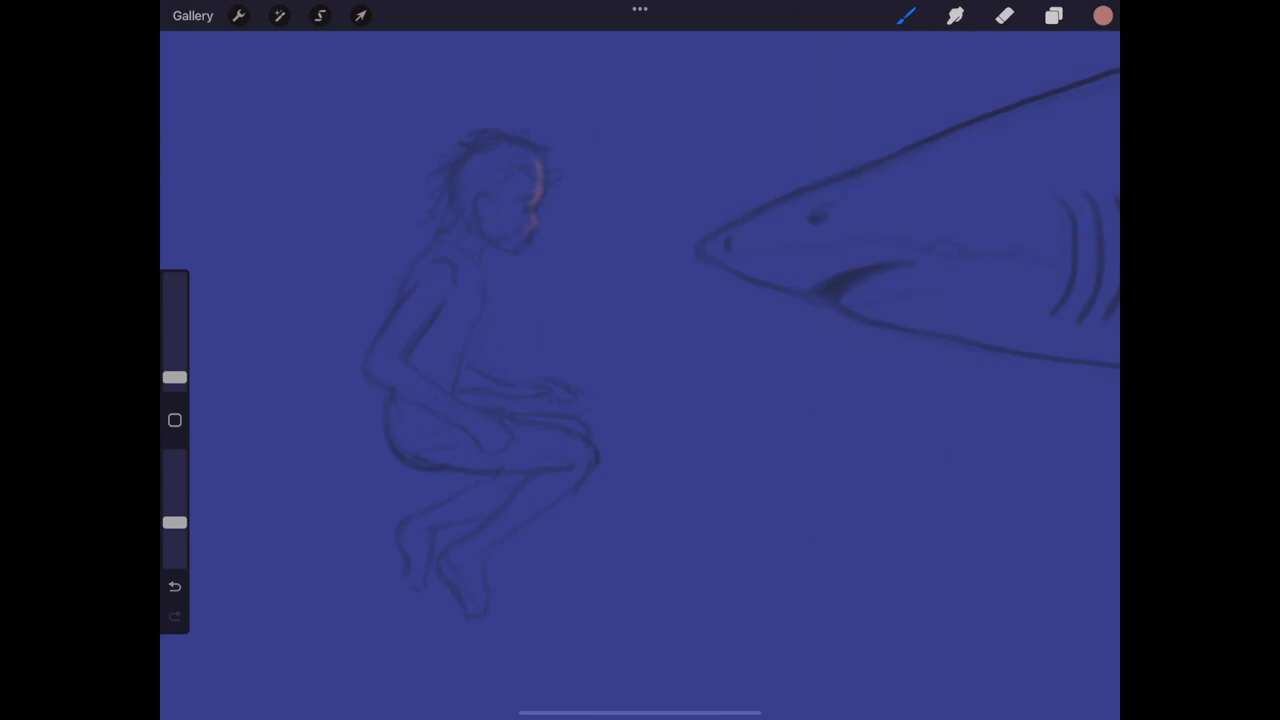
drag(490, 150, 455, 390)
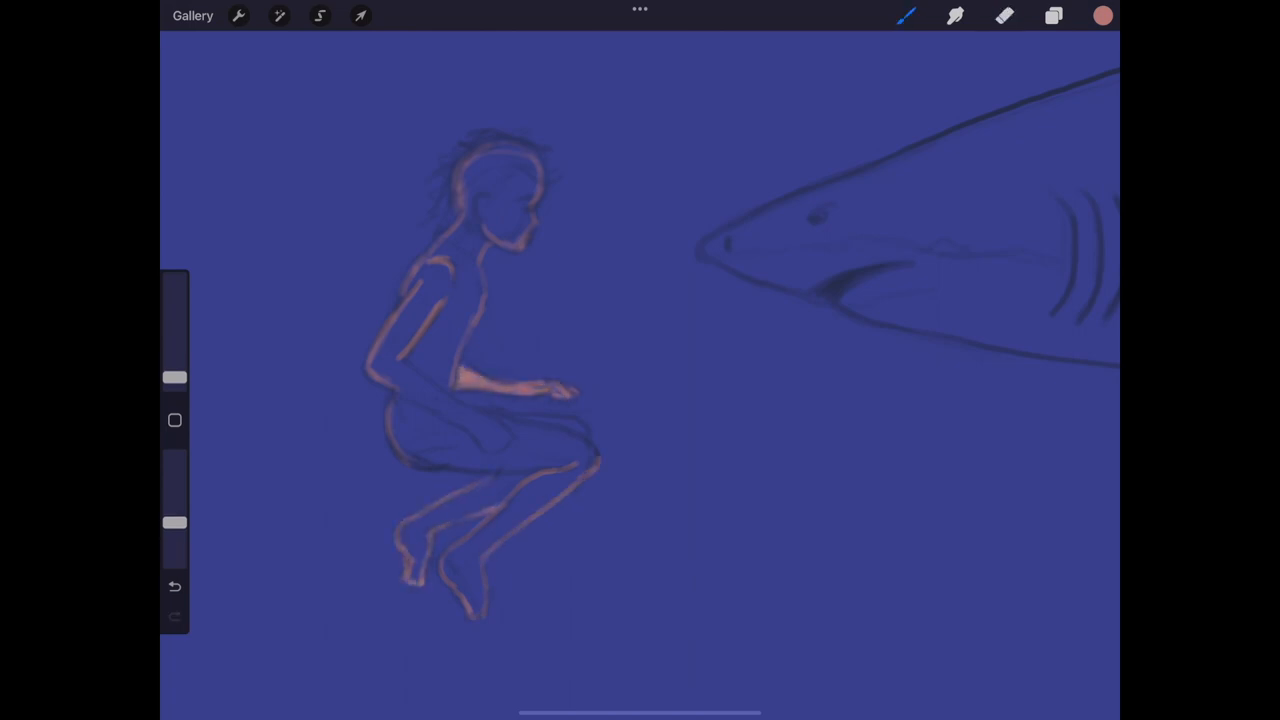
drag(470, 170, 520, 220)
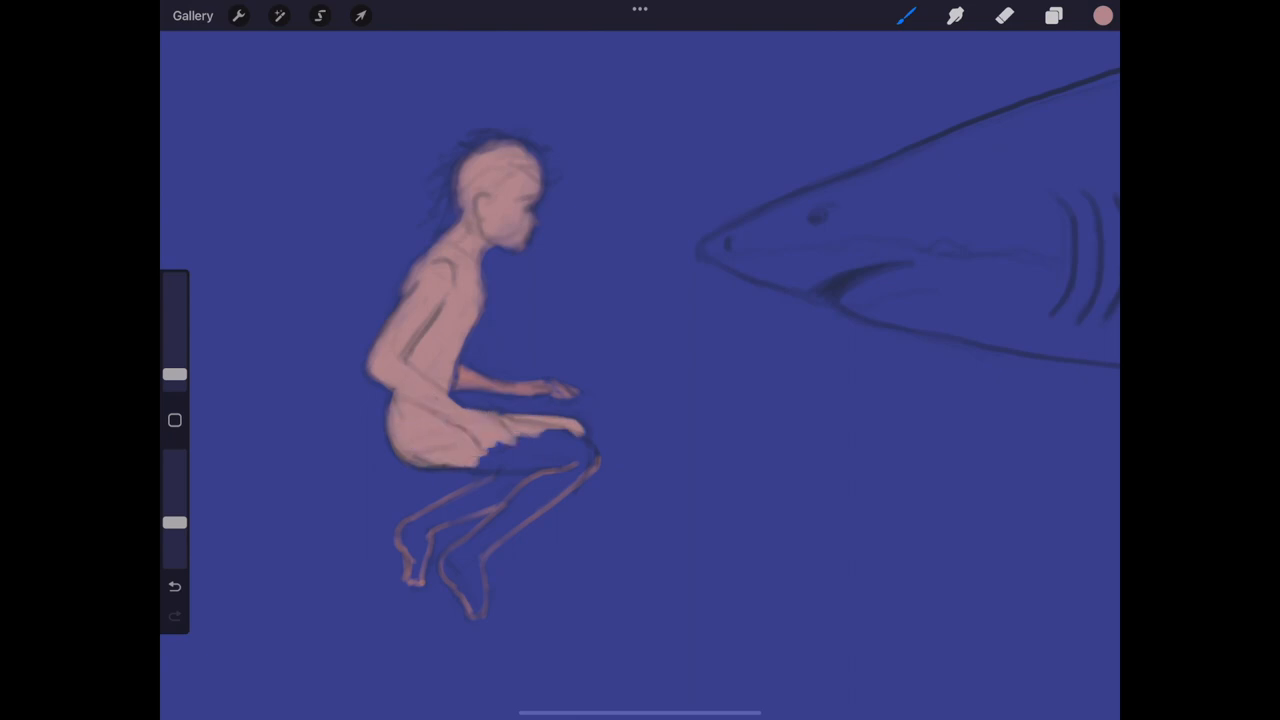
drag(580, 450, 420, 560)
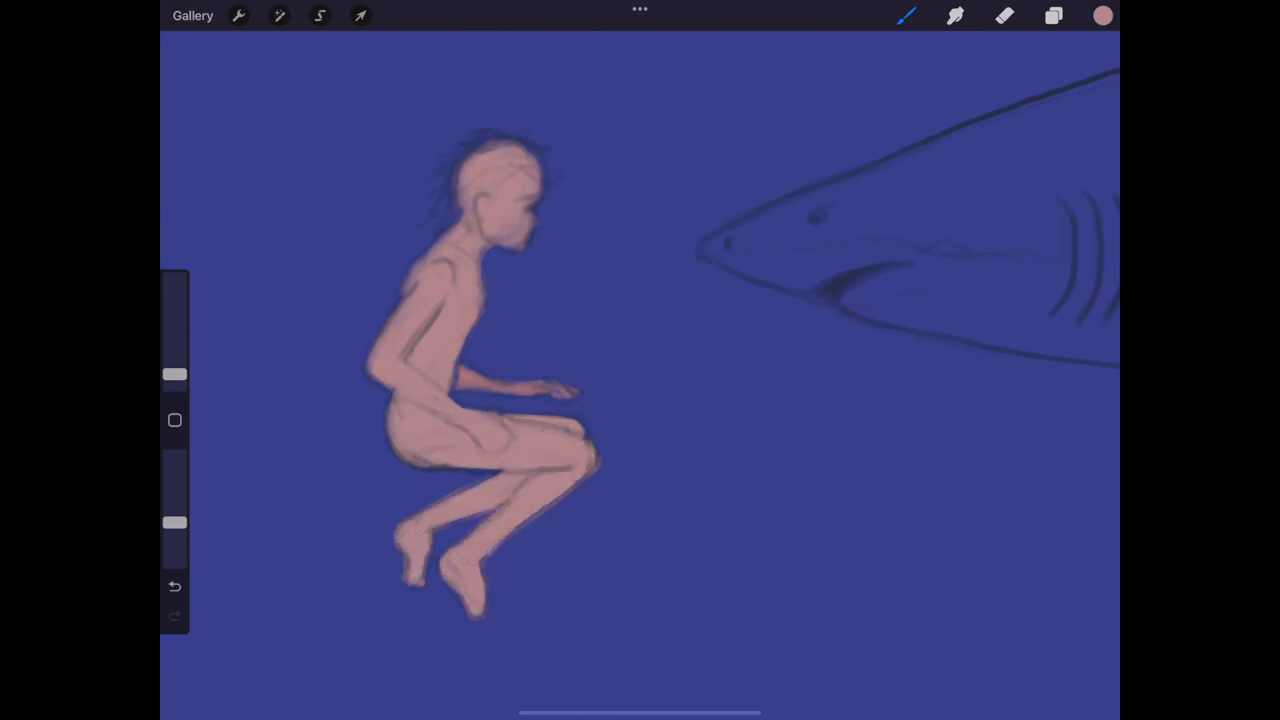
click(1101, 15)
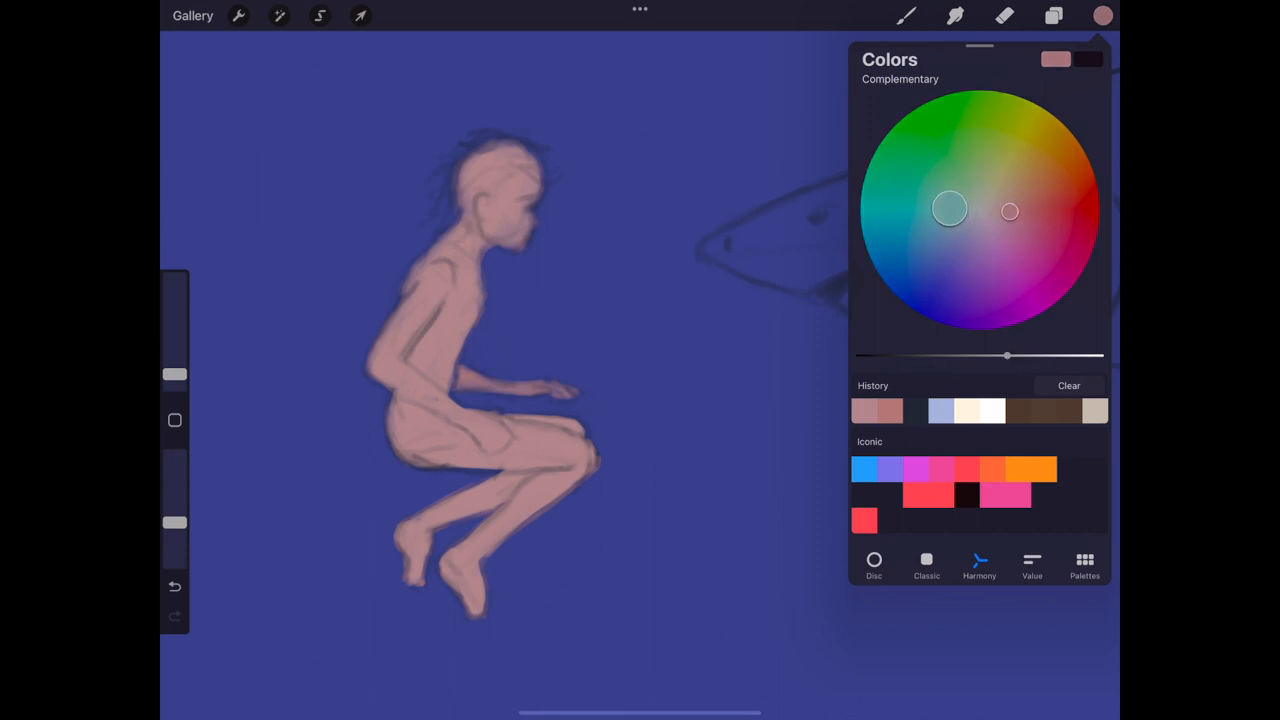
Add a new shading layer and pick a darker reddish skin shade
click(1053, 15)
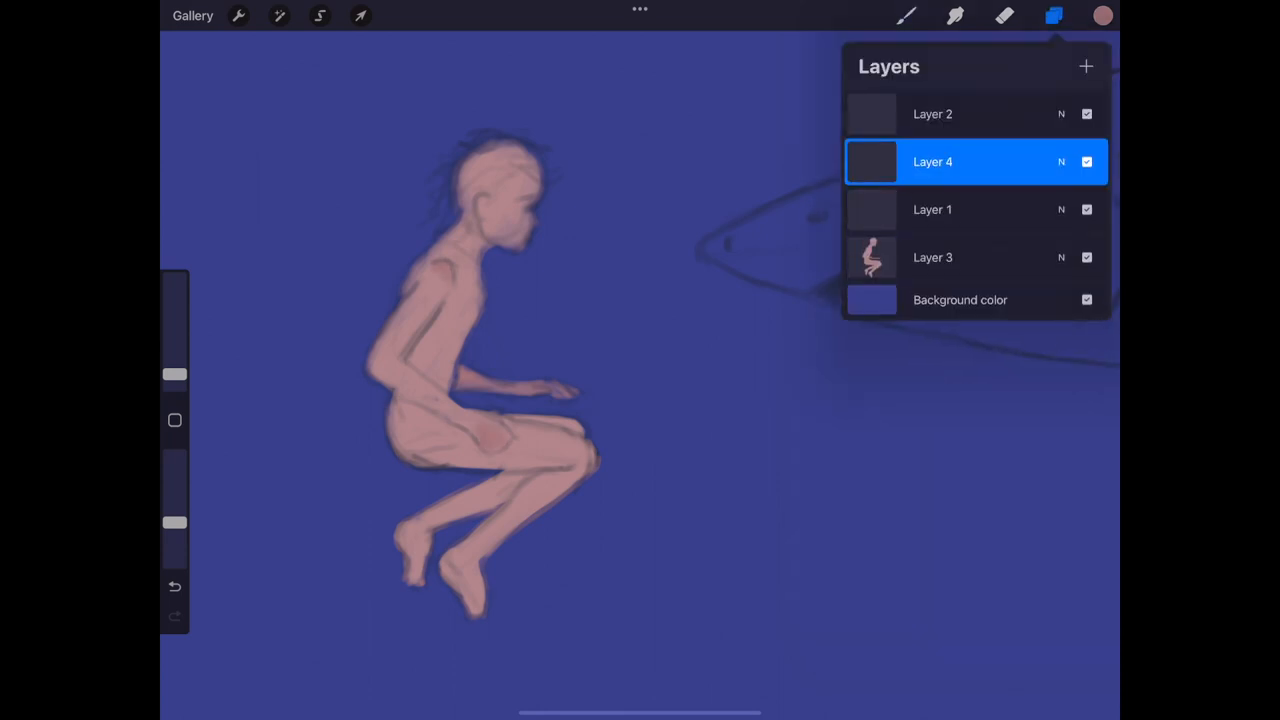
click(1086, 161)
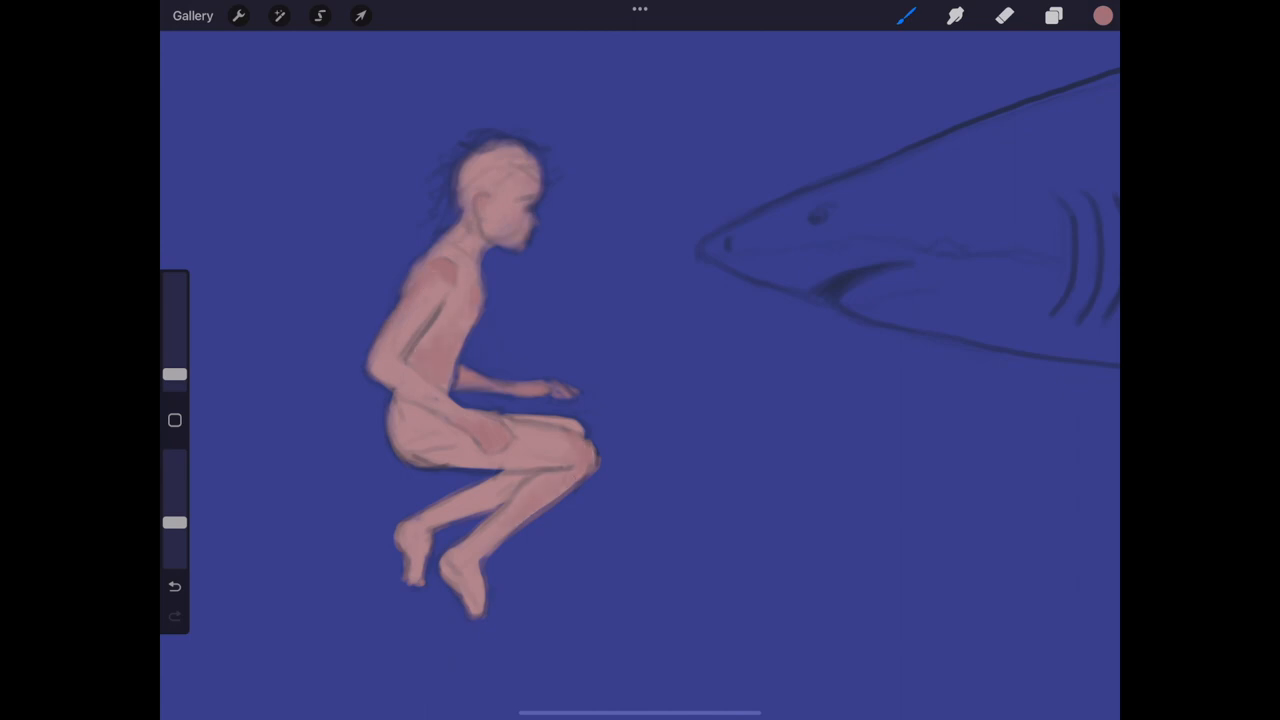
click(1102, 15)
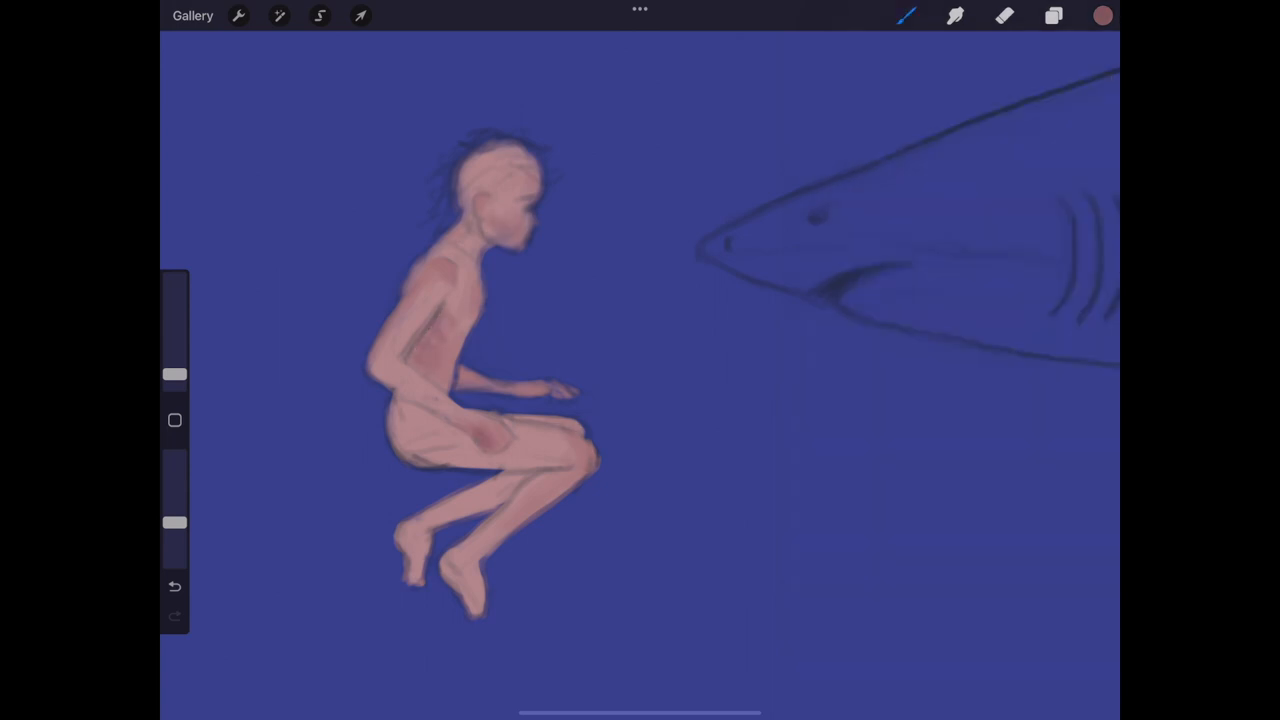
click(1053, 16)
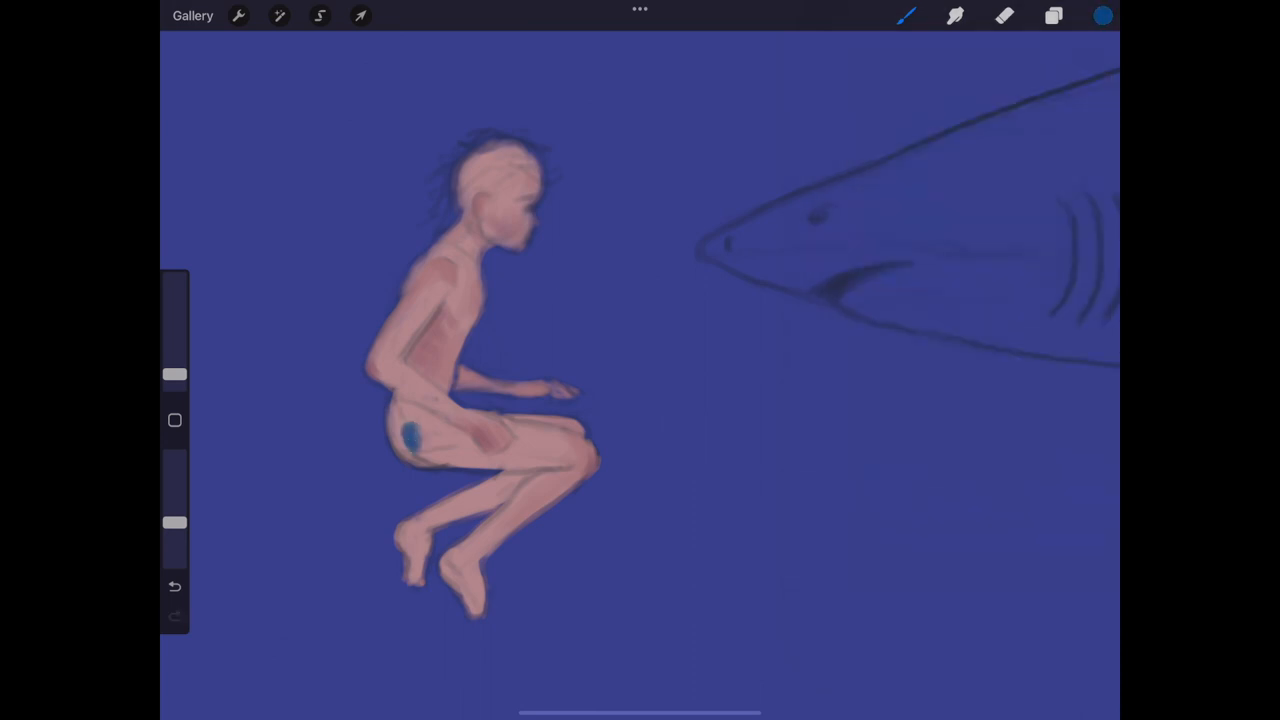
Paint the boy's shorts blue and his hair dark red
drag(420, 430, 490, 460)
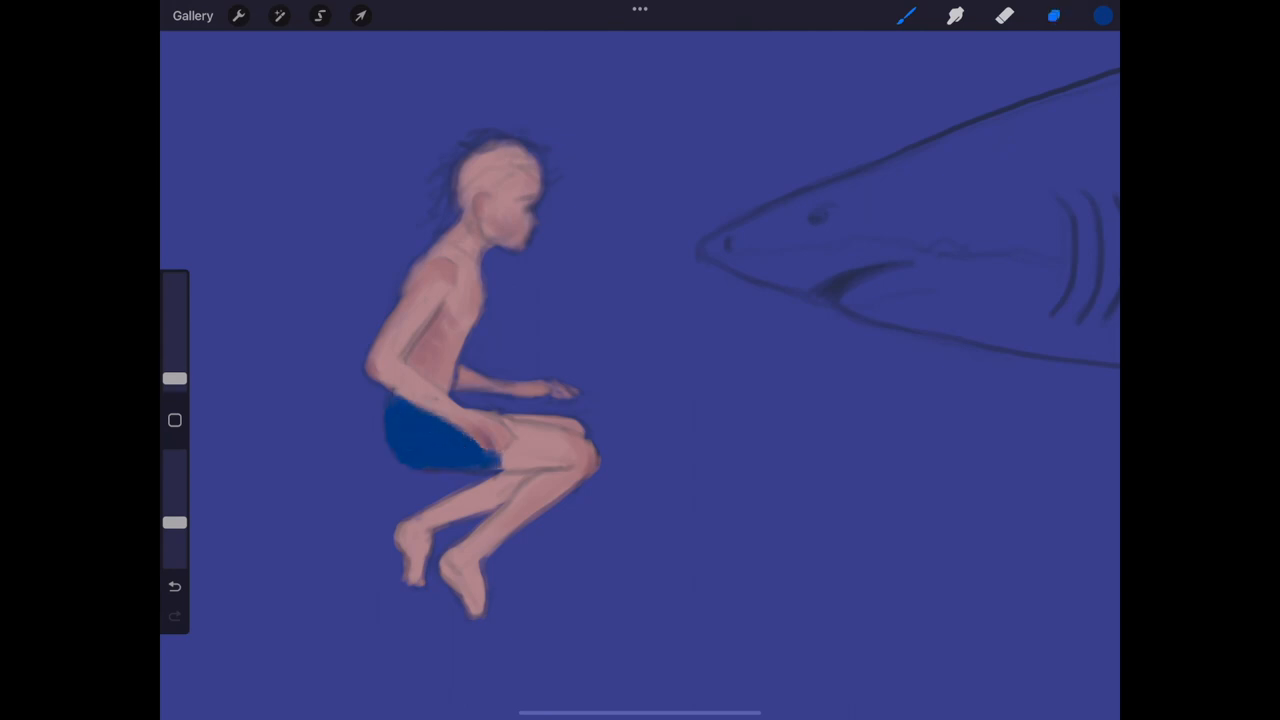
click(1054, 15)
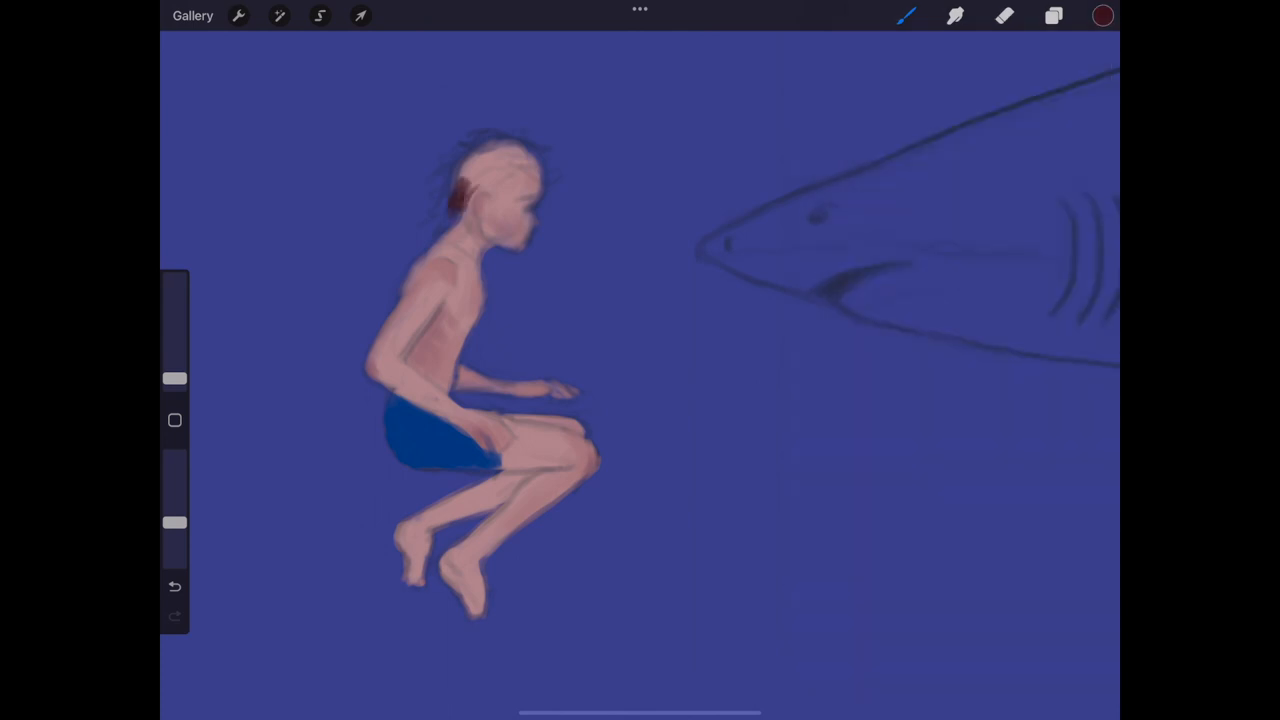
drag(460, 175, 520, 185)
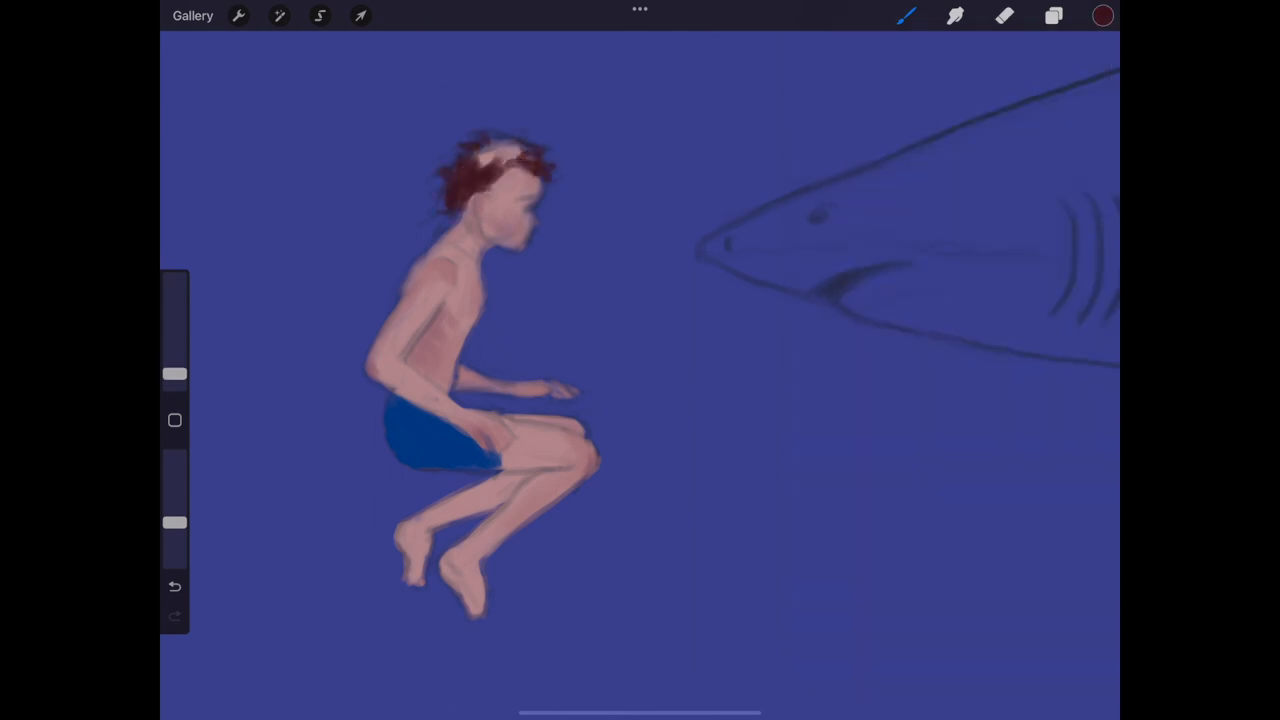
click(463, 180)
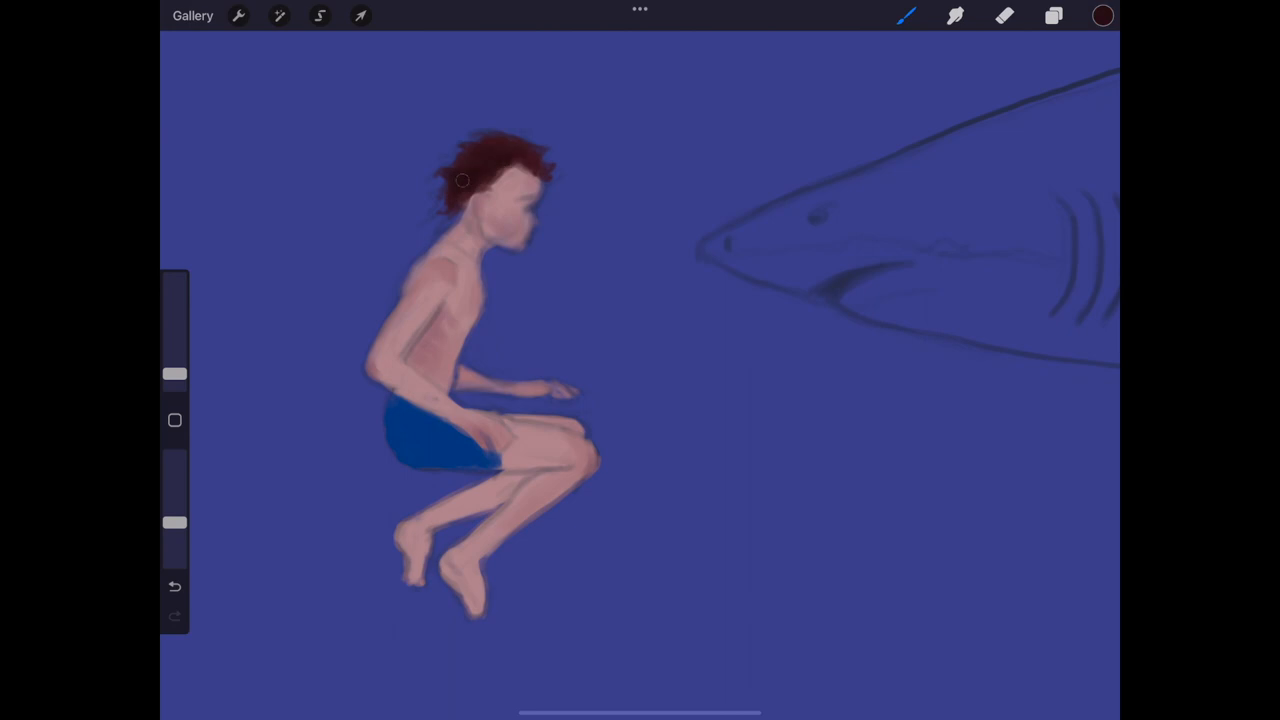
click(1053, 15)
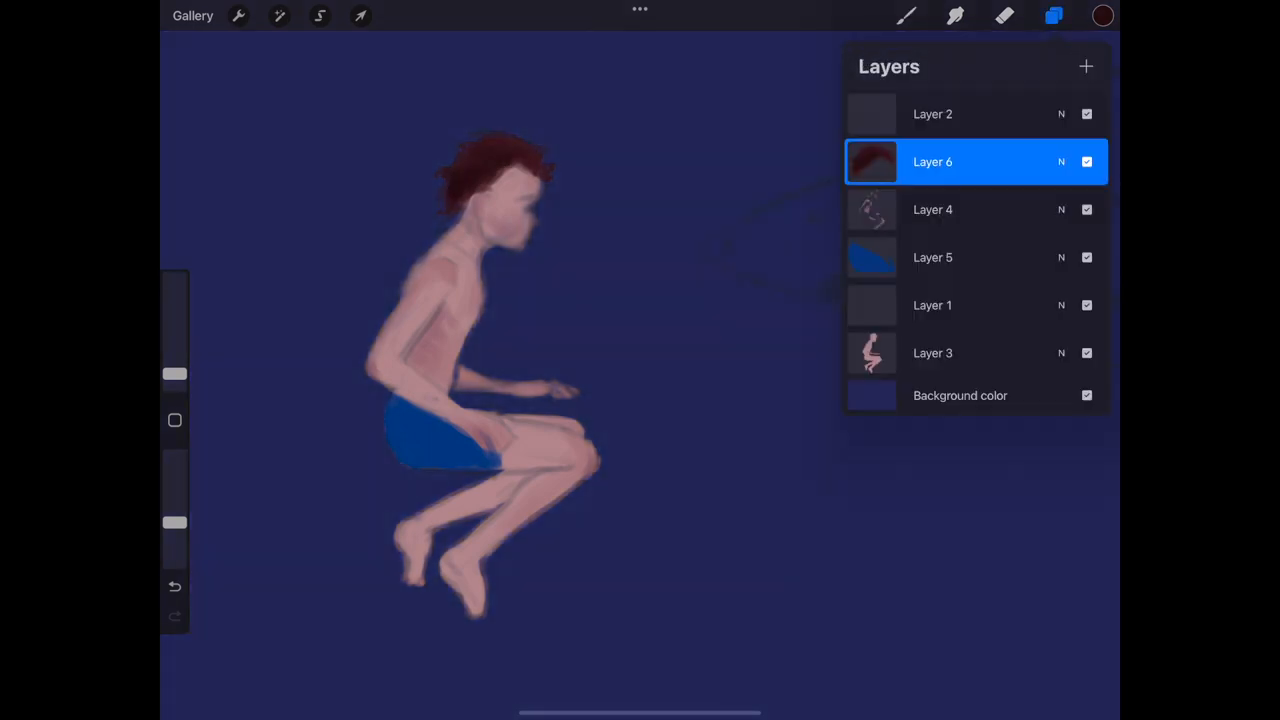
Shade the shorts darker, clean edges with the Eraser, and add bluish skin highlights
click(1102, 15)
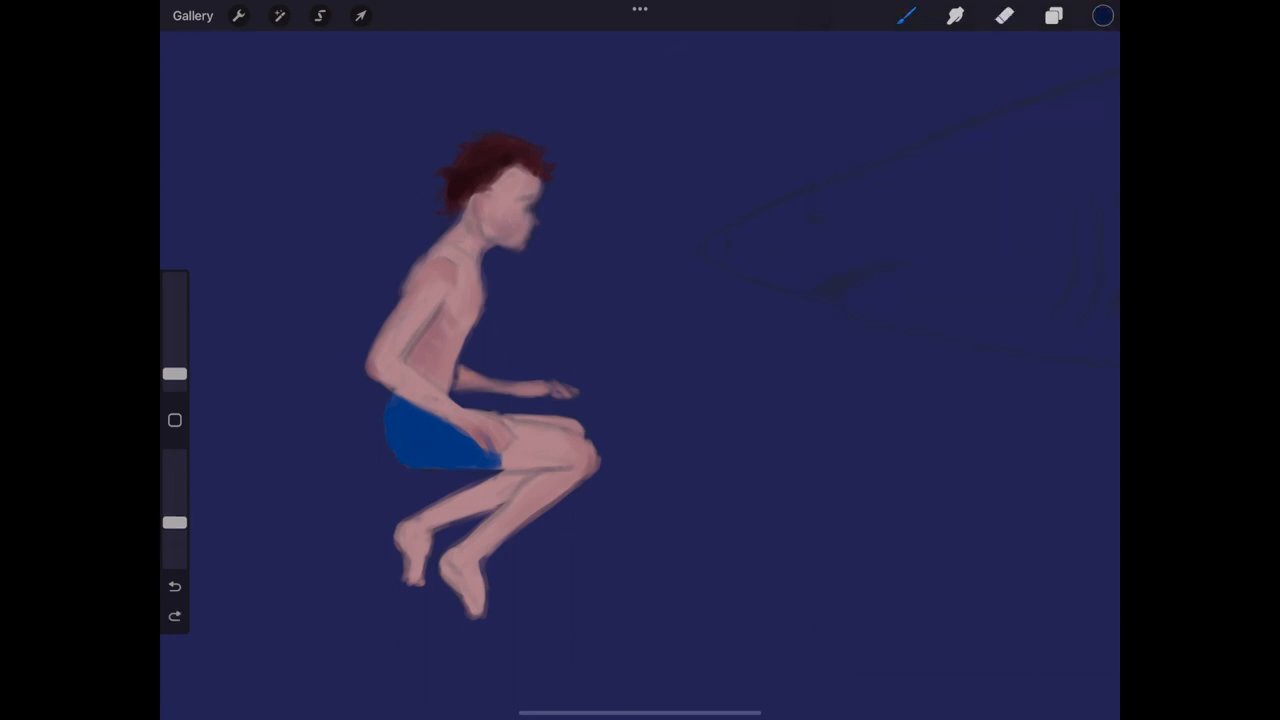
drag(400, 445, 470, 455)
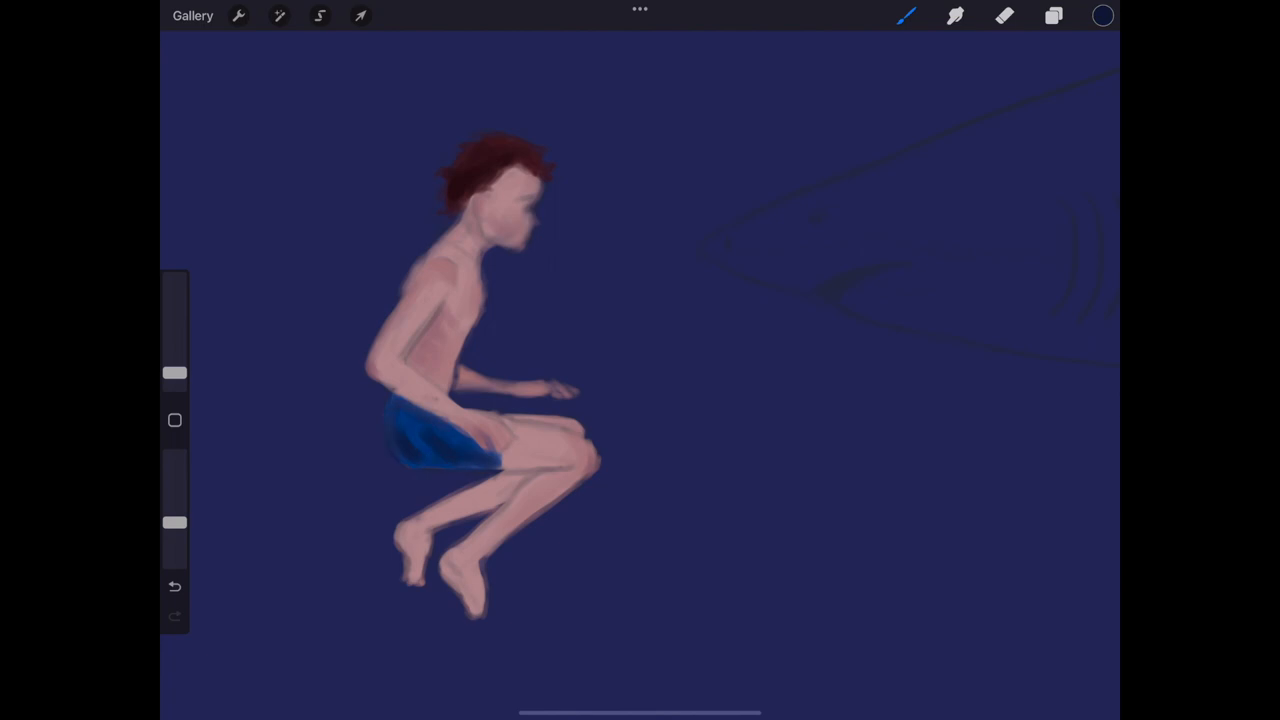
click(1005, 15)
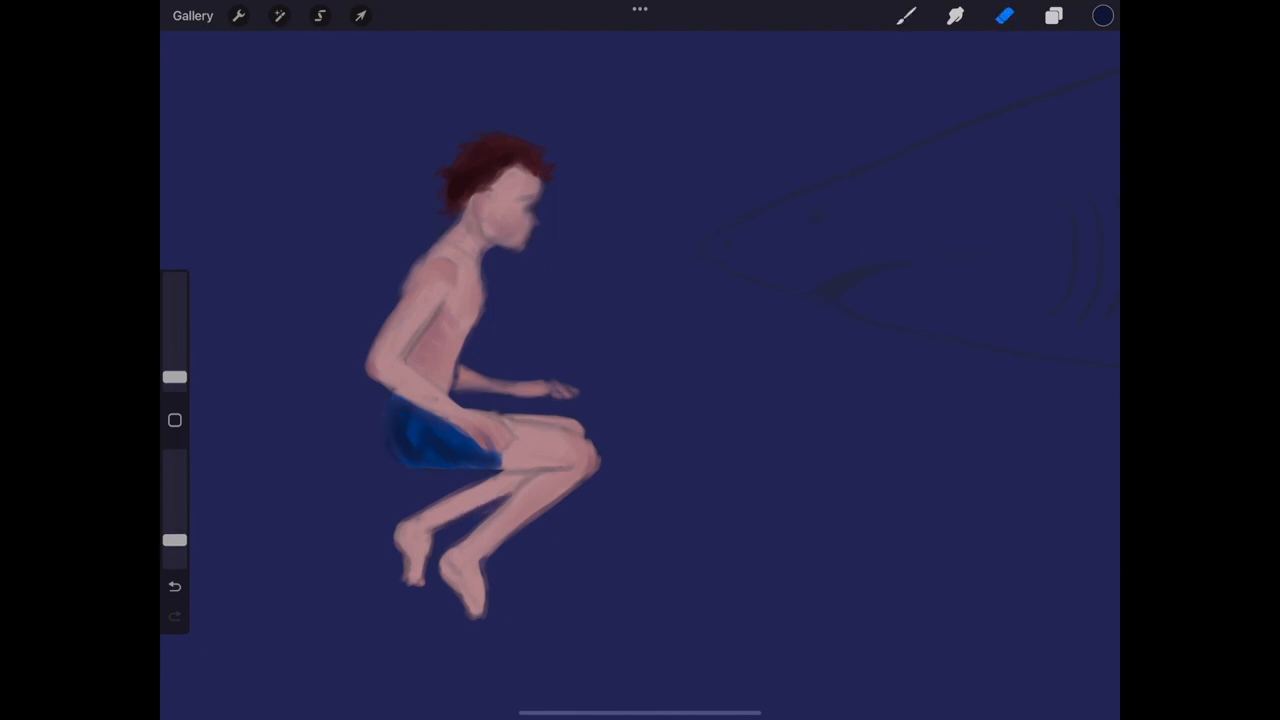
click(1102, 15)
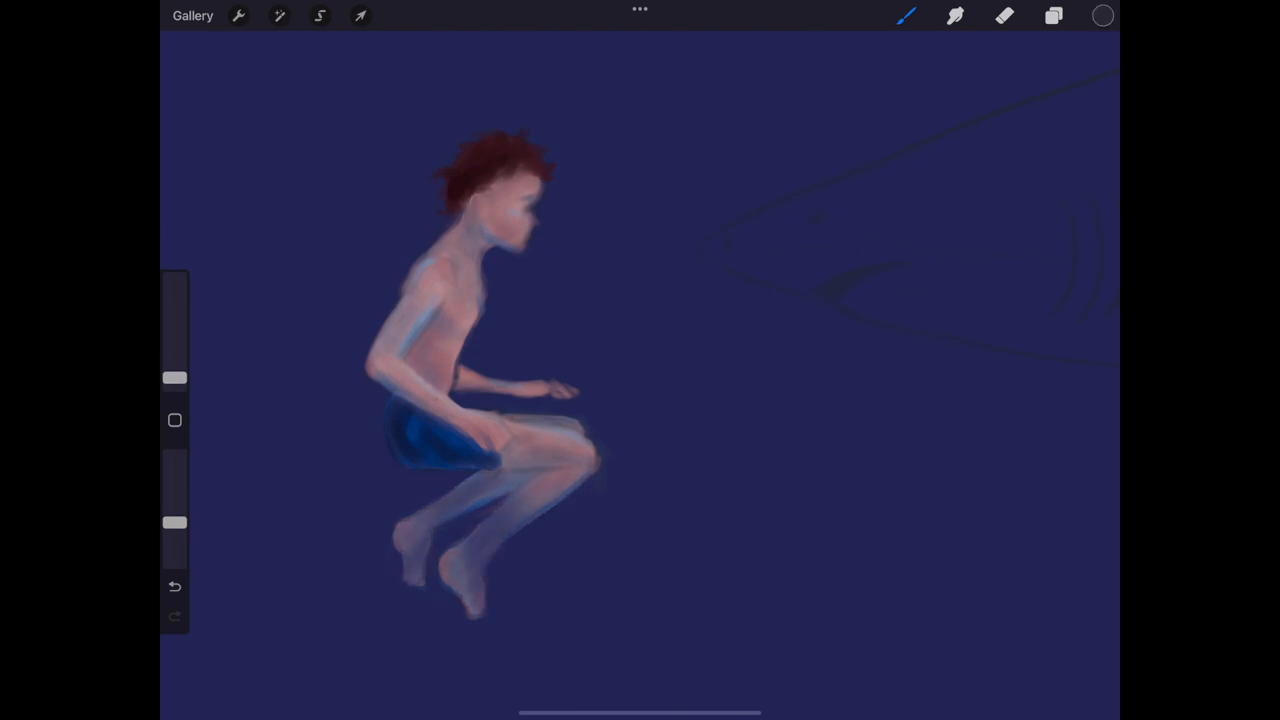
click(1053, 15)
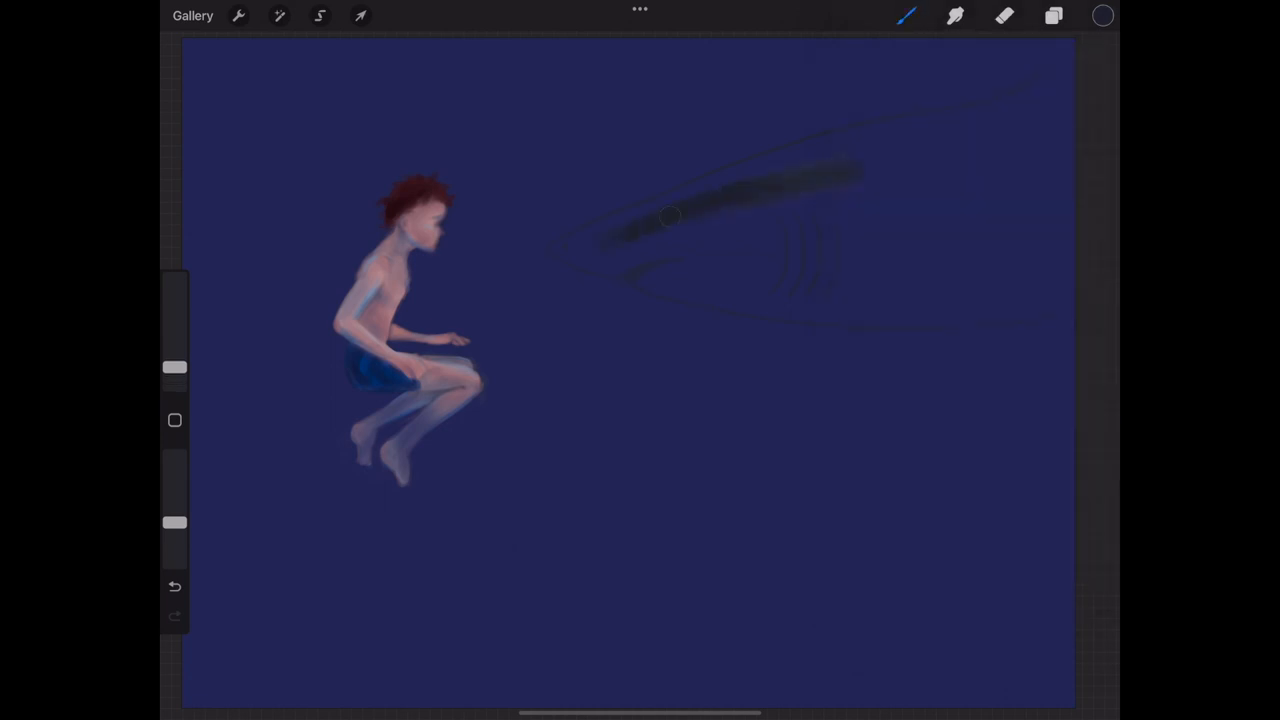
Paint the shark's dark body, then a light blue underbelly showing the mouth and gills
drag(670, 215, 1050, 120)
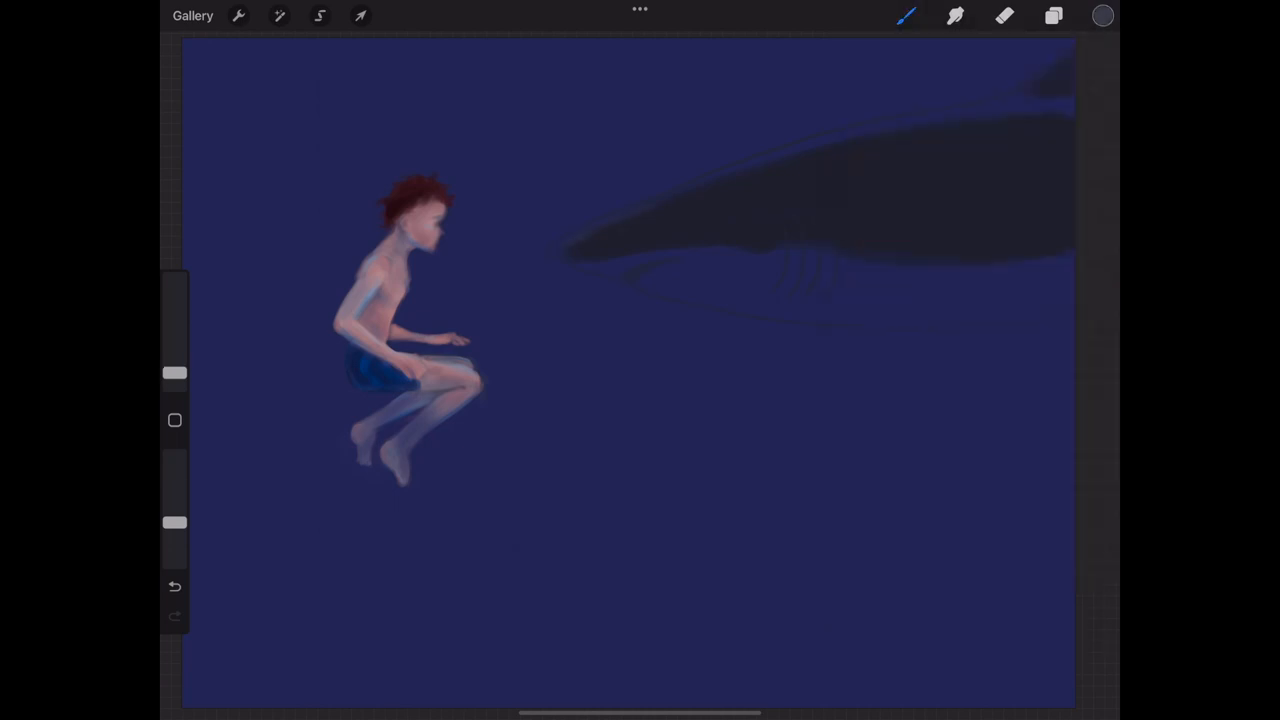
click(1102, 15)
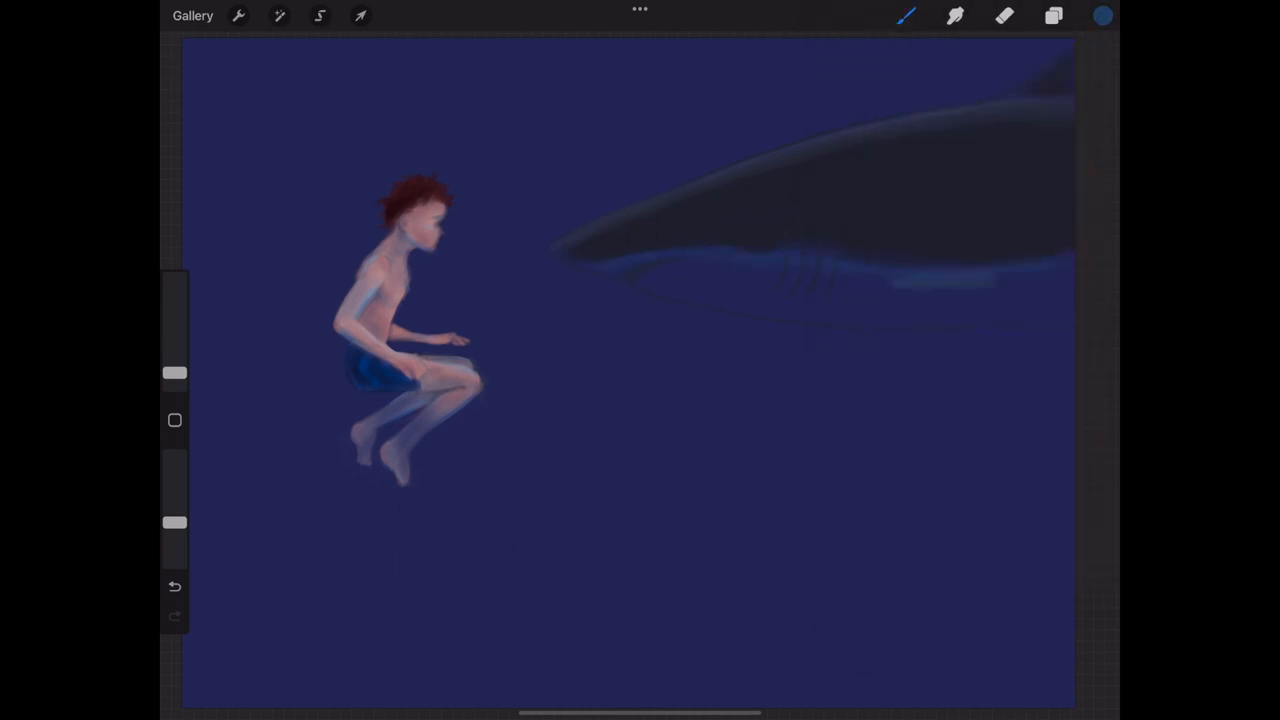
drag(640, 270, 930, 320)
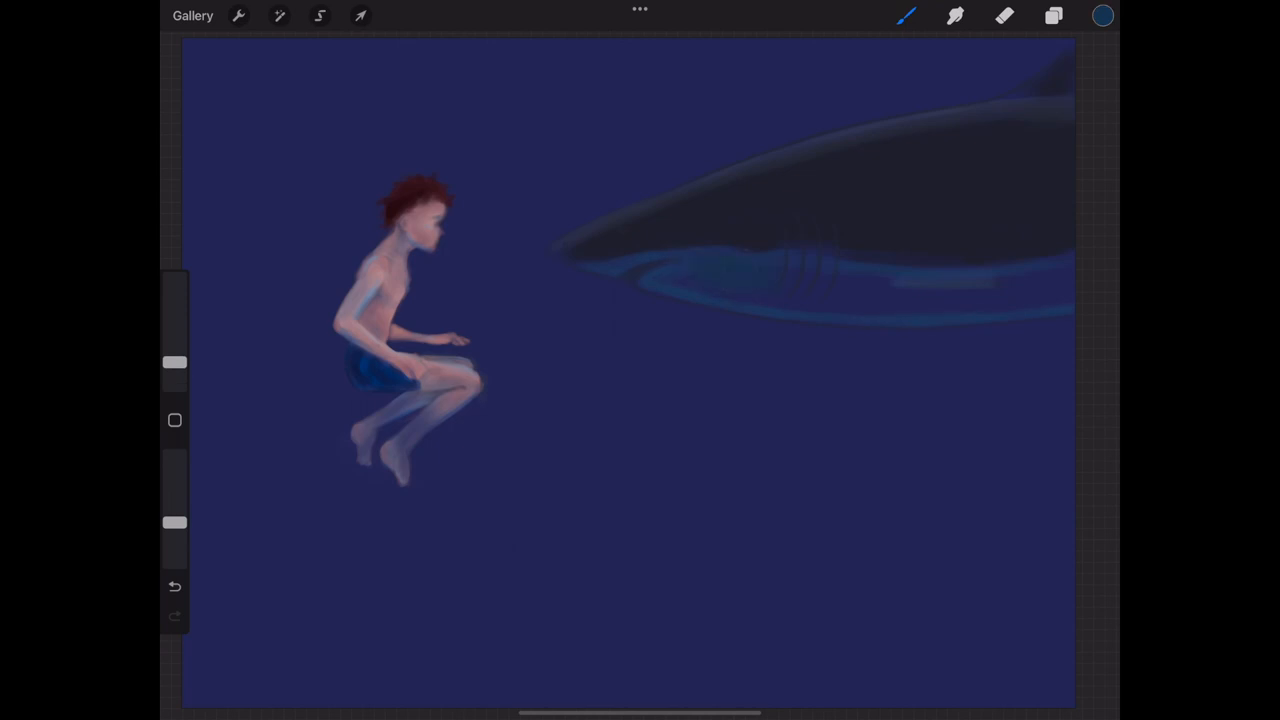
click(1102, 15)
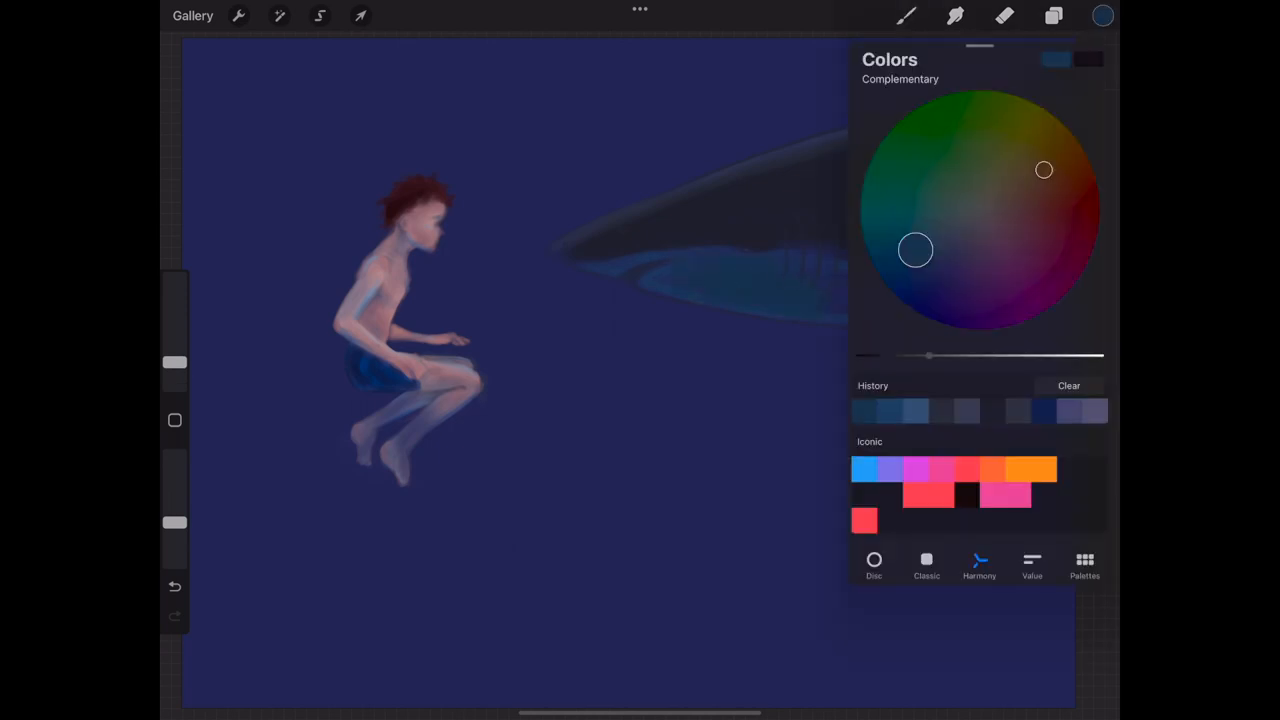
click(906, 15)
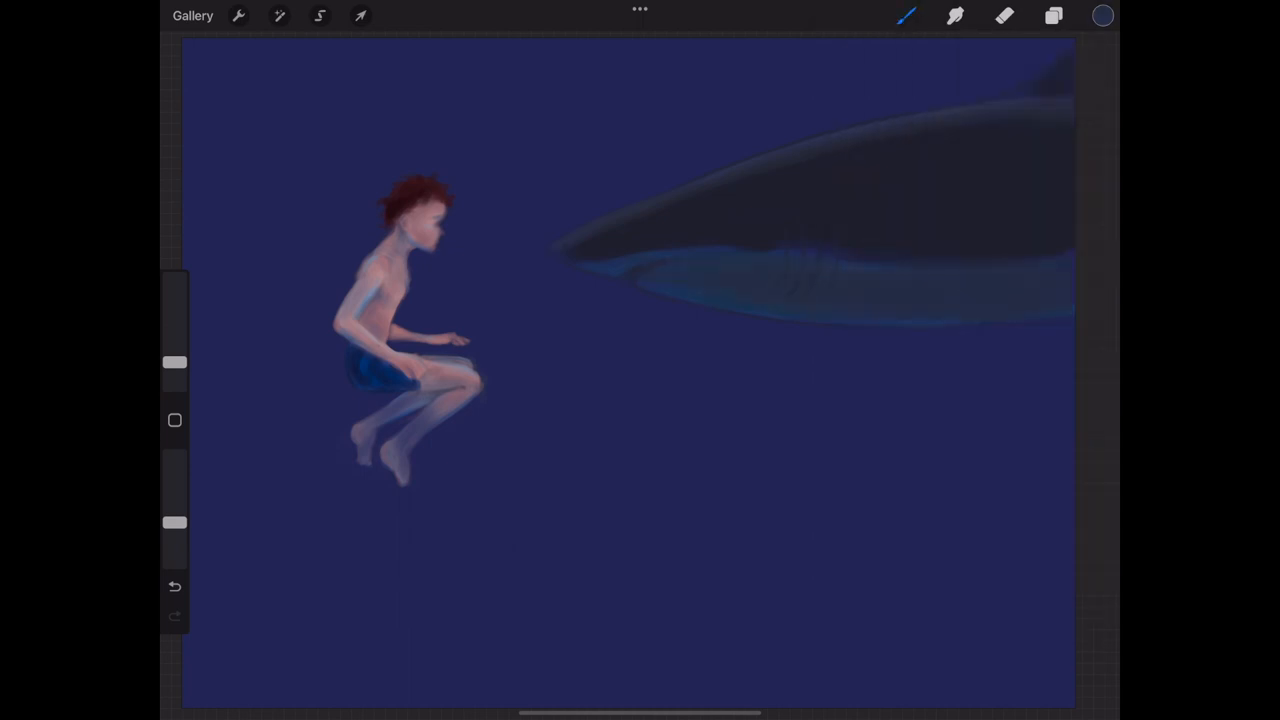
click(1102, 15)
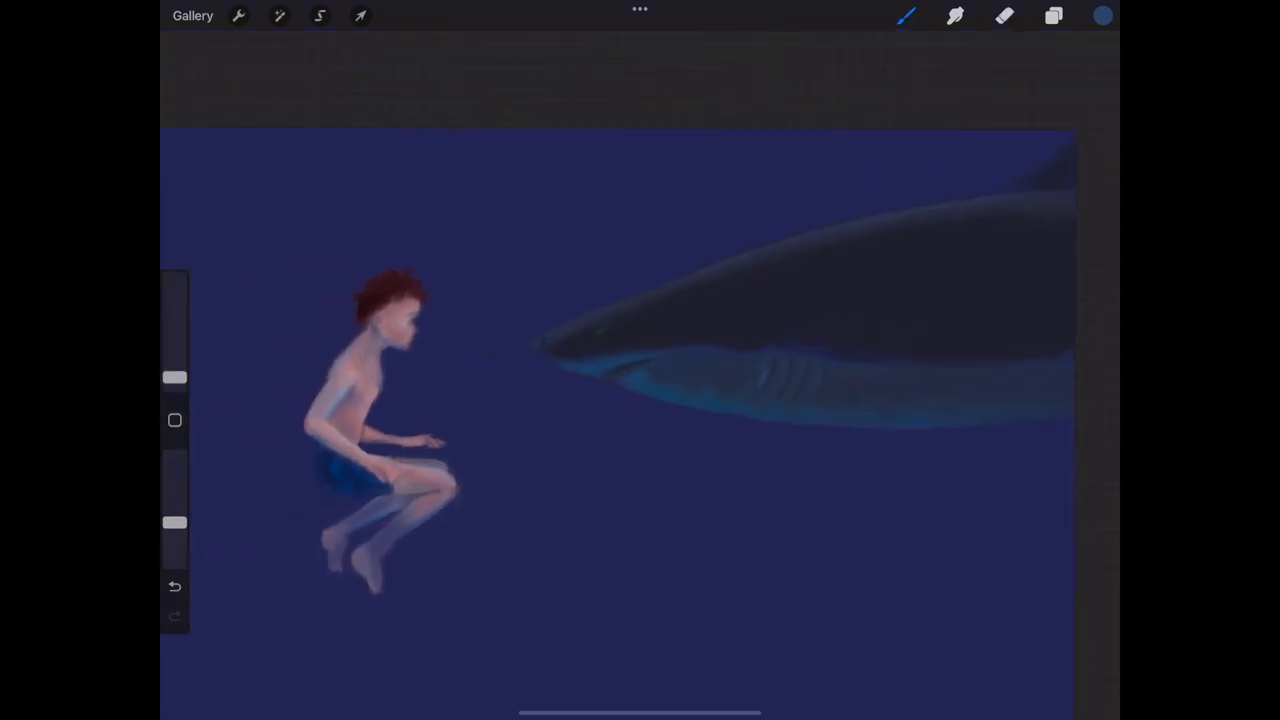
click(1053, 15)
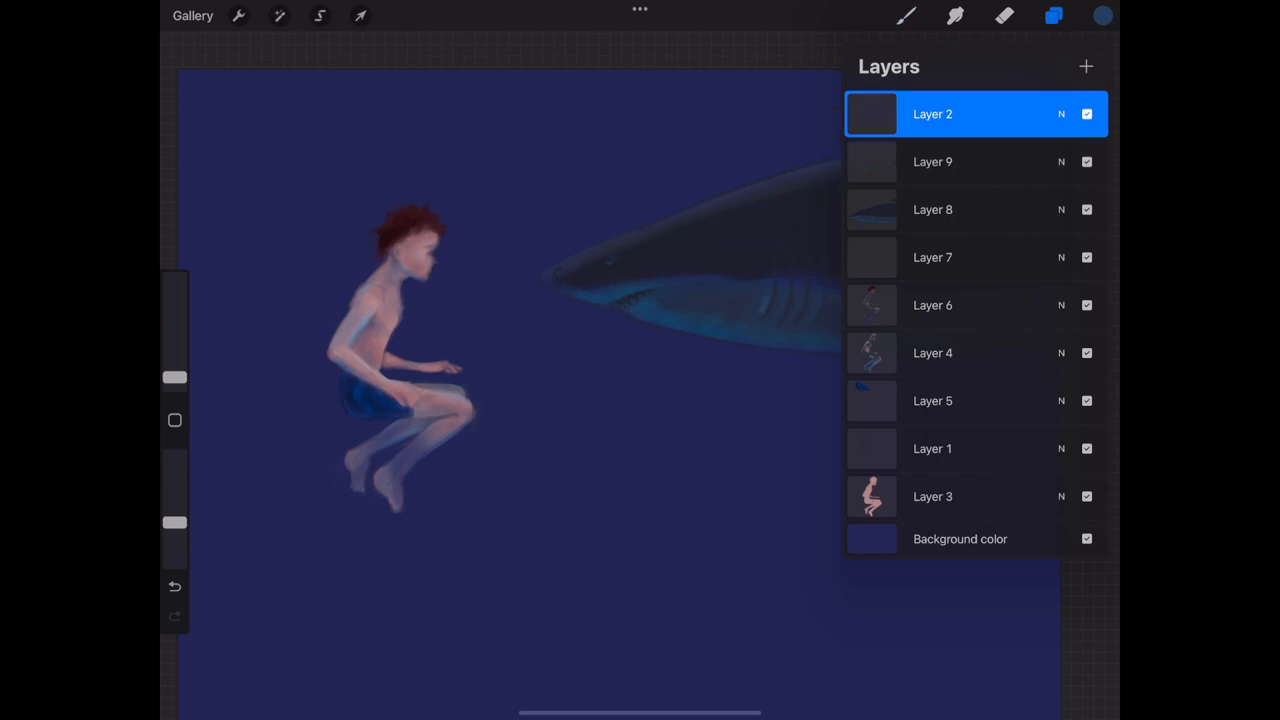
Paint pale lilac rim highlights along the shark's back, fin and jaw
click(1053, 15)
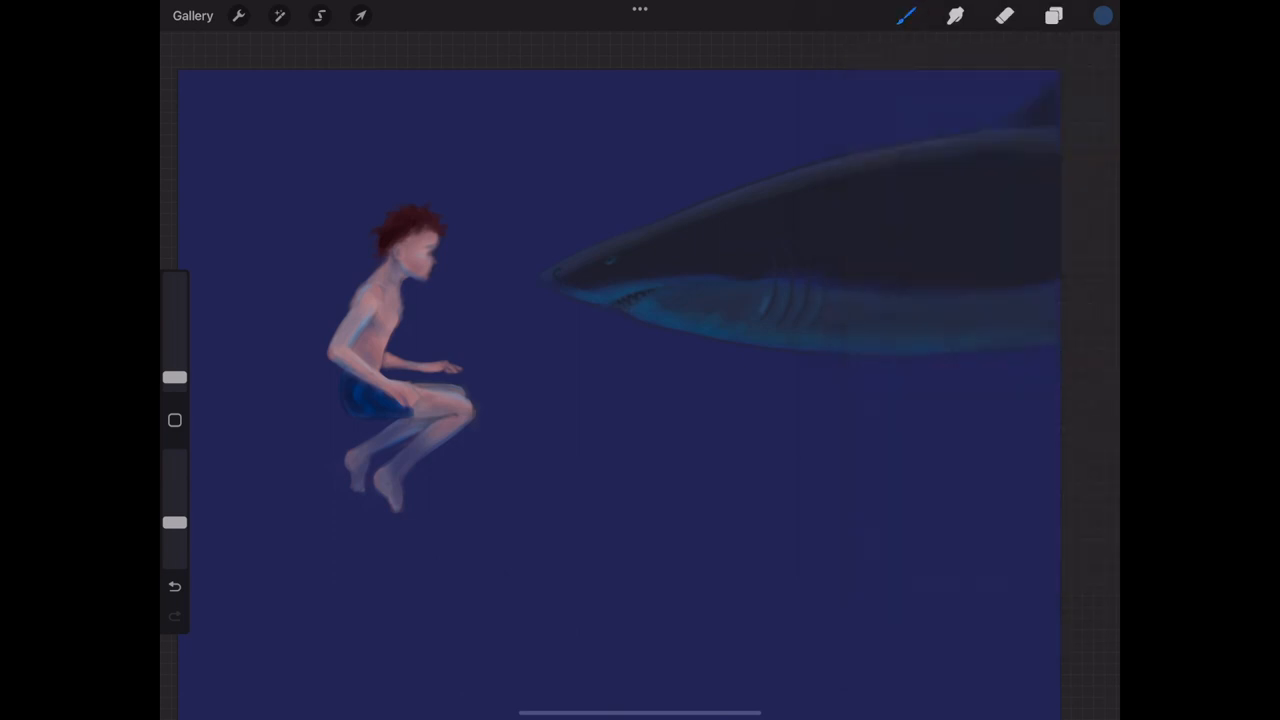
click(1102, 15)
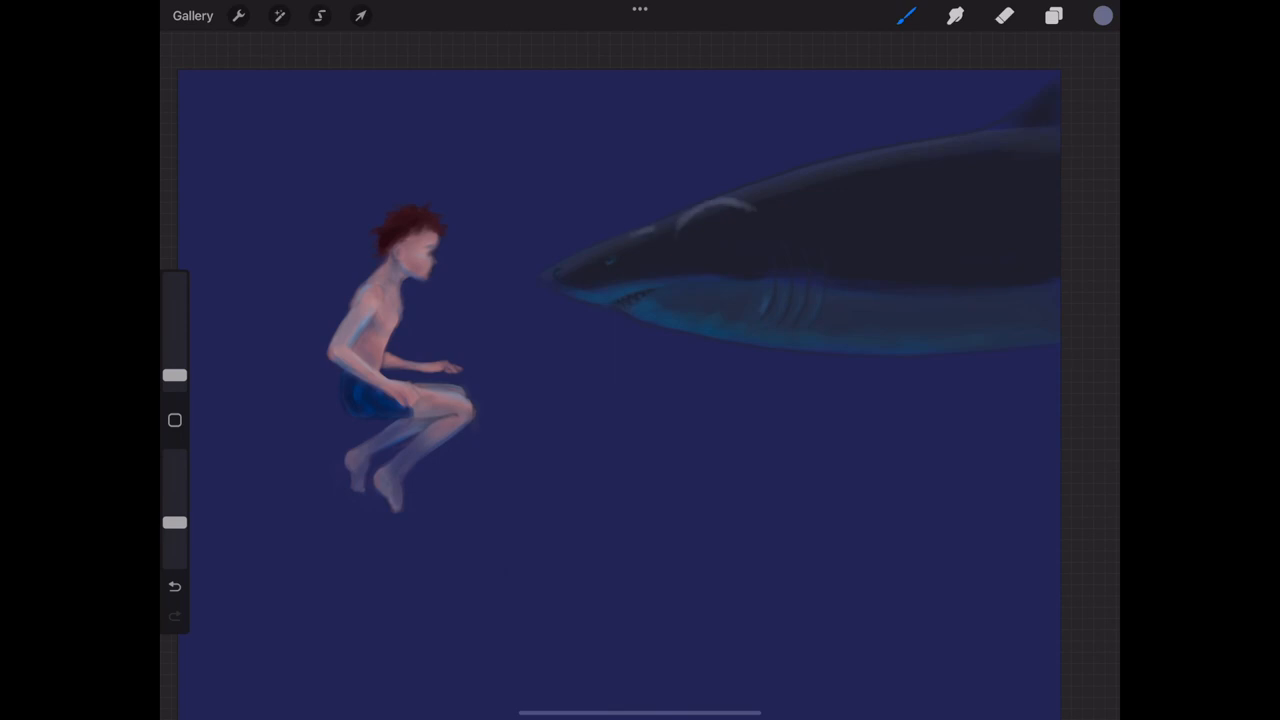
drag(560, 270, 840, 175)
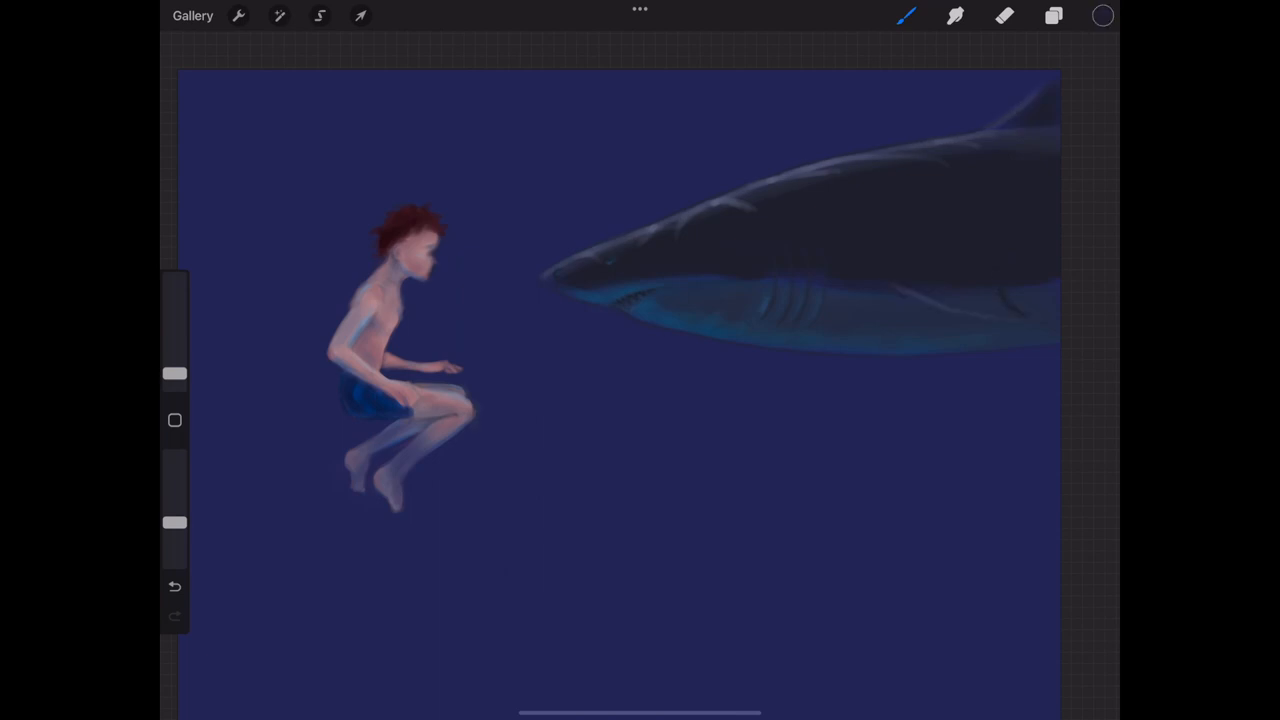
click(1004, 15)
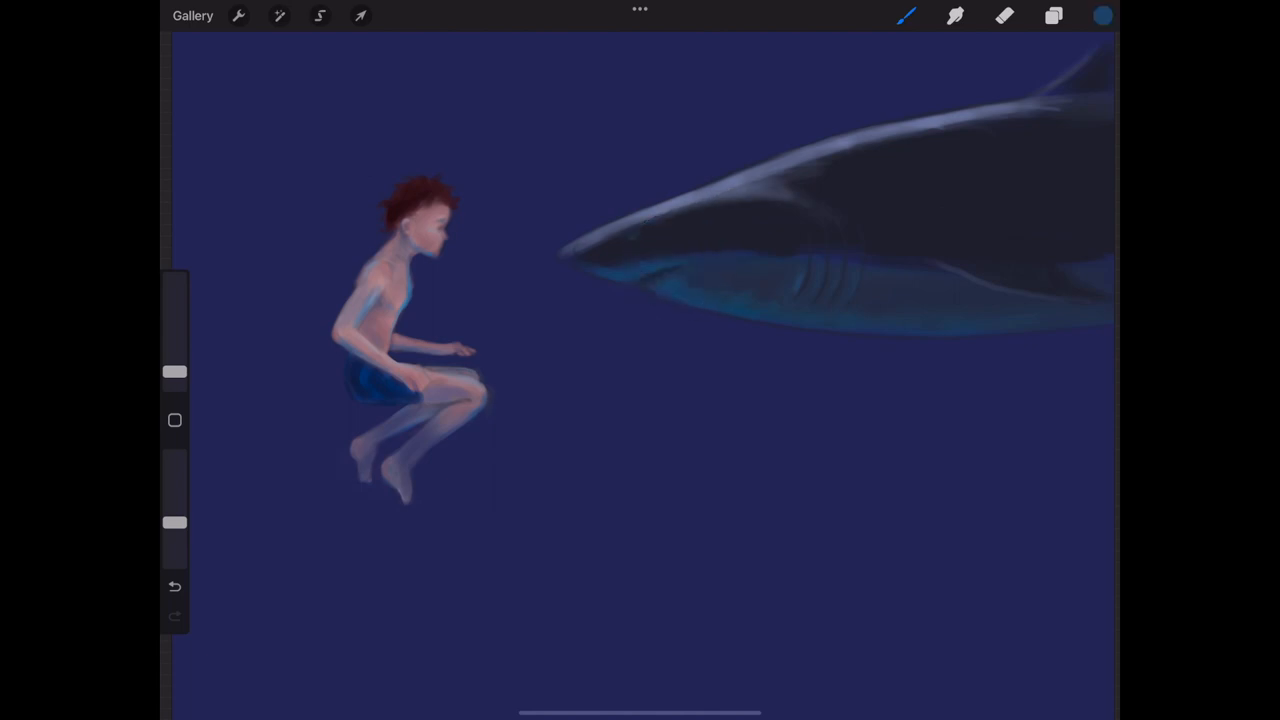
click(1101, 15)
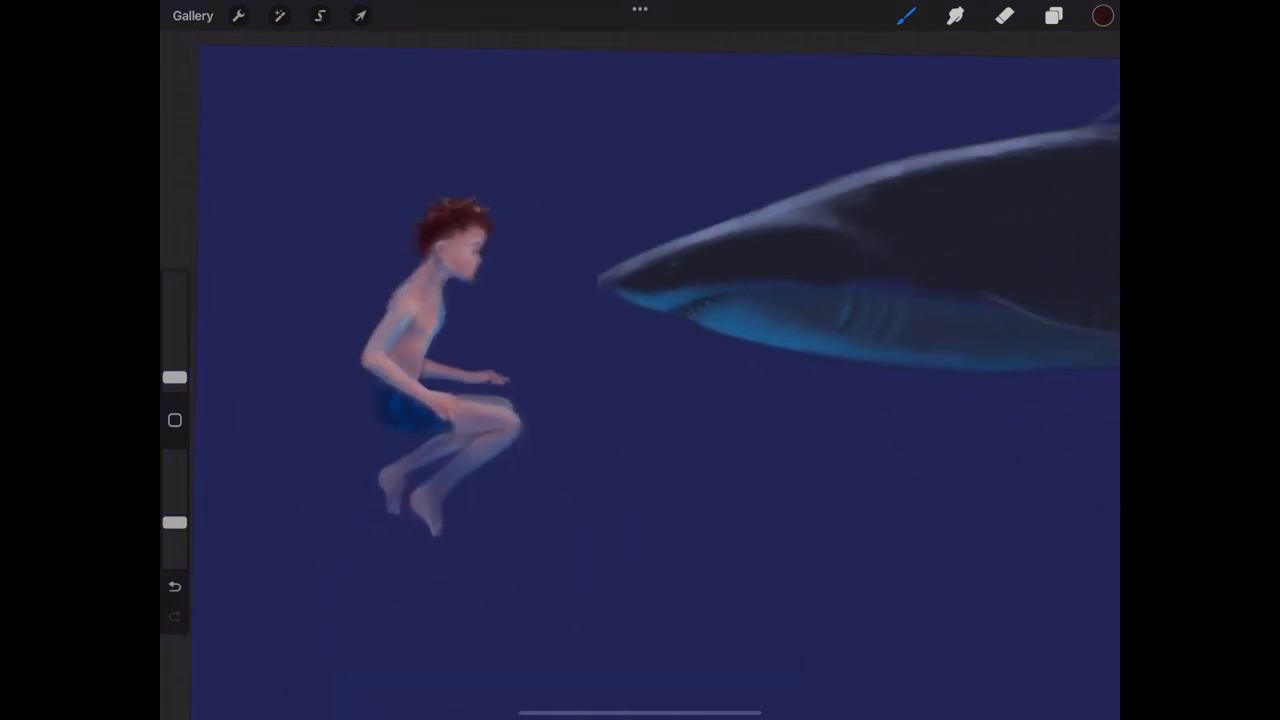
Pick a dark blue and a soft airbrush to shade the deep water at the bottom
click(1053, 15)
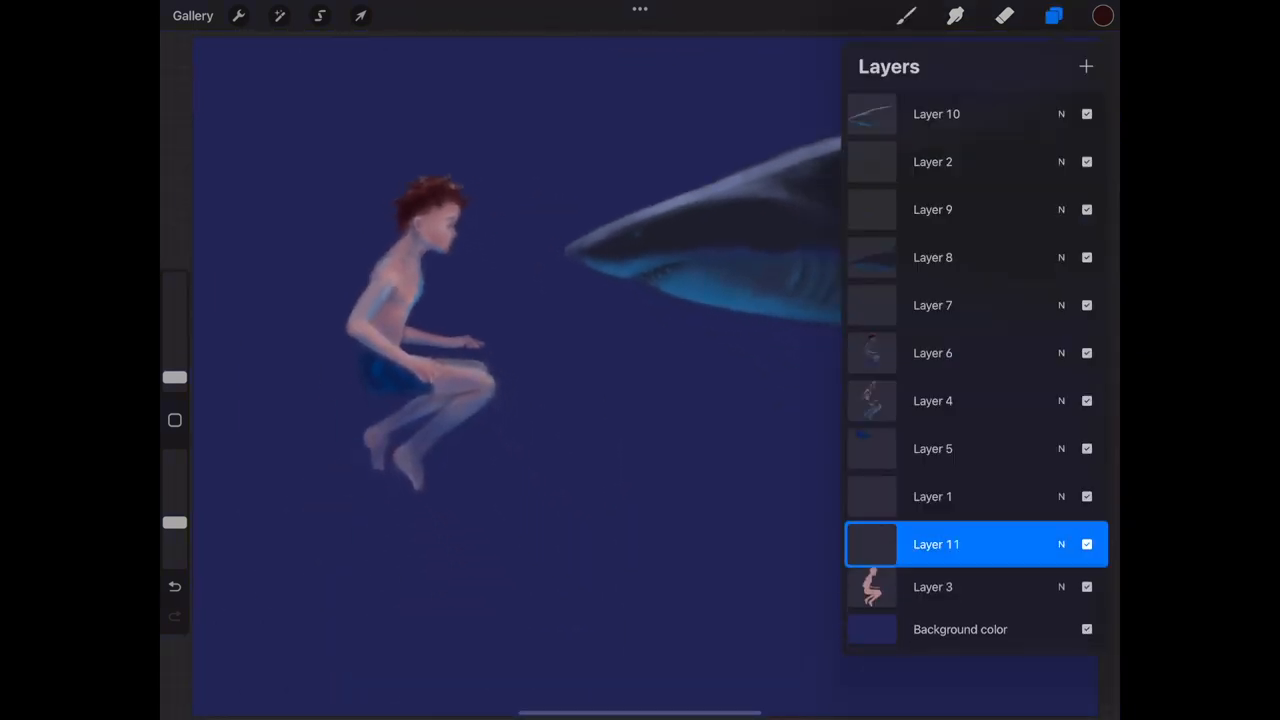
click(1102, 15)
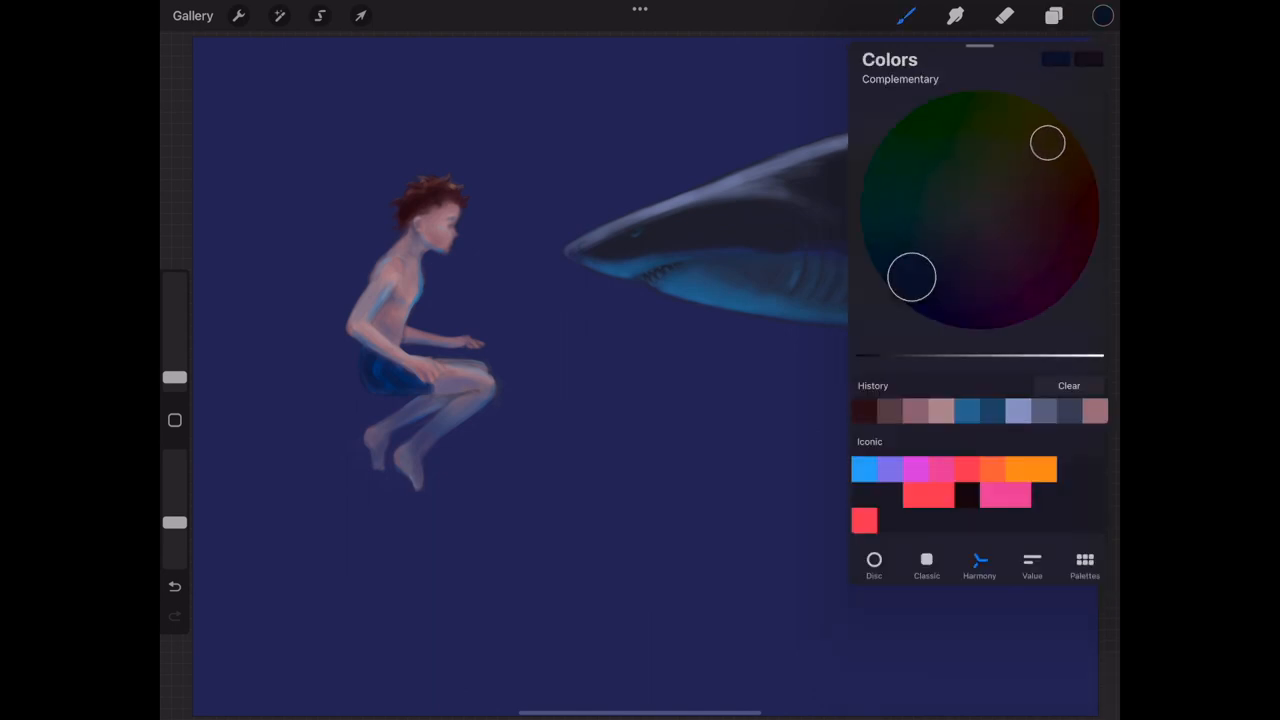
click(906, 15)
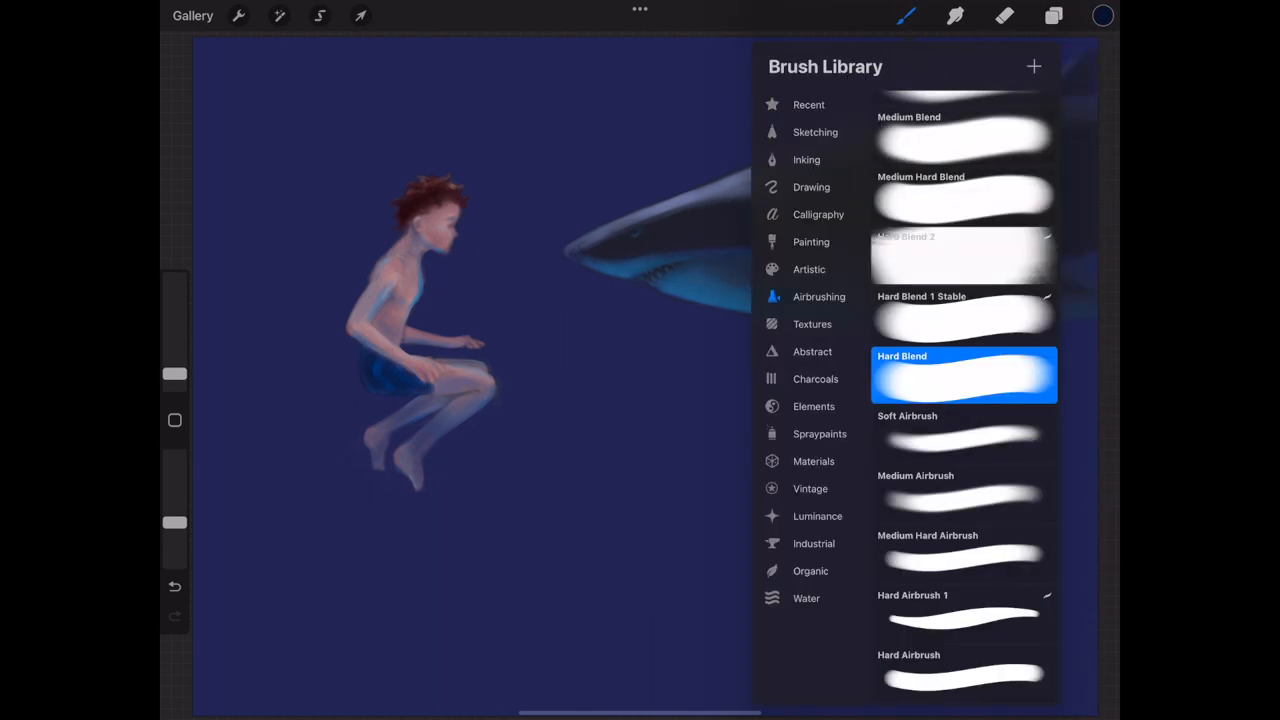
click(808, 104)
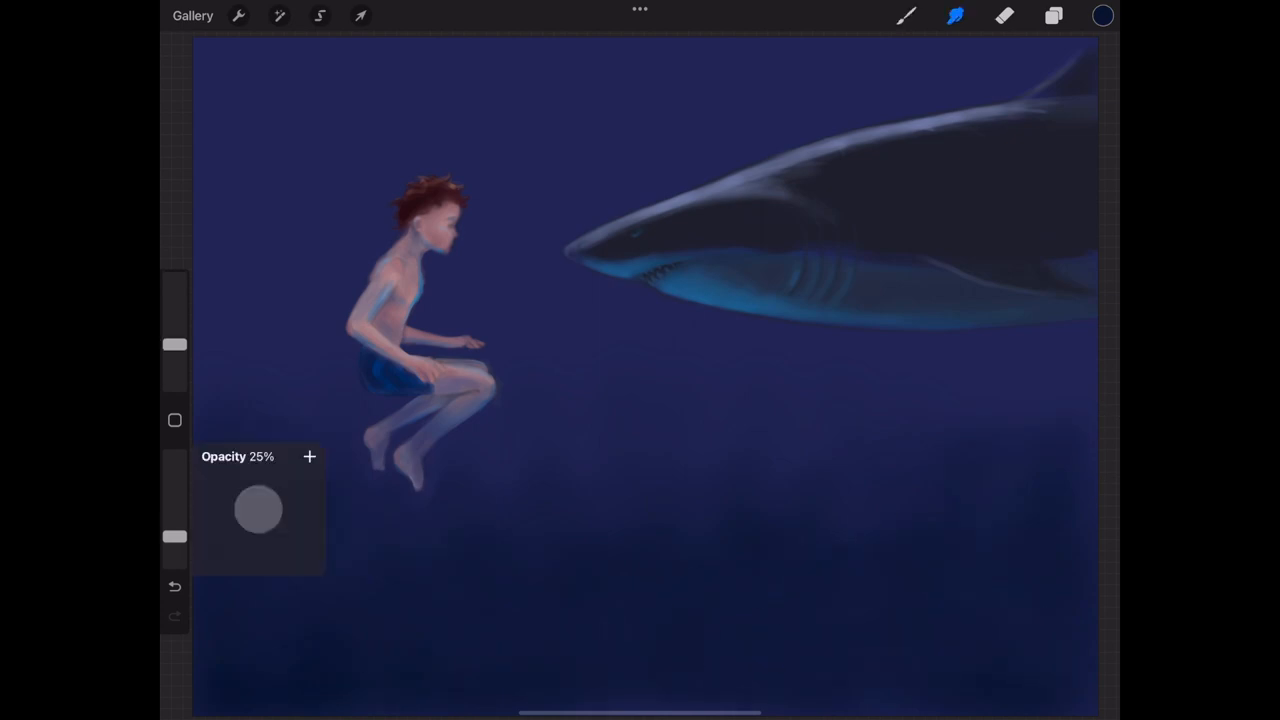
click(1102, 15)
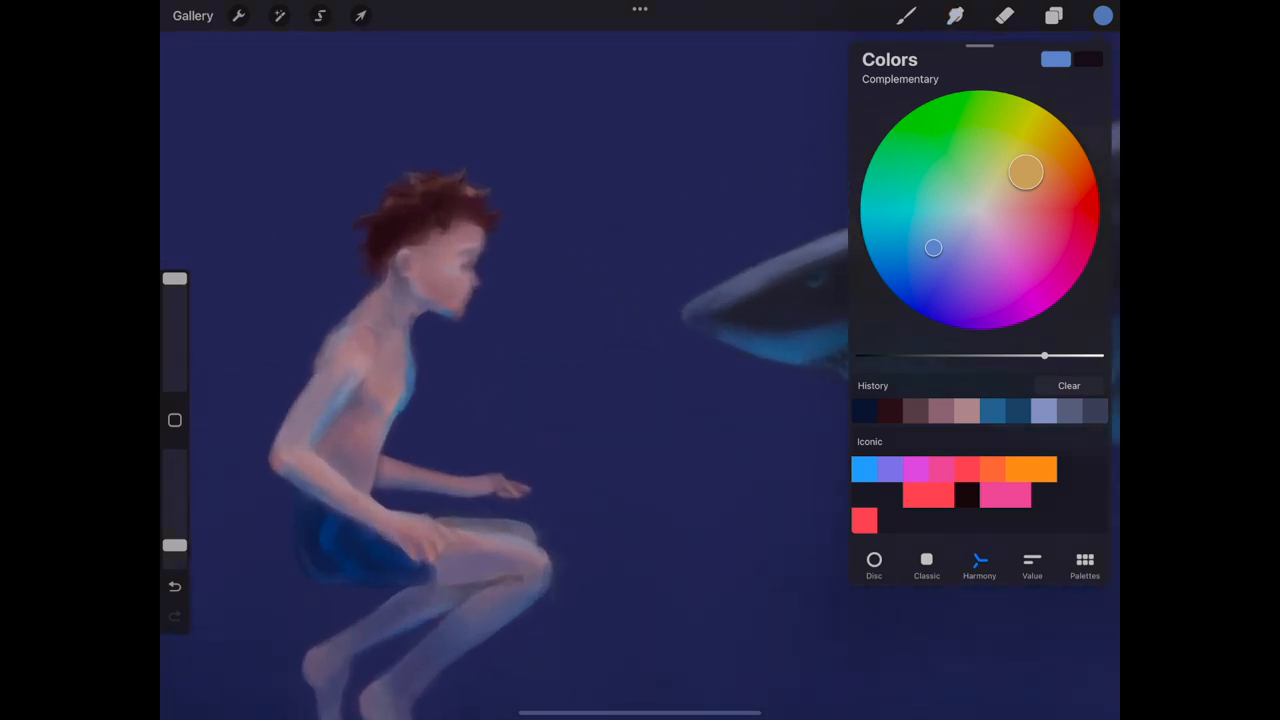
Use the Soft Airbrush to dab small pale bubbles rising near the boy's face
click(906, 15)
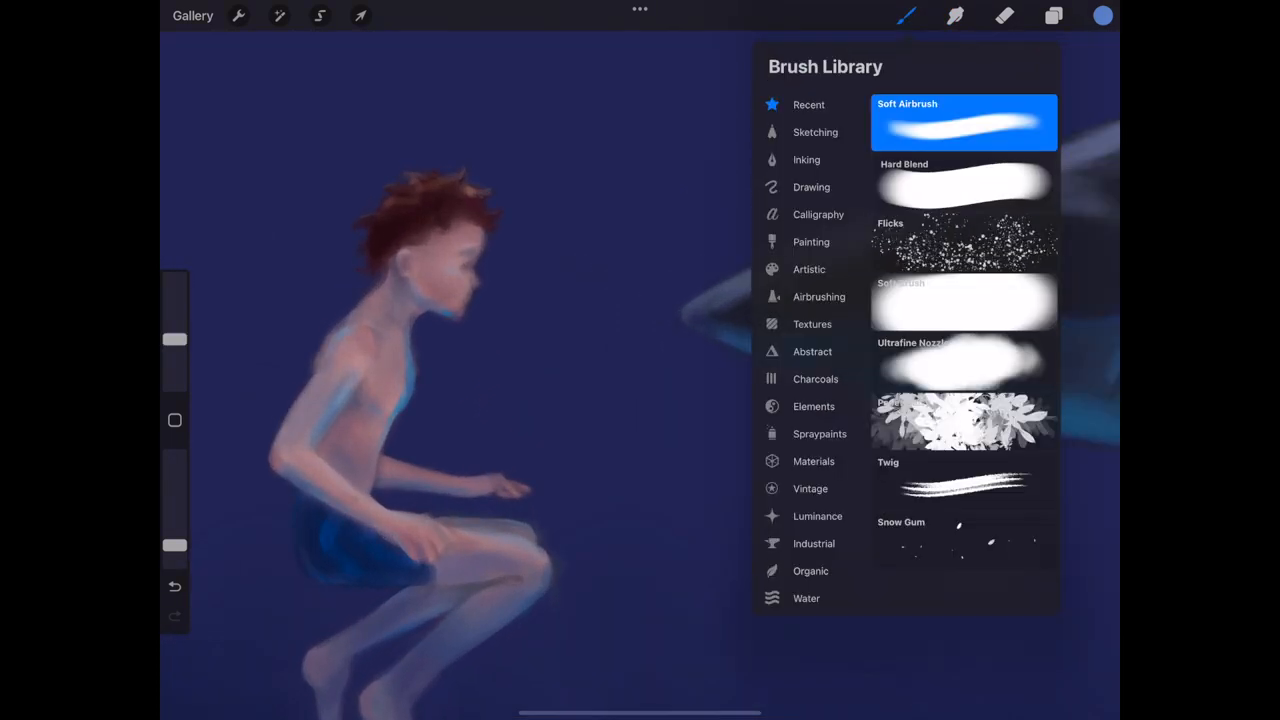
click(905, 15)
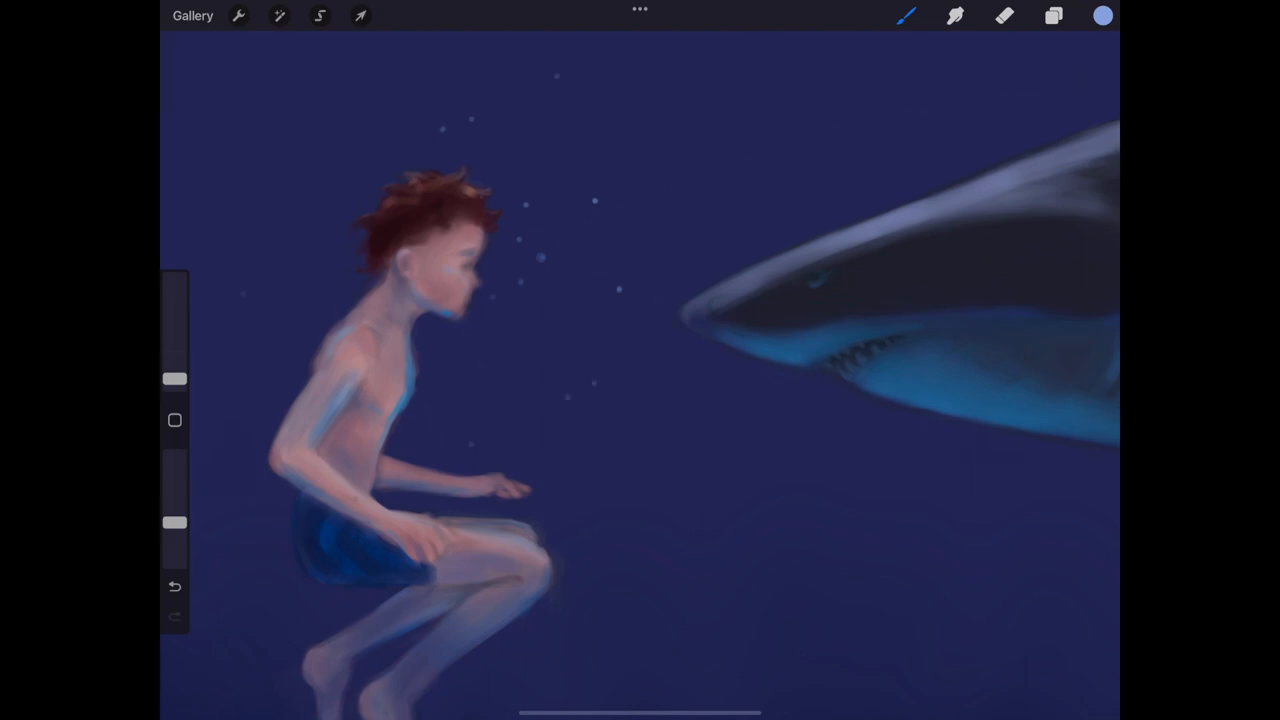
click(1053, 15)
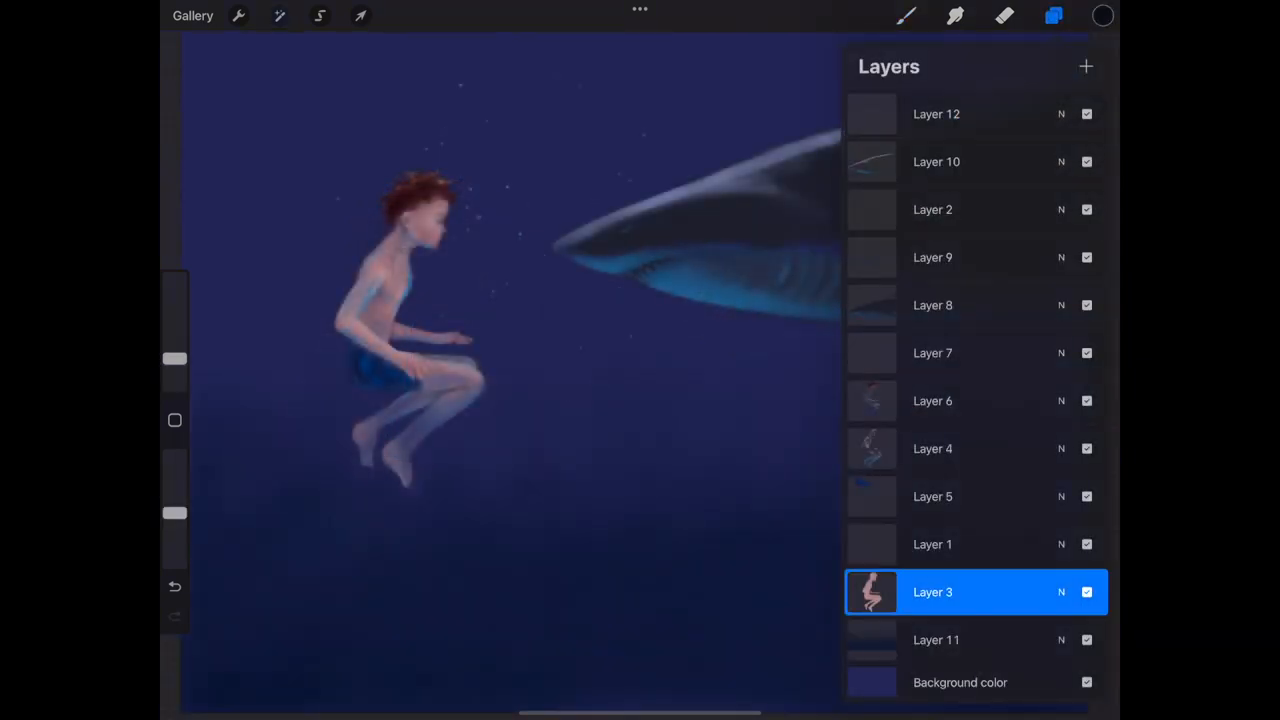
Lower Layer 3's brightness and saturation to 40% in Hue, Saturation, Brightness
click(279, 15)
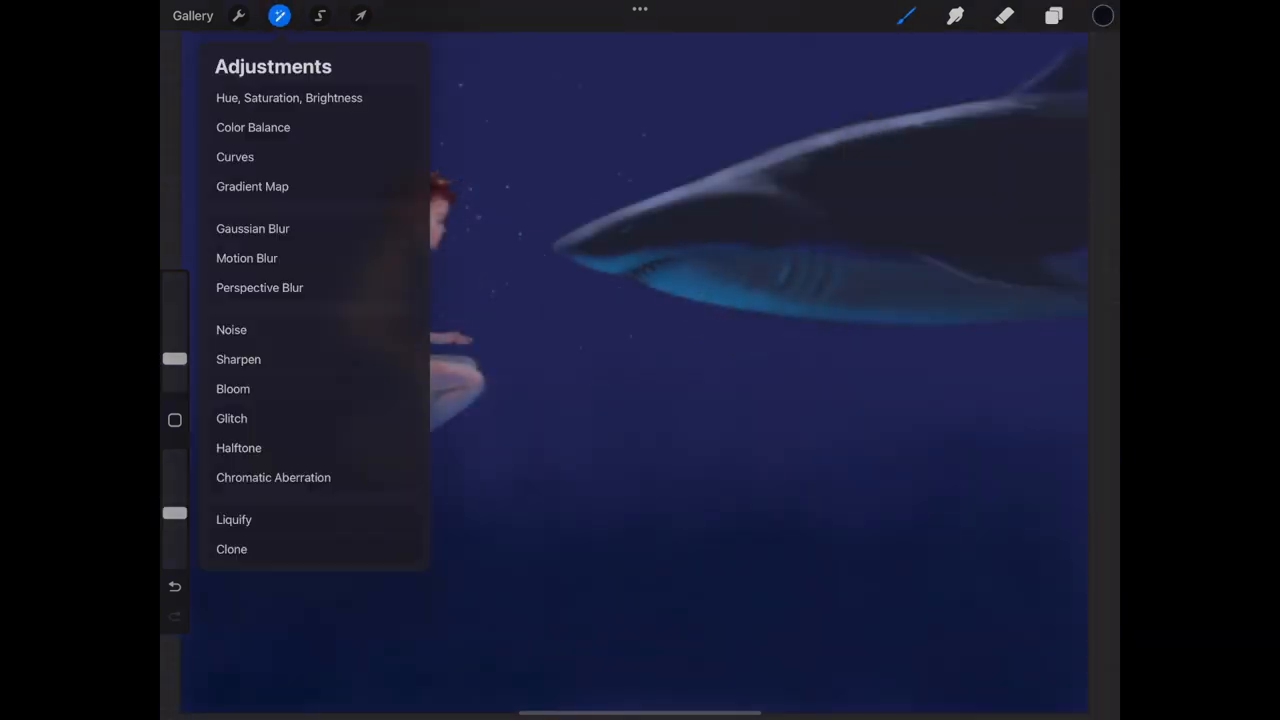
click(289, 97)
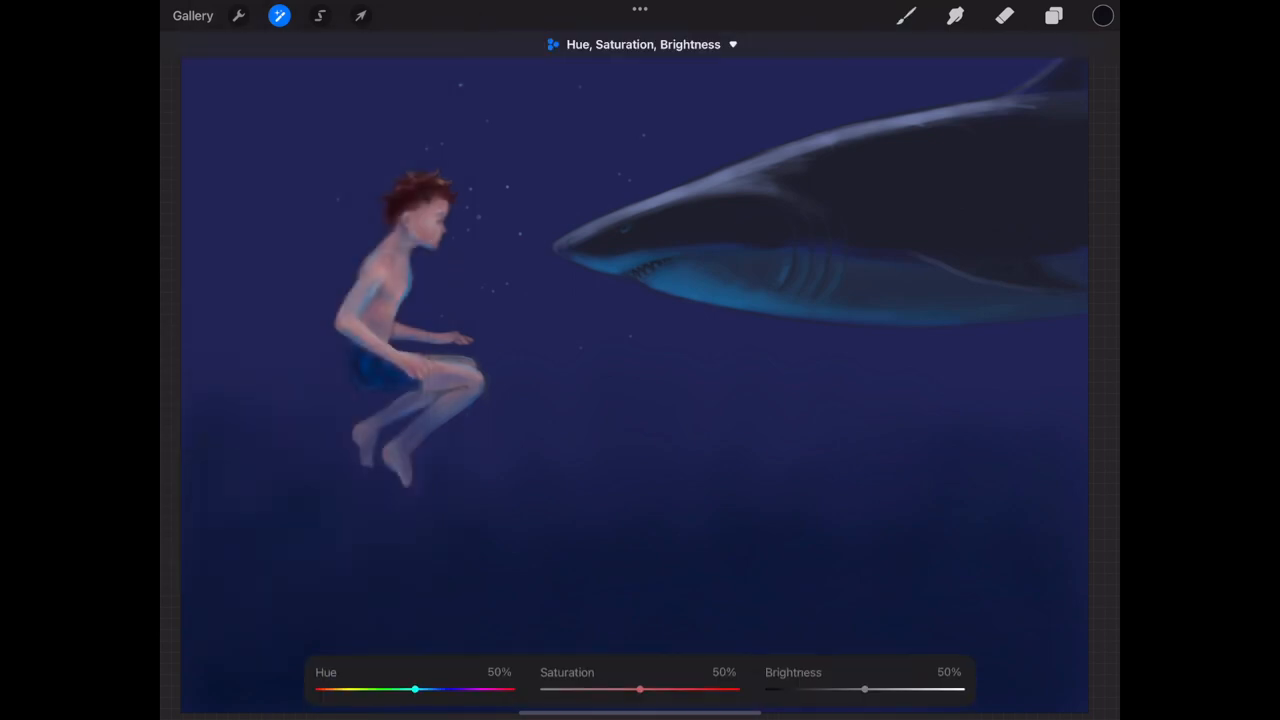
drag(864, 689, 845, 689)
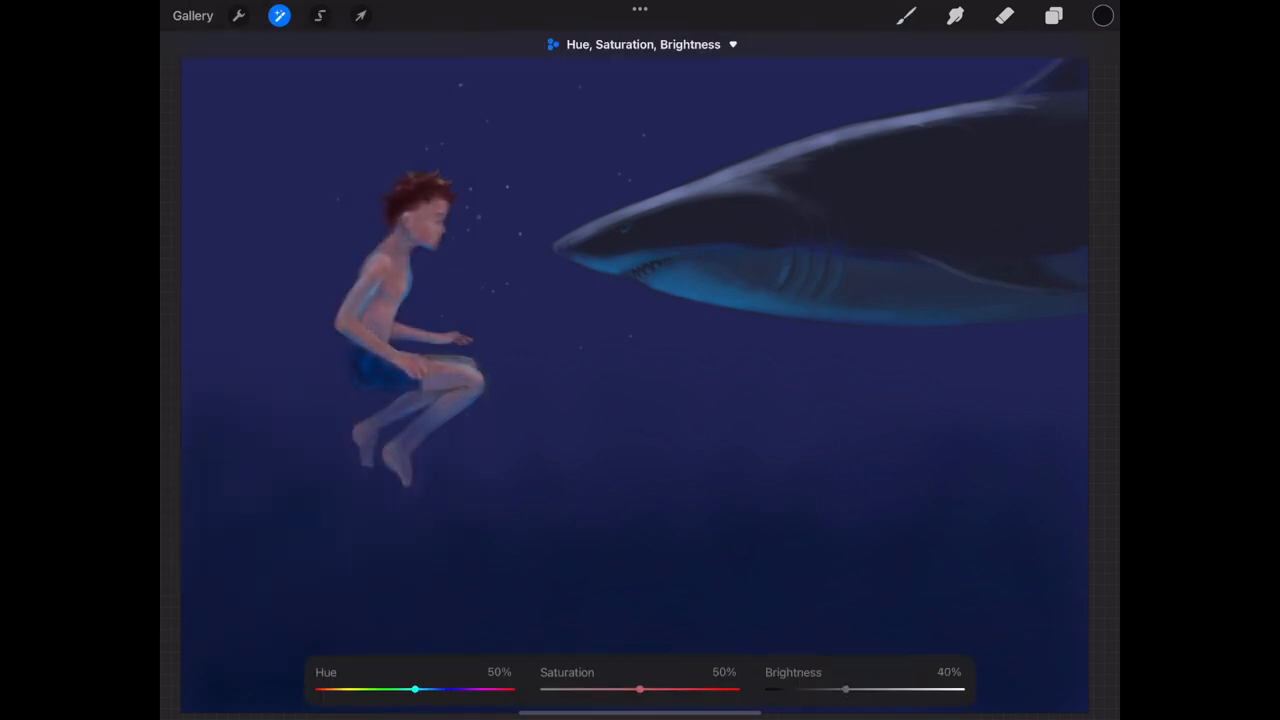
drag(640, 689, 620, 689)
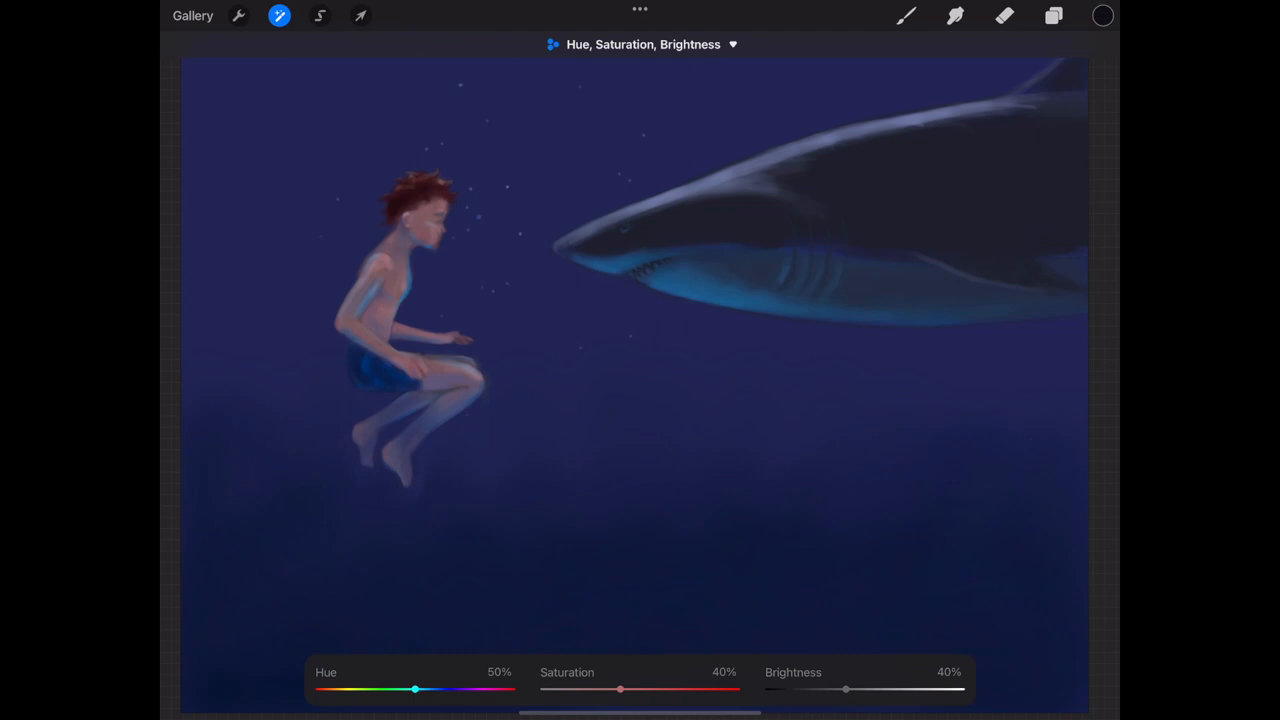
drag(414, 689, 358, 689)
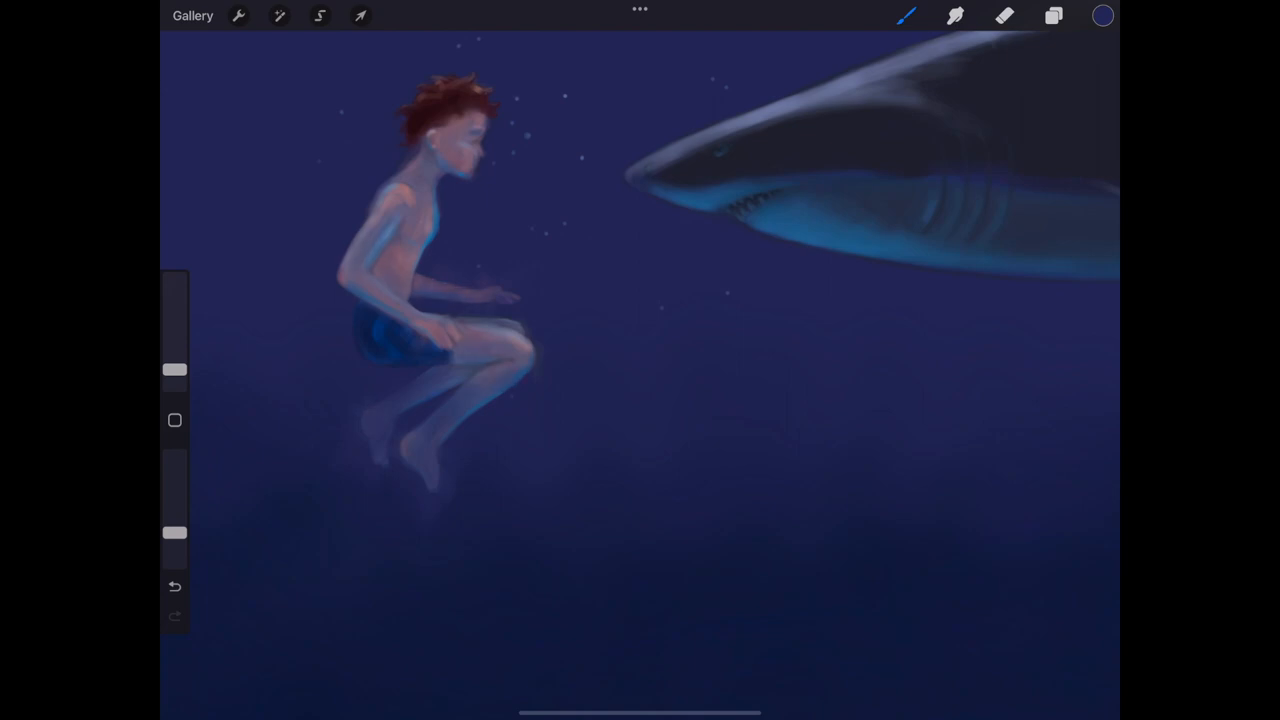
Paint muted blue diagonal light rays from the top, undoing a stray stroke
click(1101, 15)
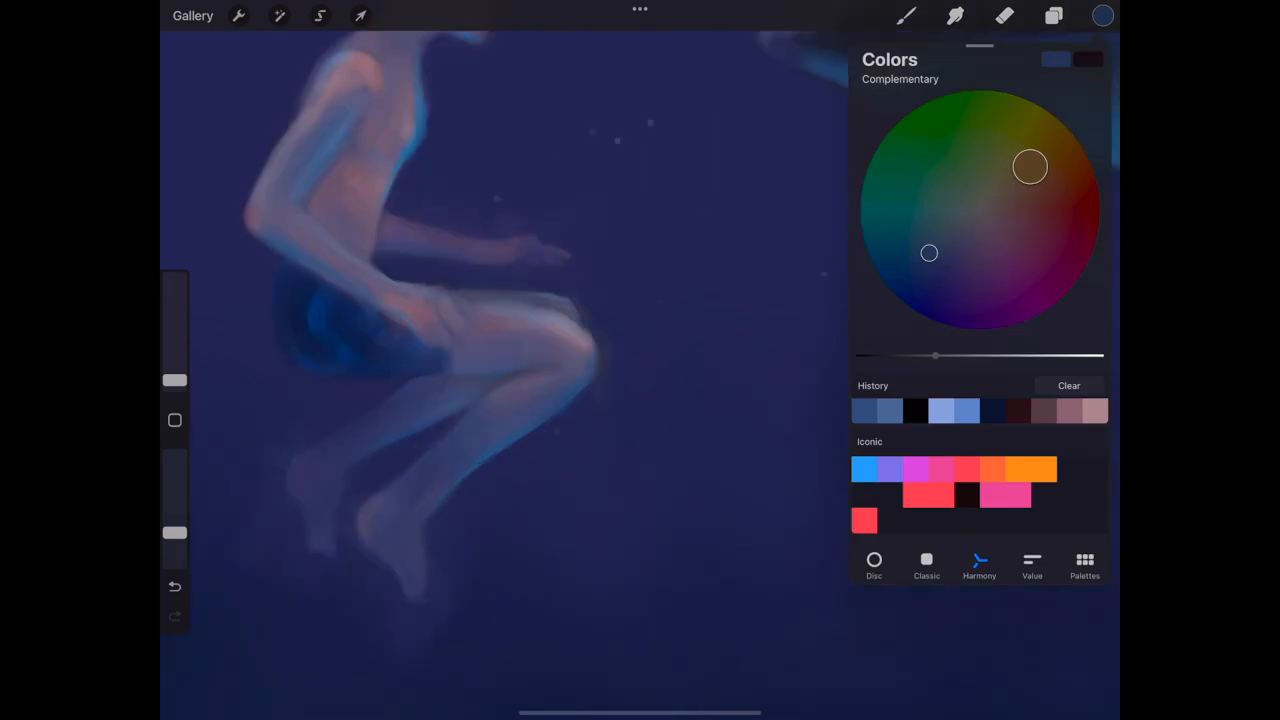
click(1102, 15)
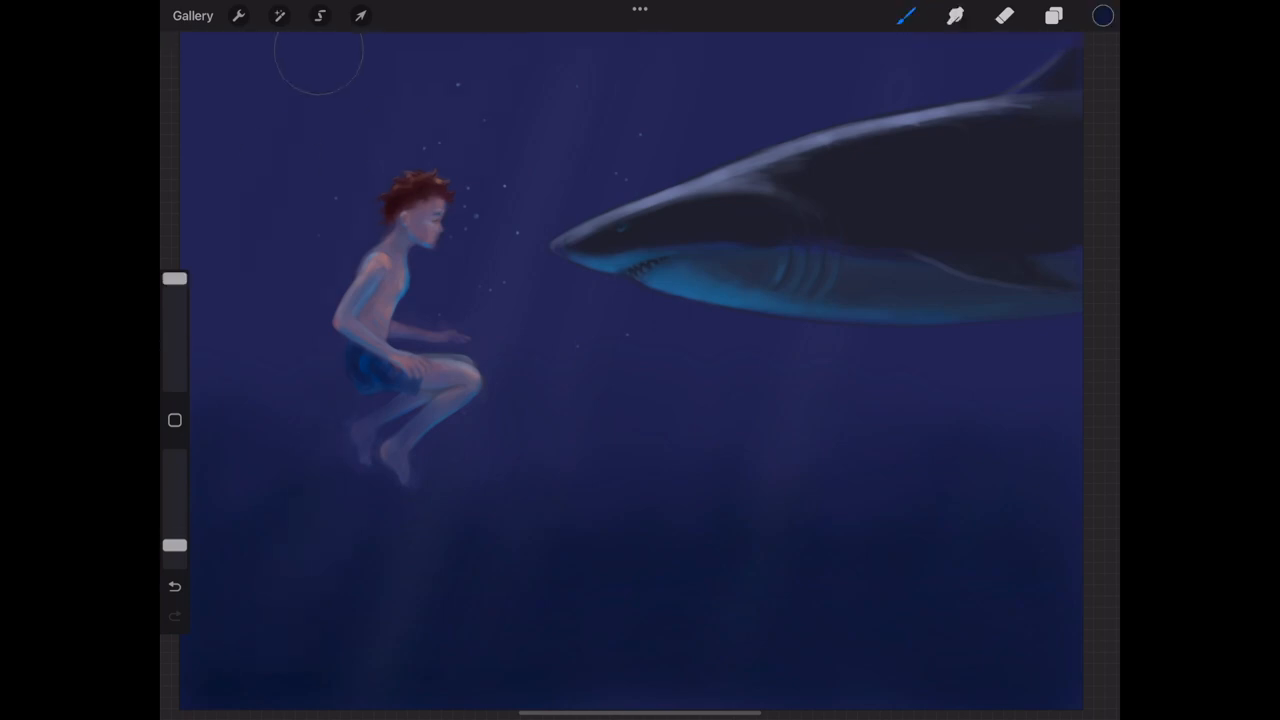
click(1004, 15)
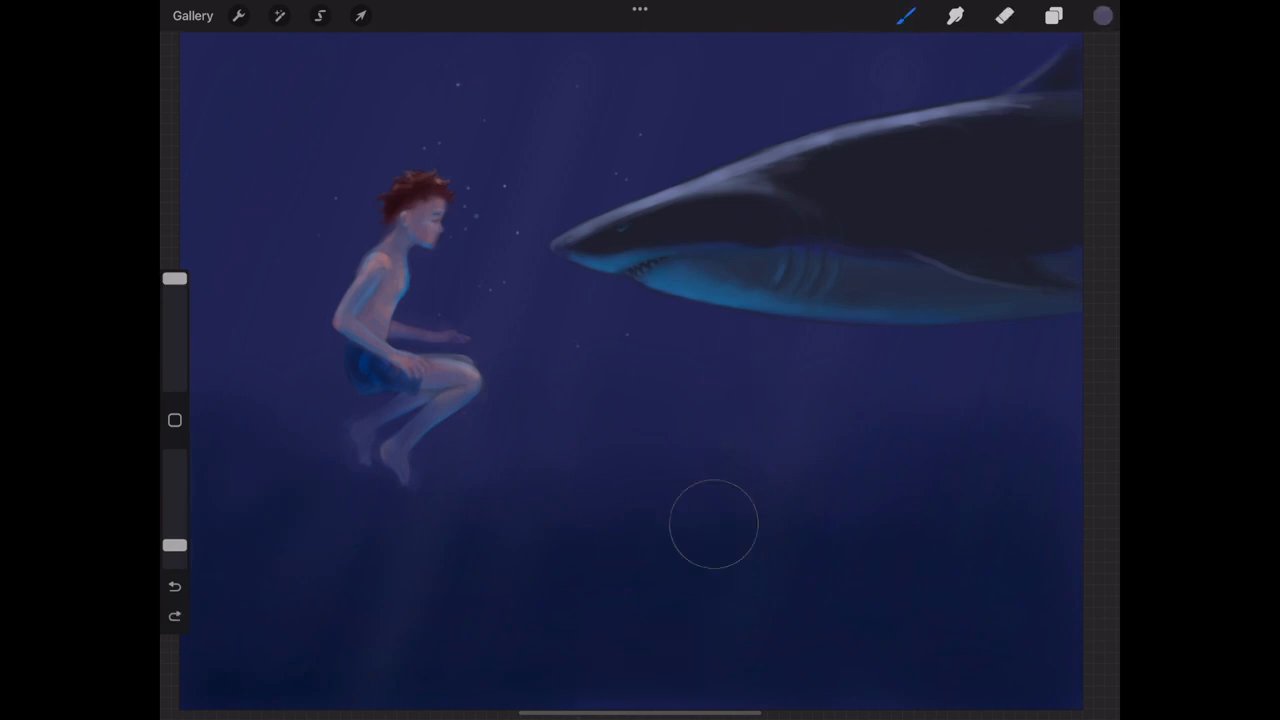
click(1004, 15)
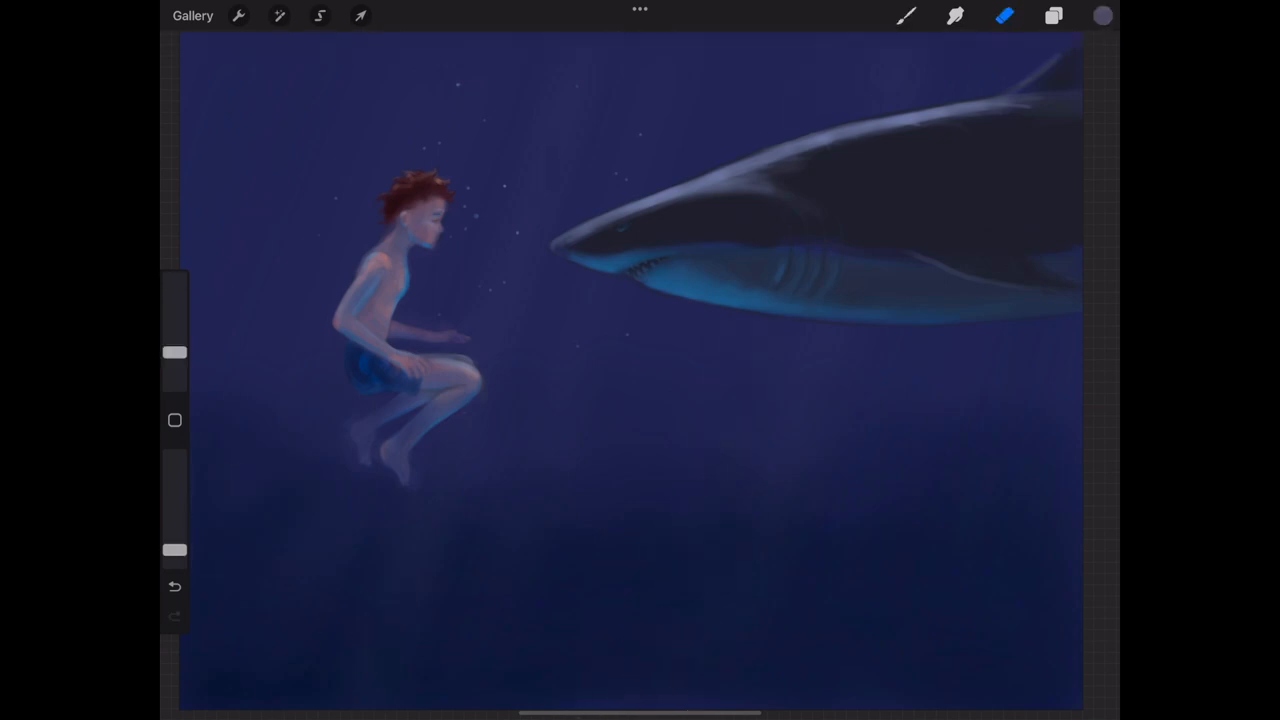